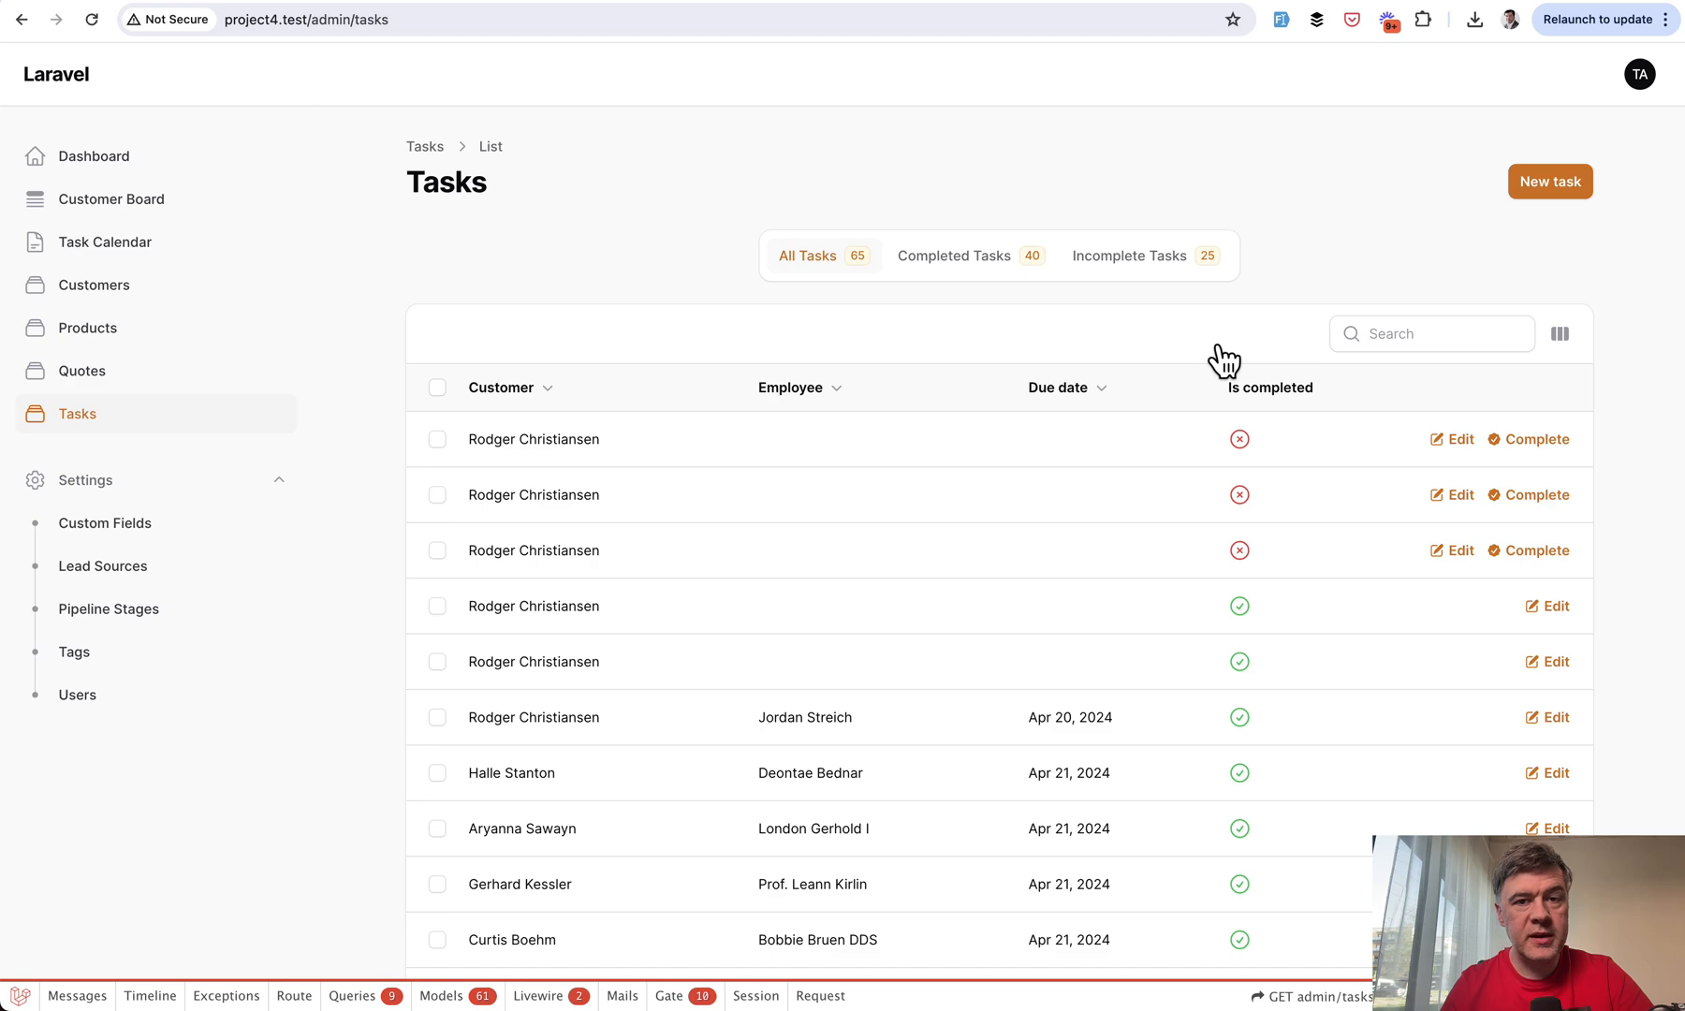
Reach the Tasks table pagination and move to page 2, results 26 to 50 of 65
scroll(down, 3)
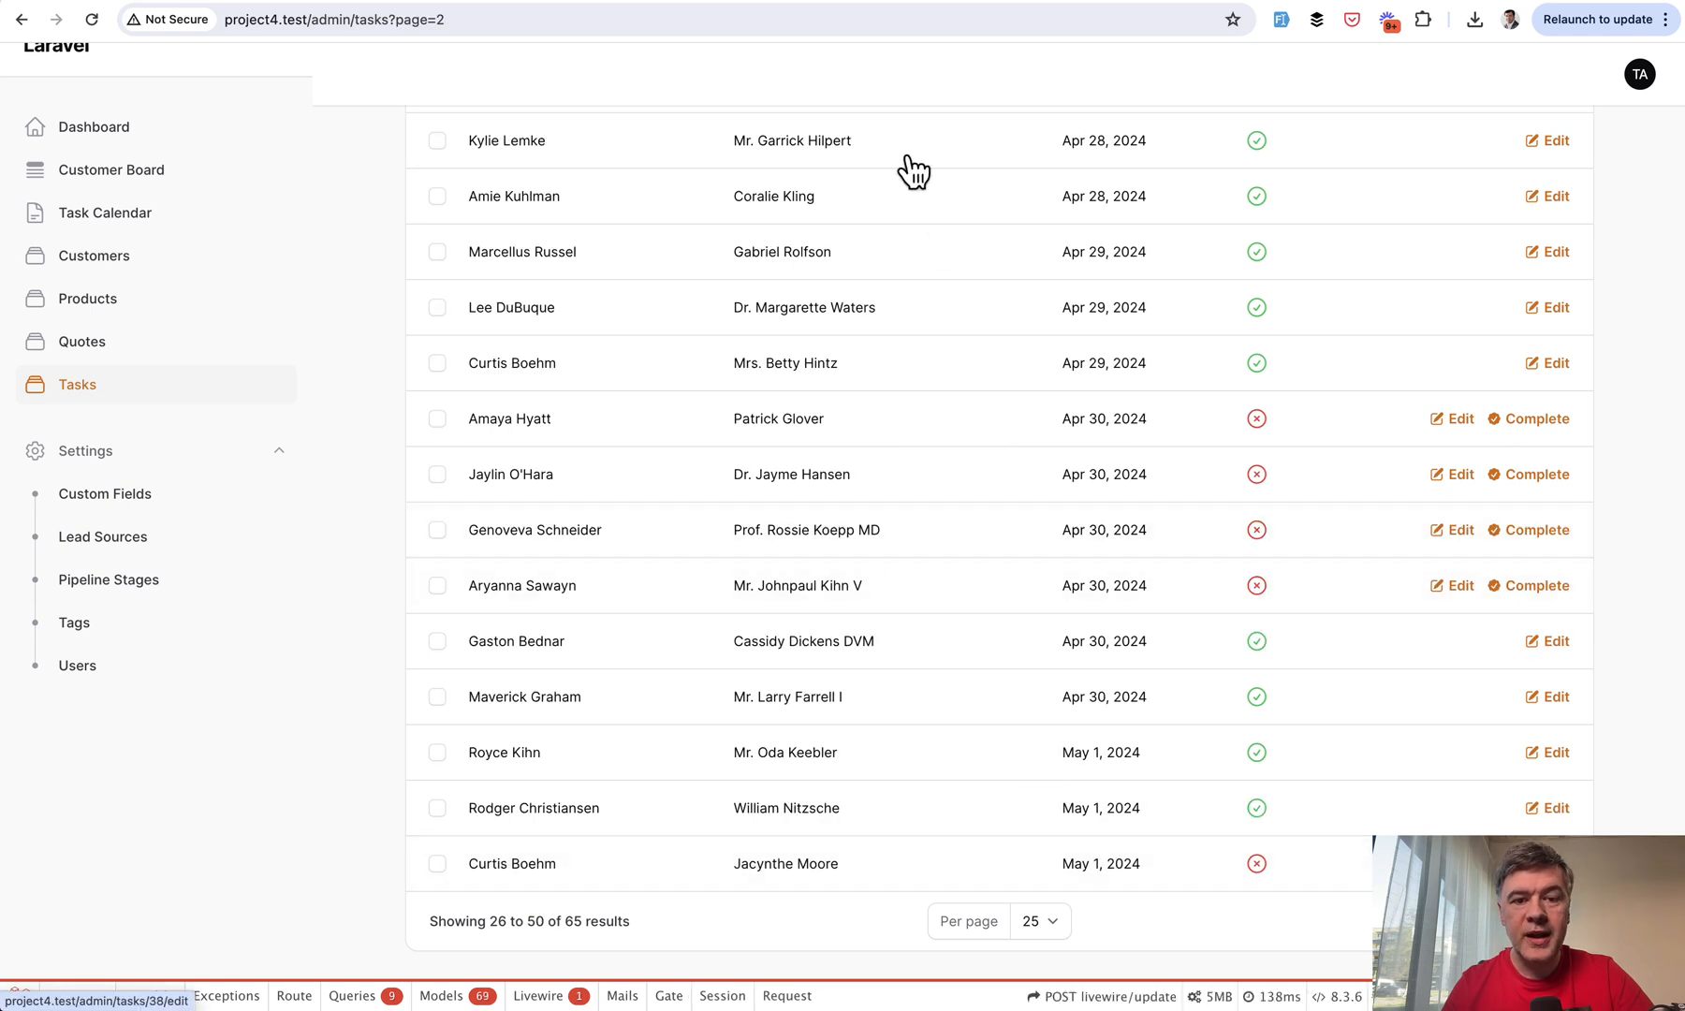
mouse_move(702, 761)
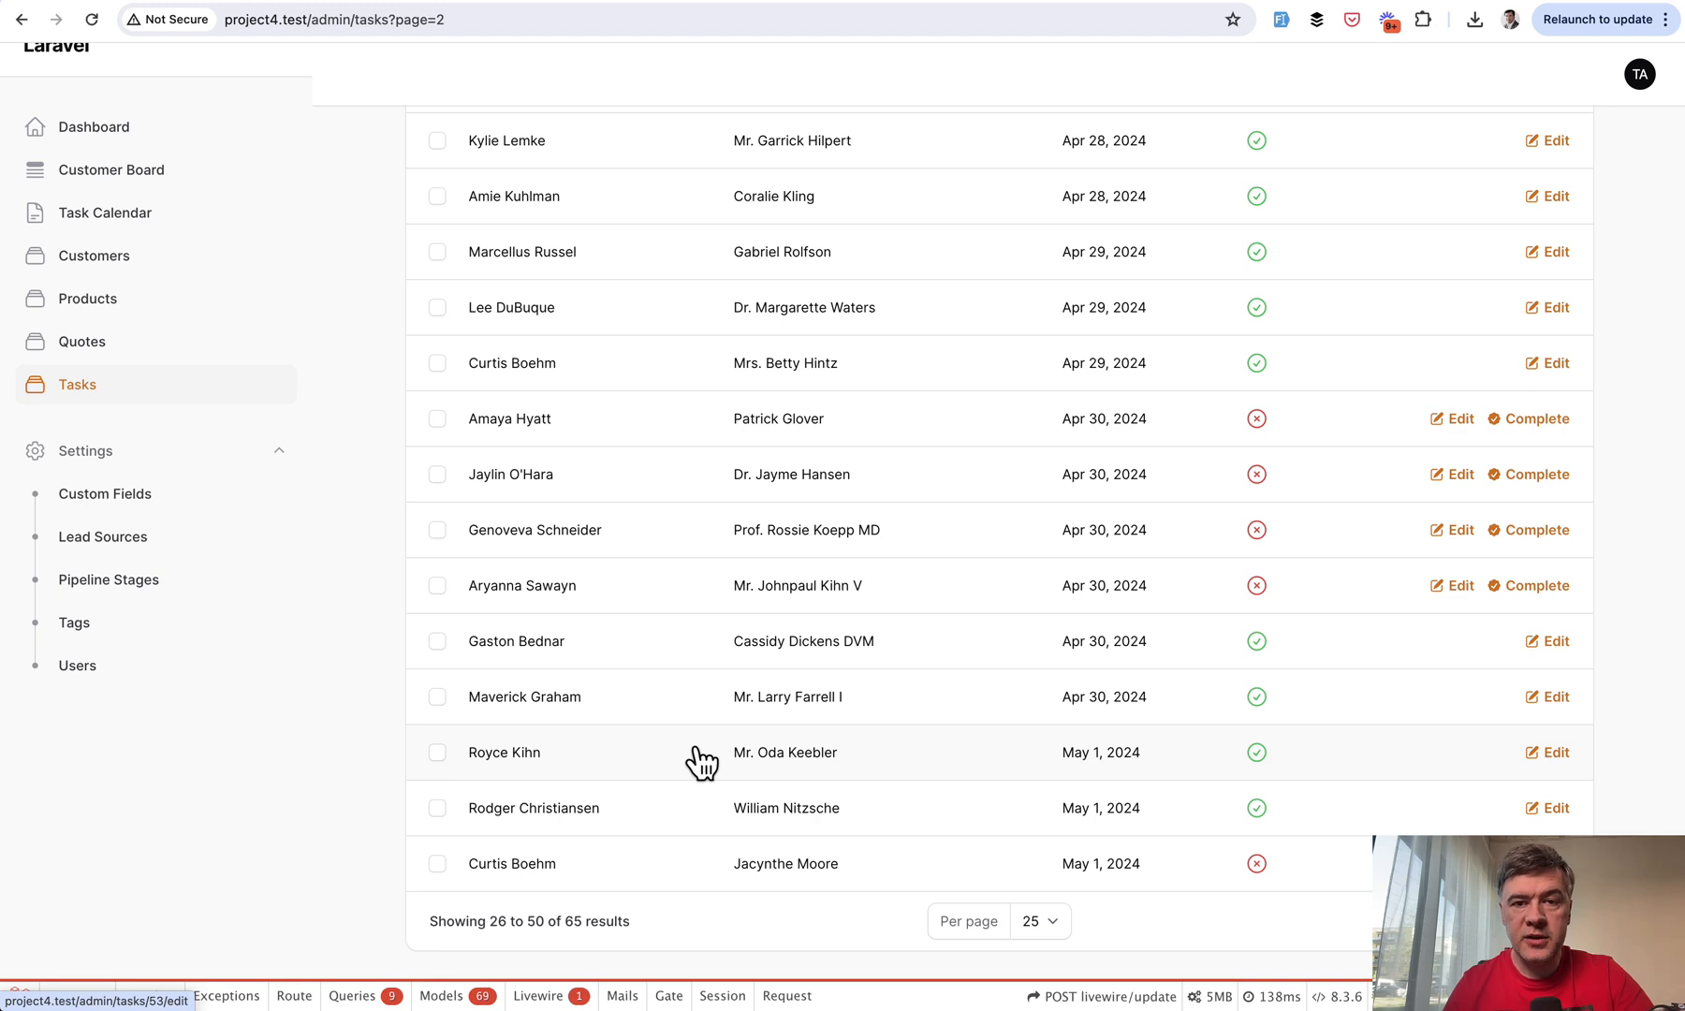
scroll(up, 3)
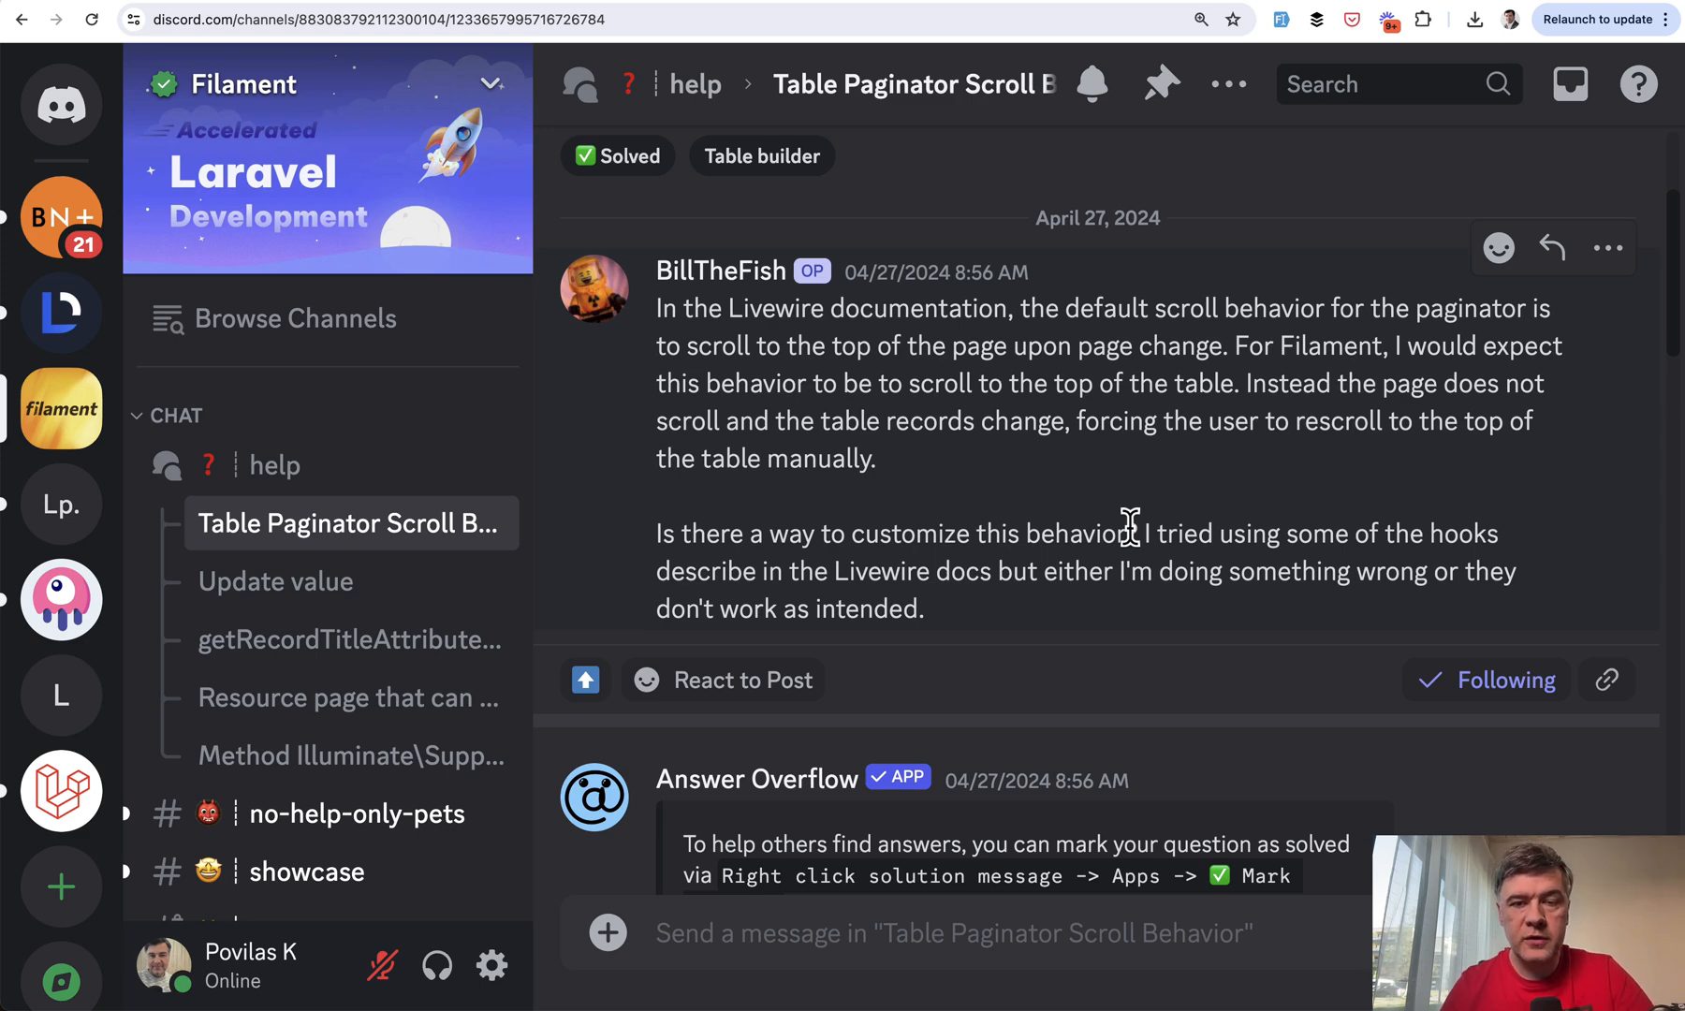
mouse_move(921, 530)
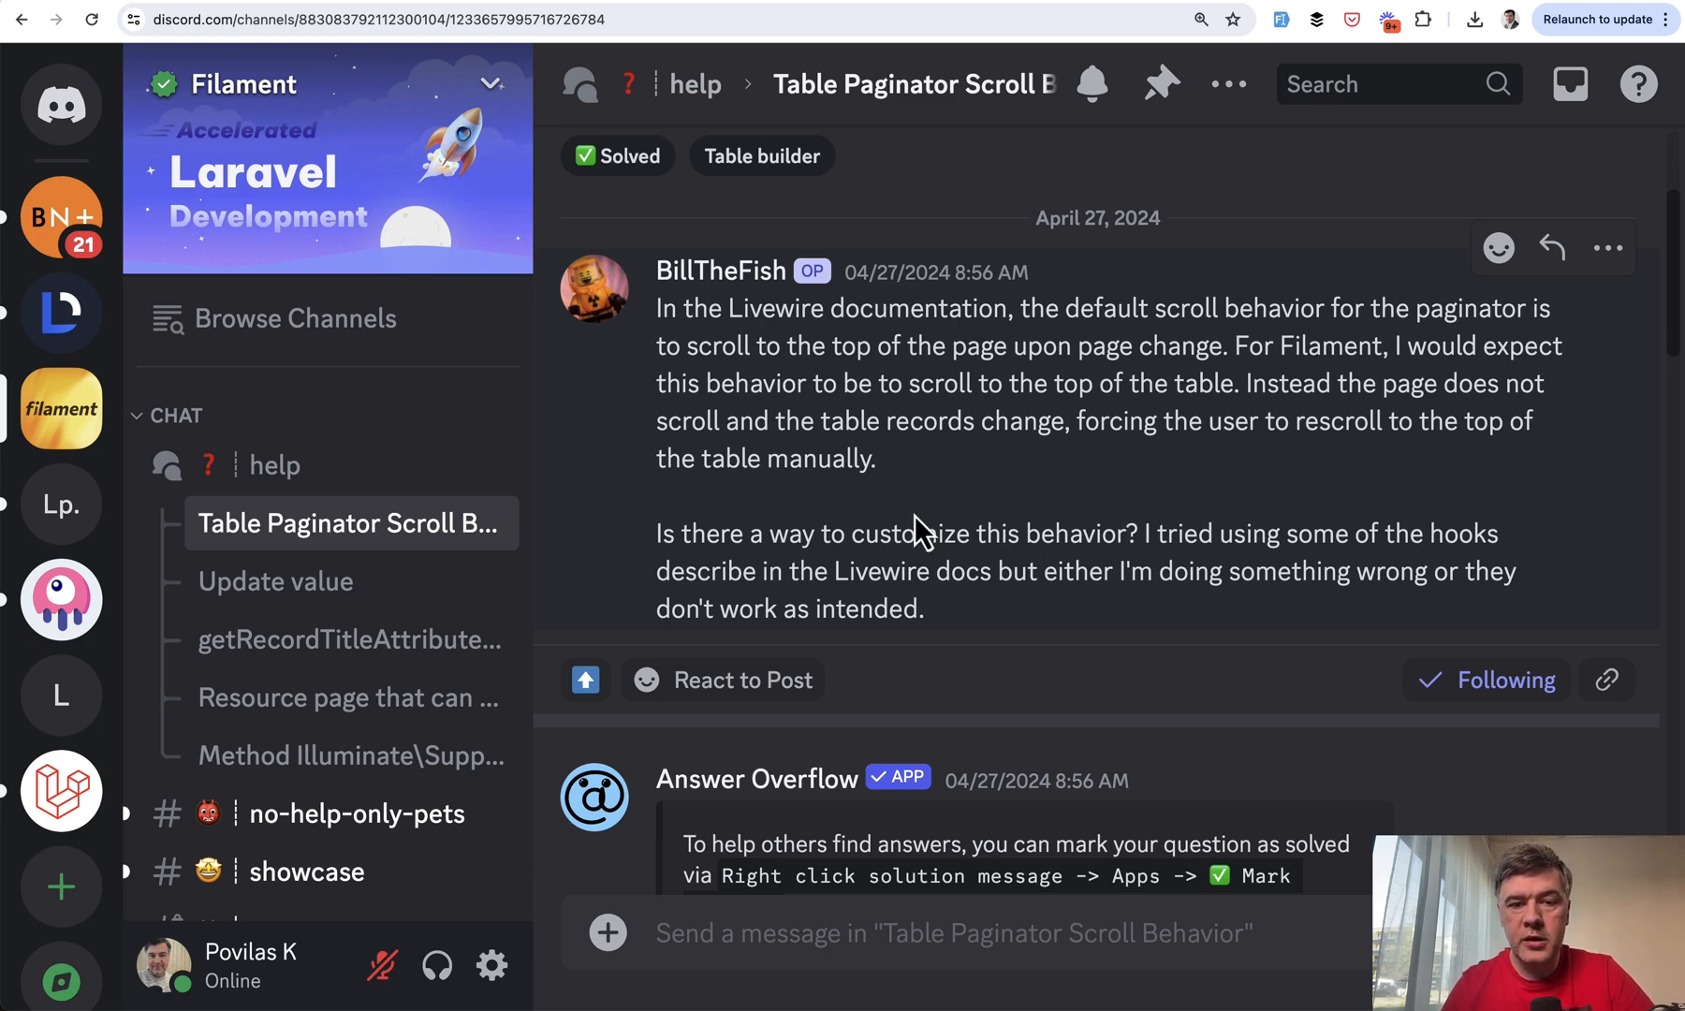
mouse_move(995, 515)
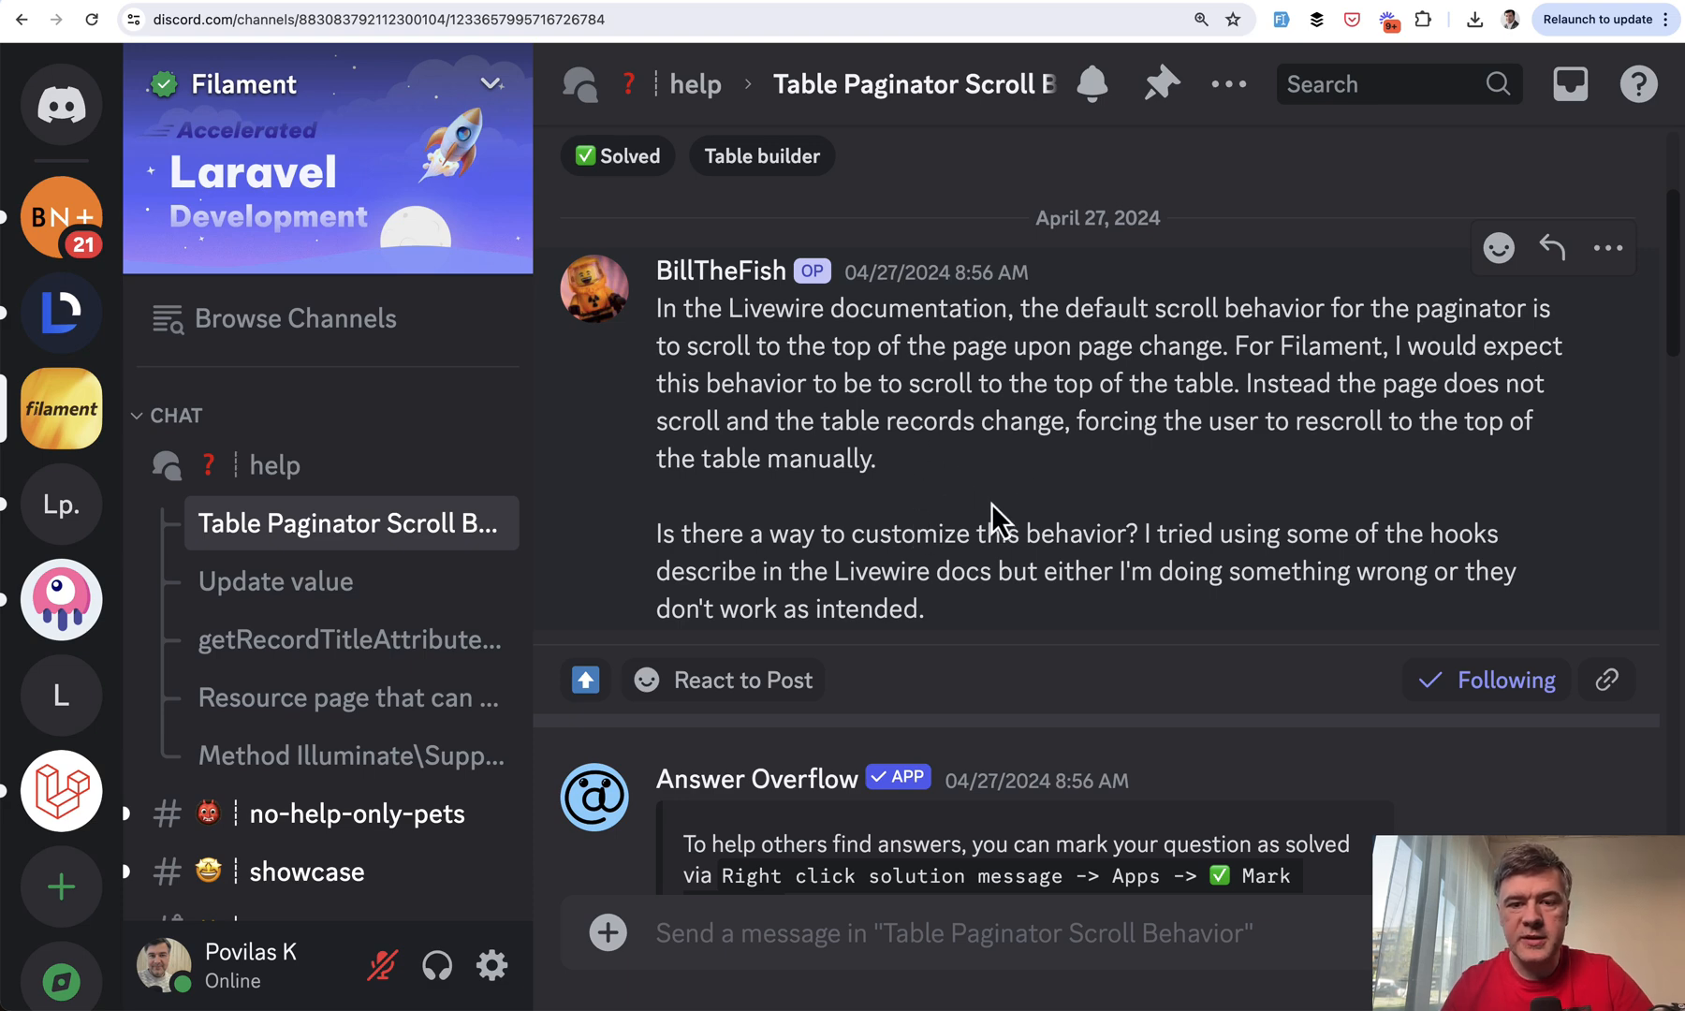
mouse_move(1034, 520)
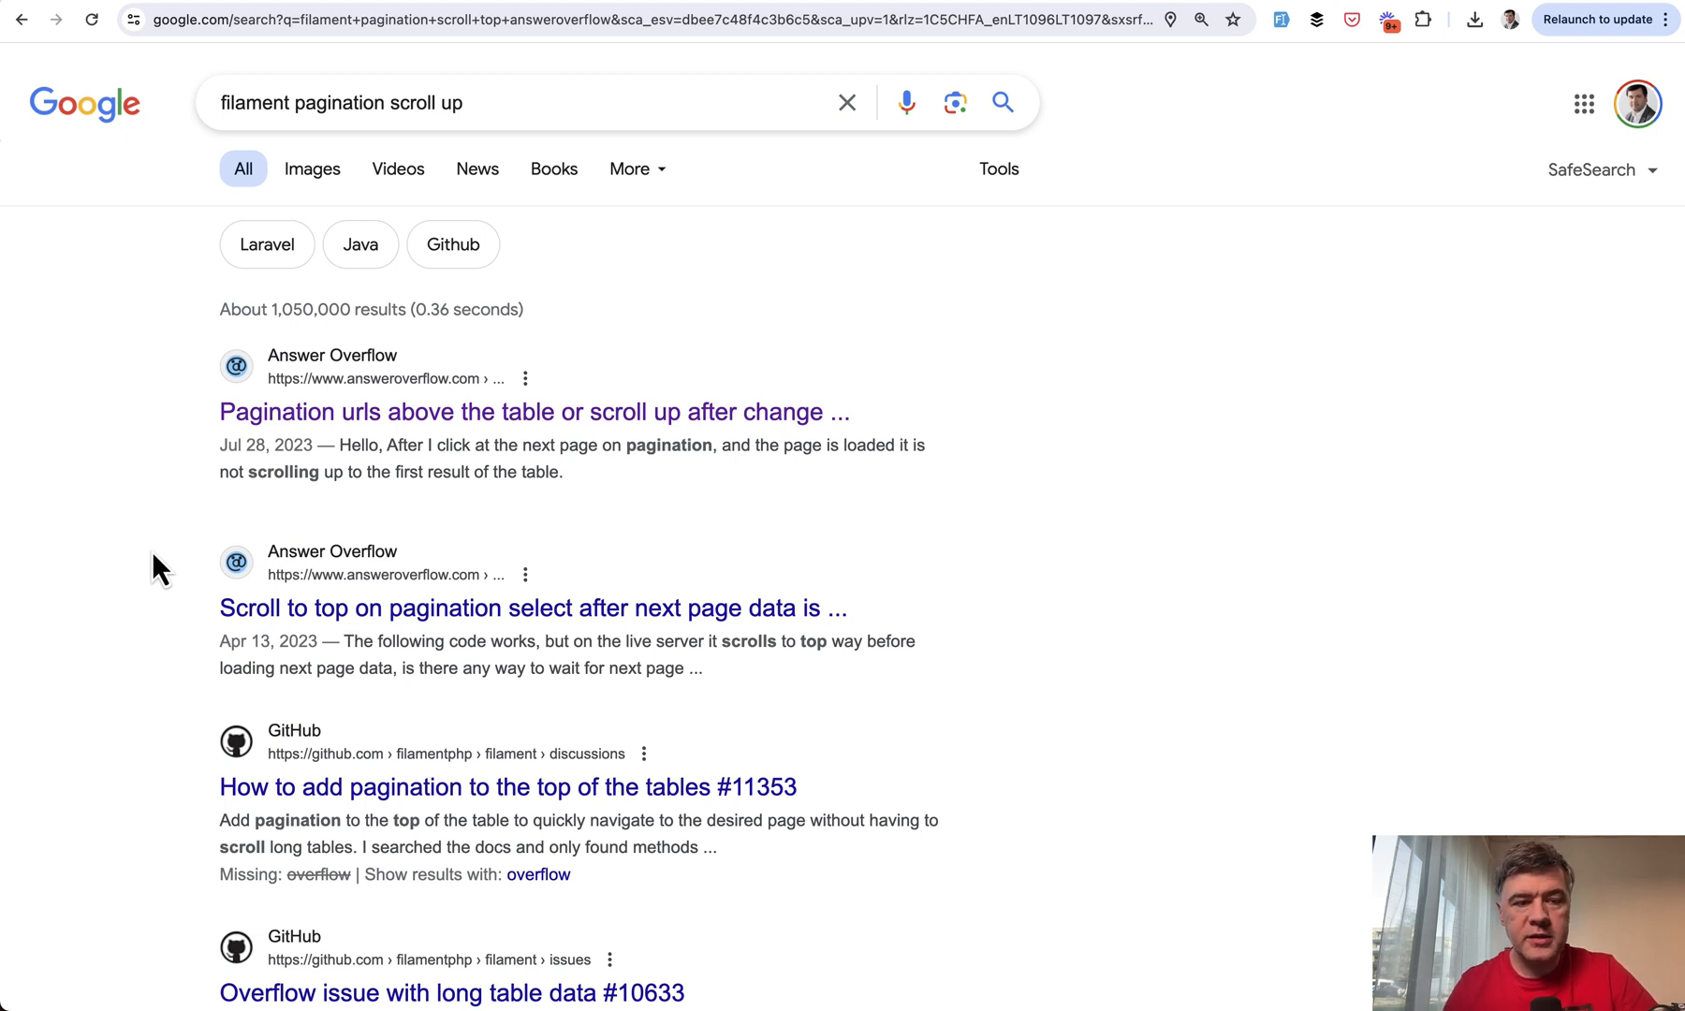
mouse_move(183, 491)
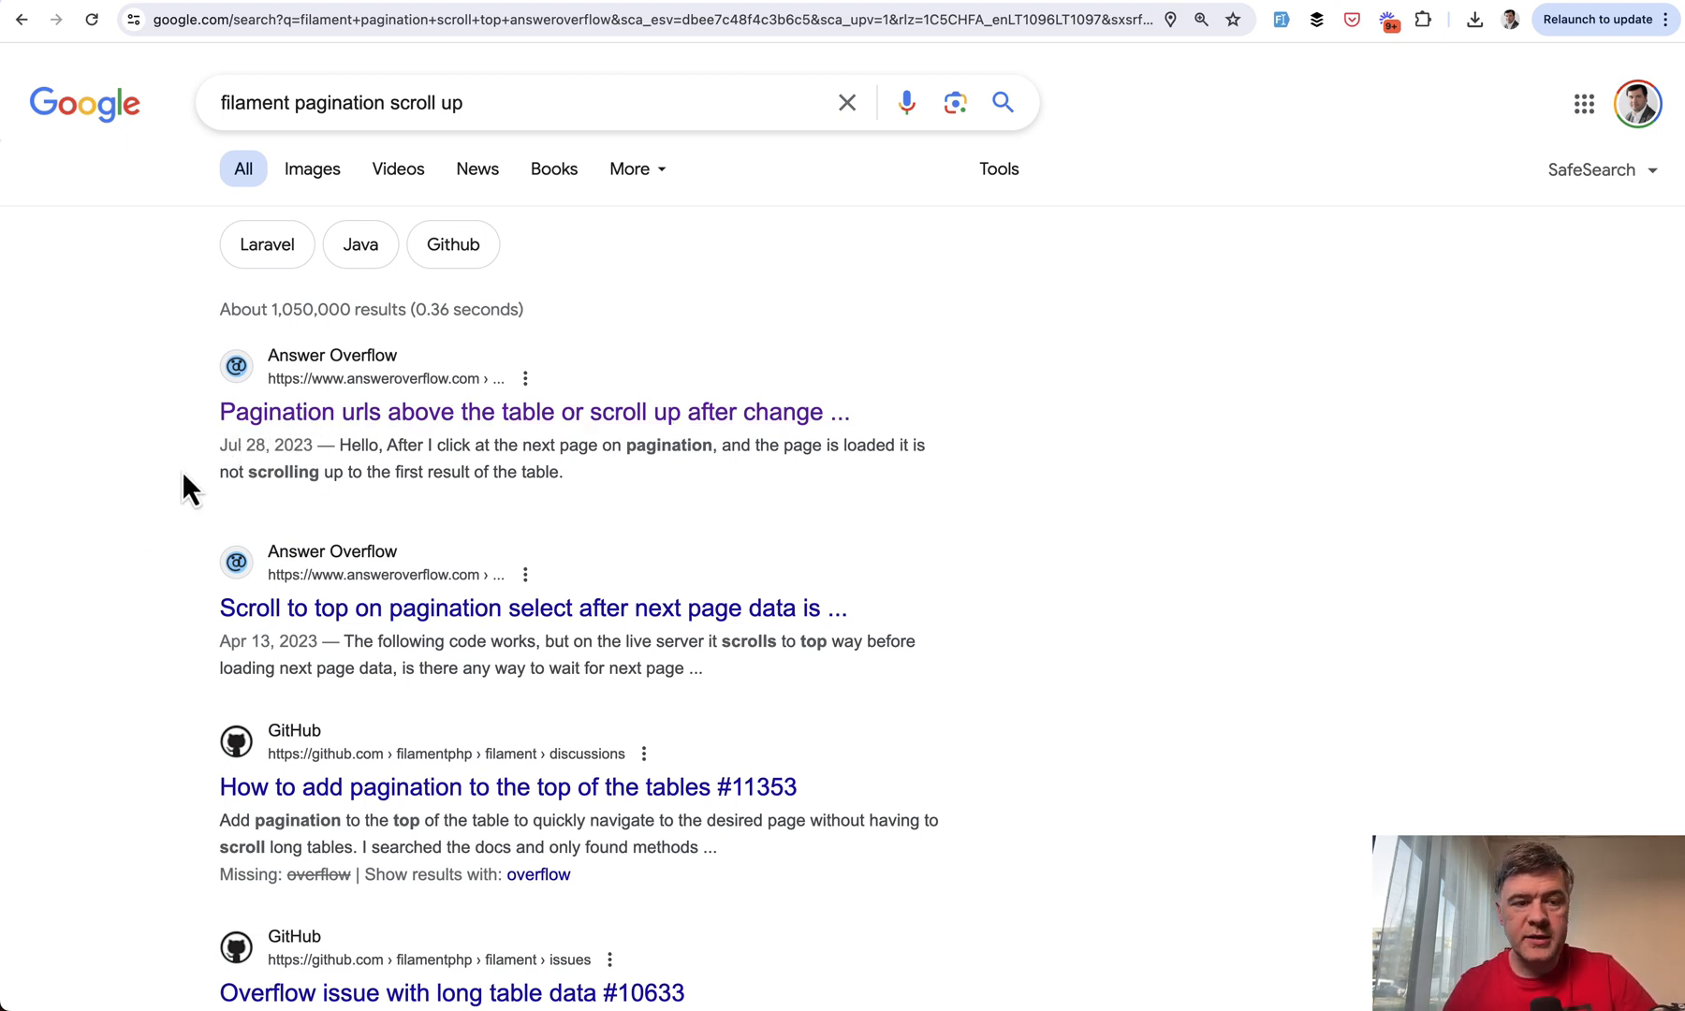
mouse_move(198, 462)
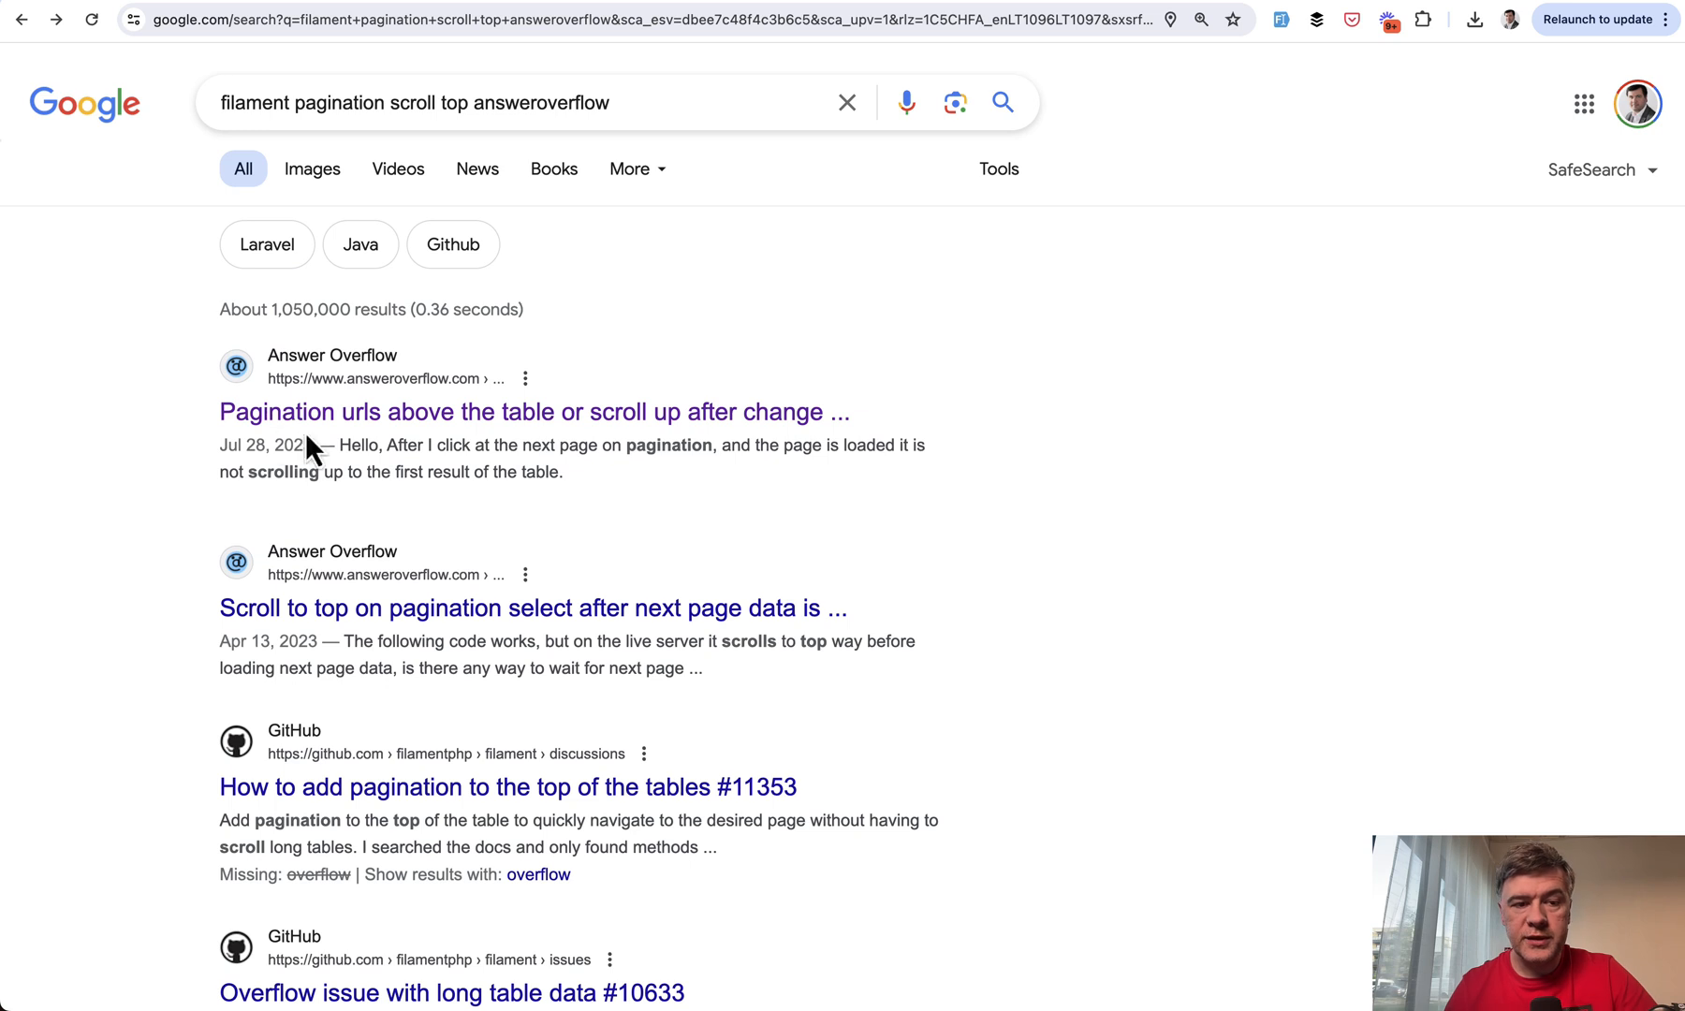
mouse_move(219, 445)
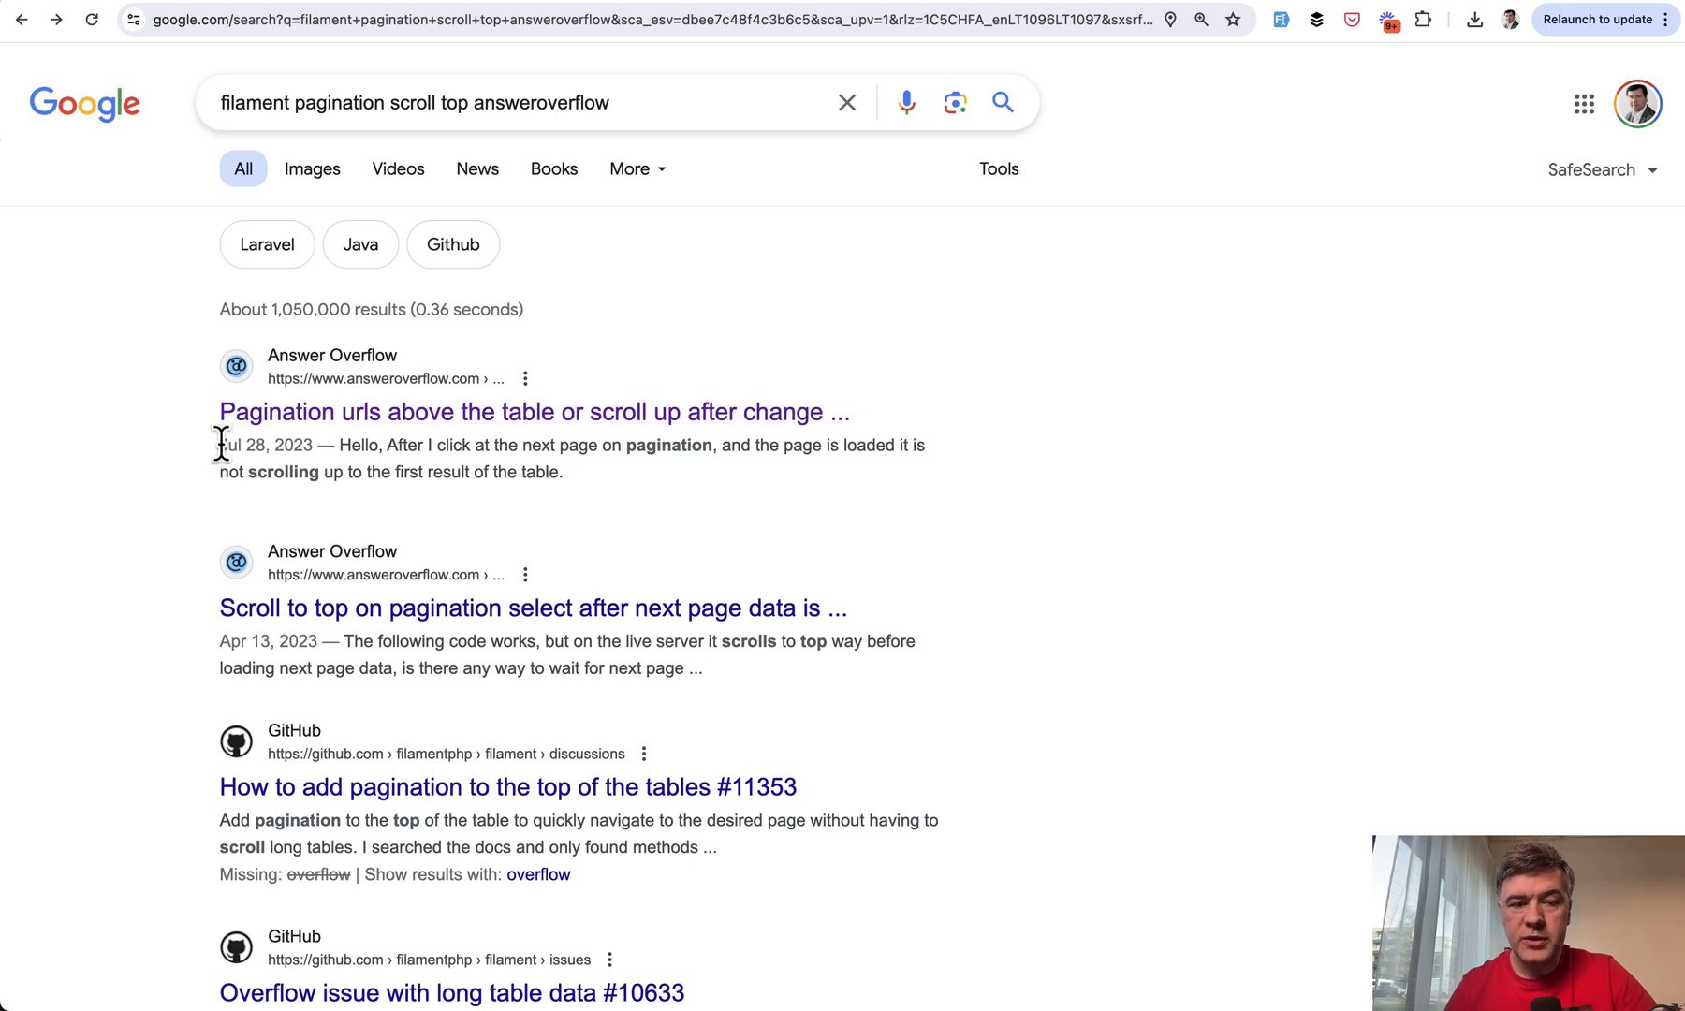
Highlight the date shown under the first Google result for the pagination query
drag(221, 446, 303, 446)
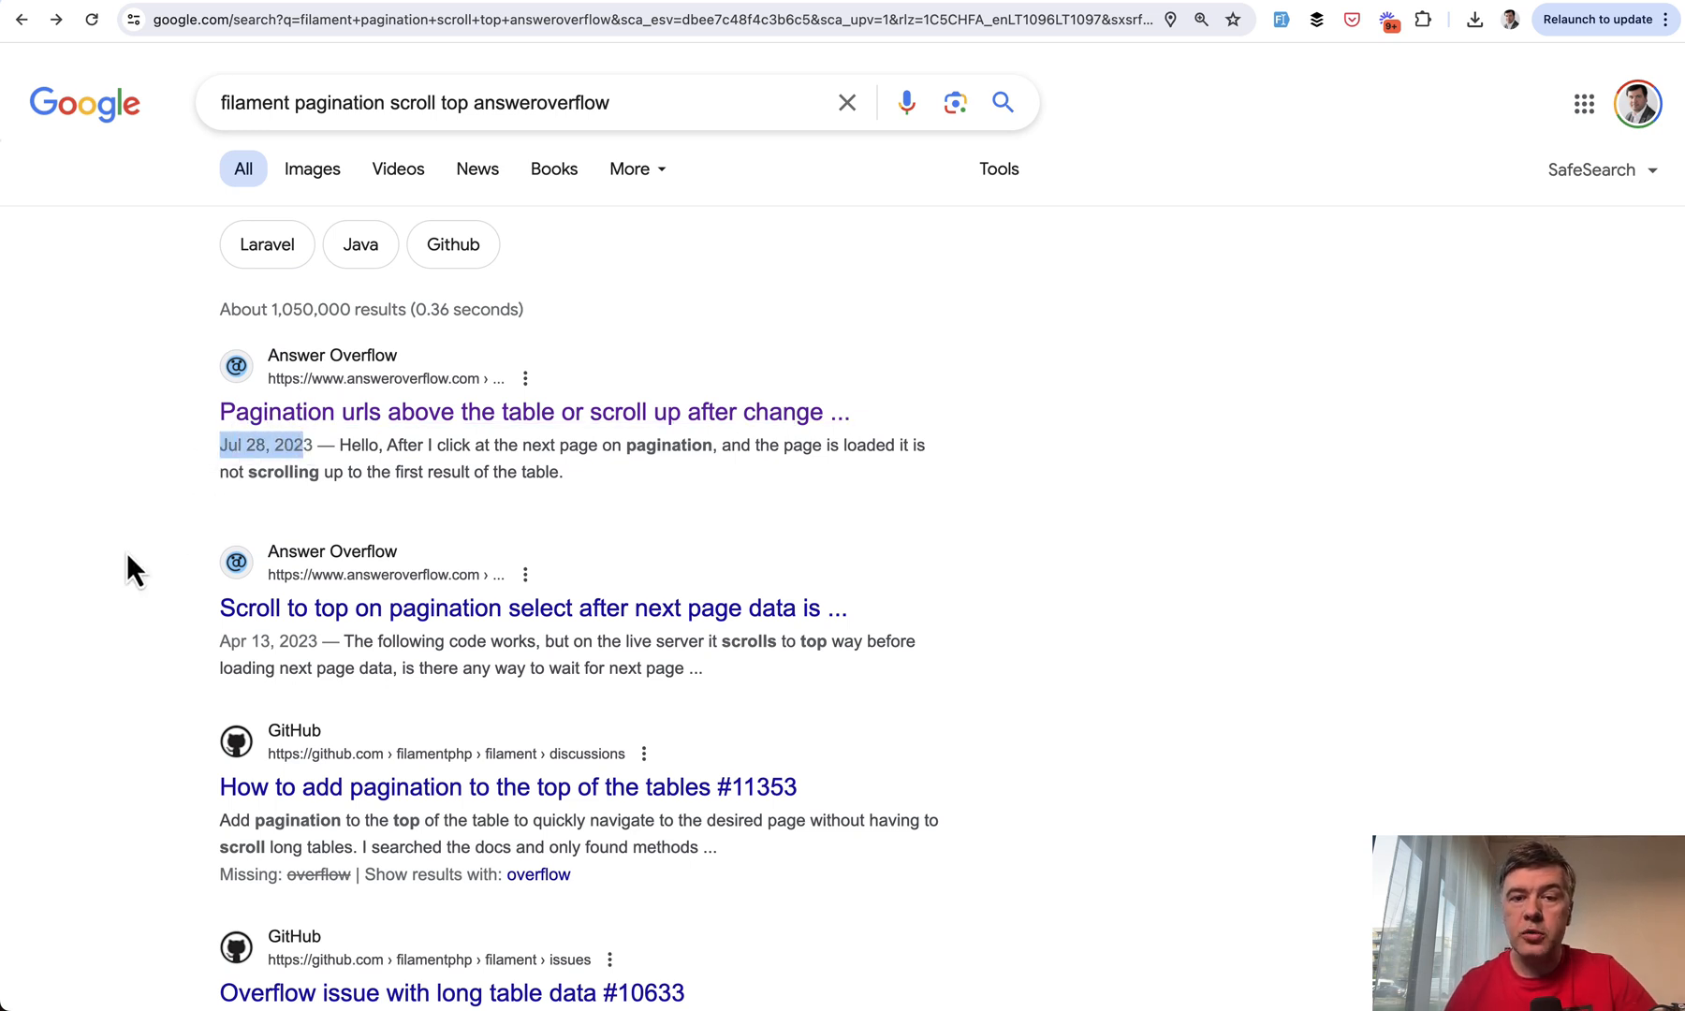
mouse_move(62, 594)
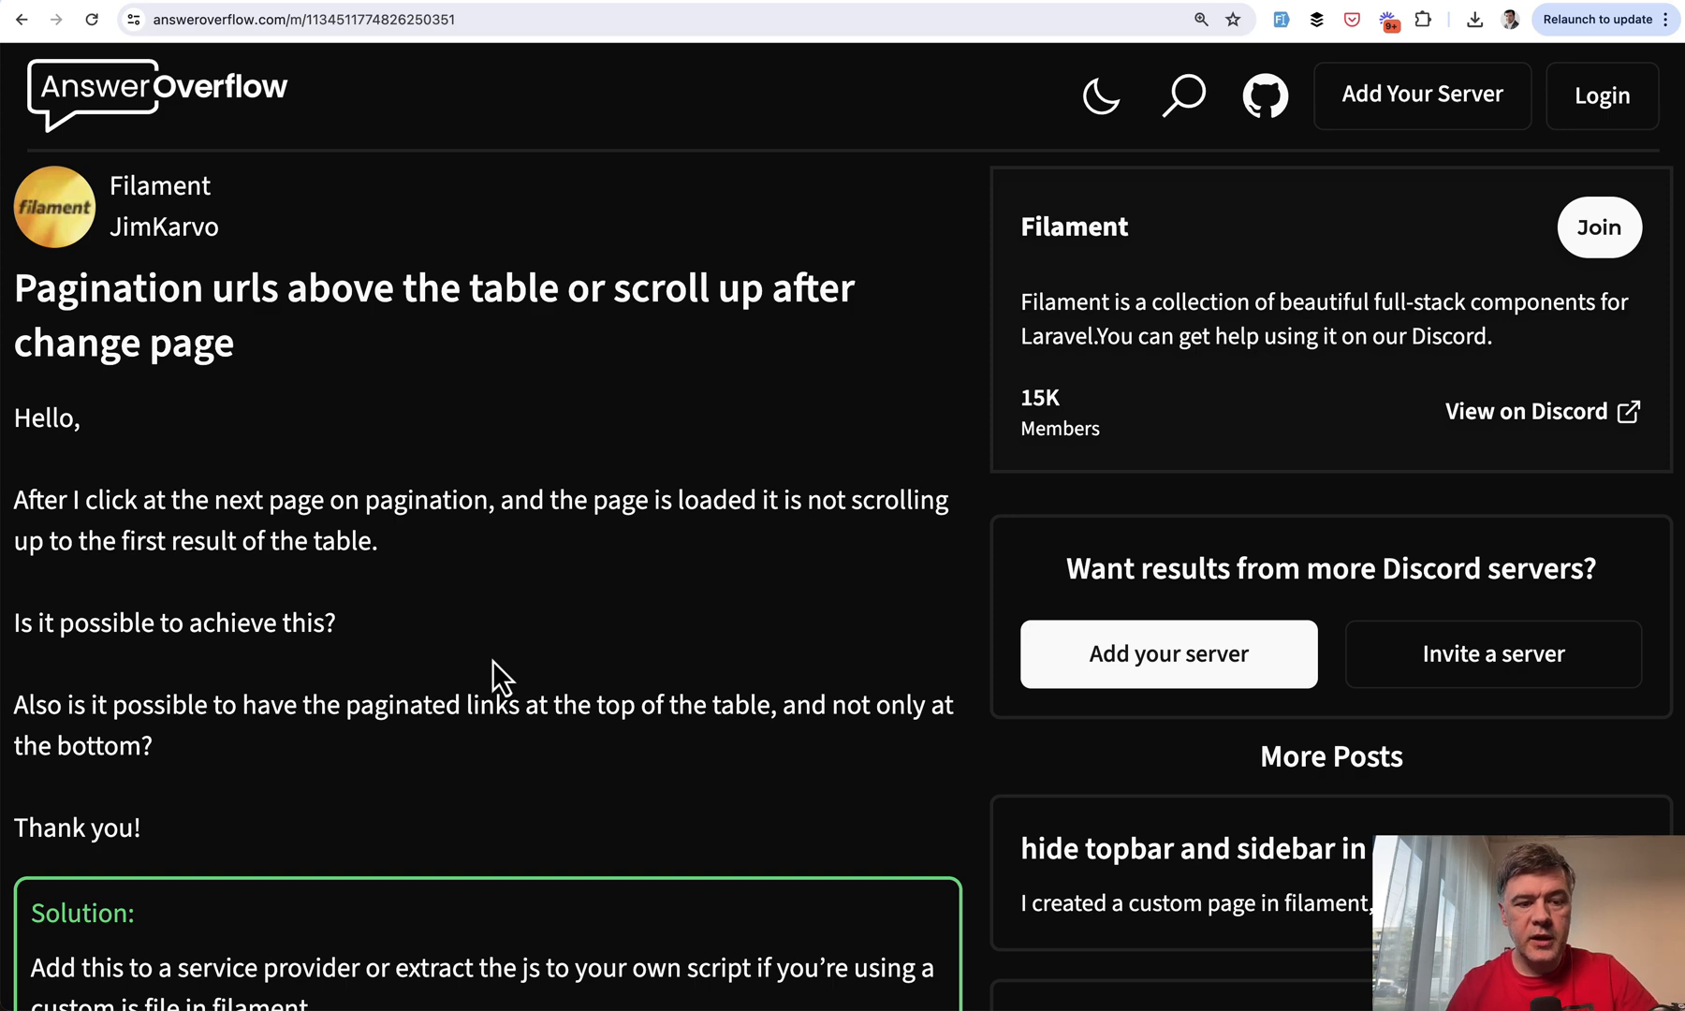
Read through the Answer Overflow thread's question and render-hook solution posts
scroll(down, 3)
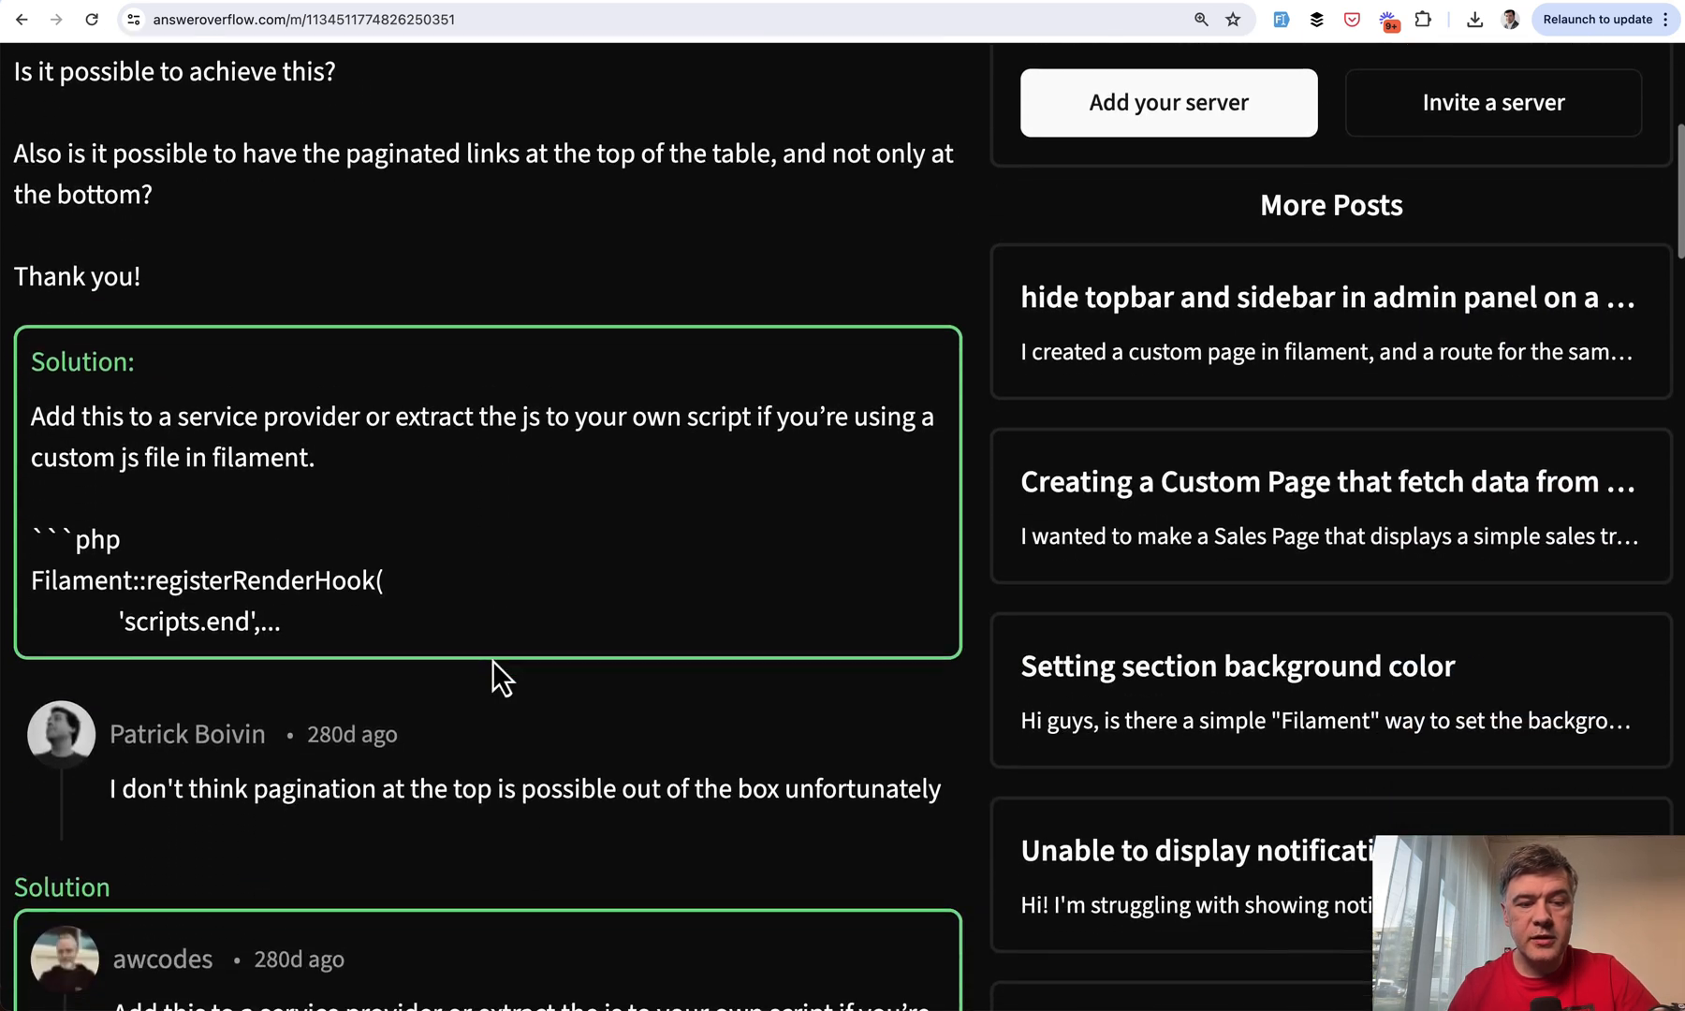
scroll(down, 3)
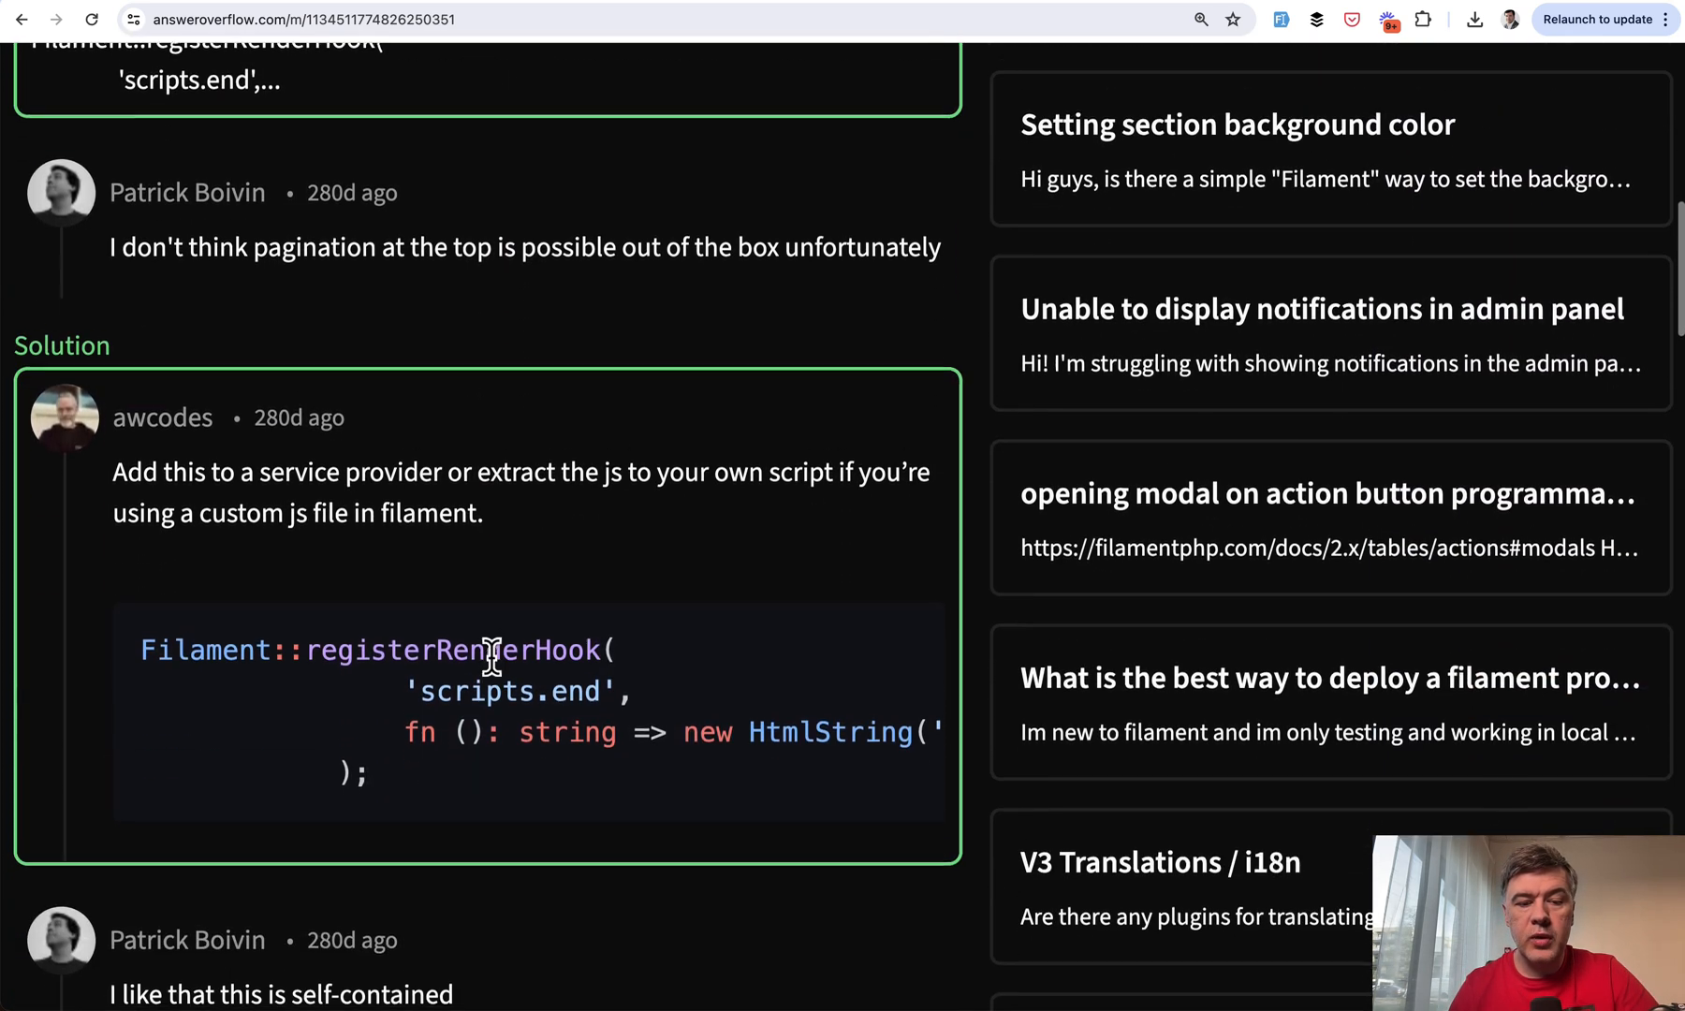
scroll(down, 3)
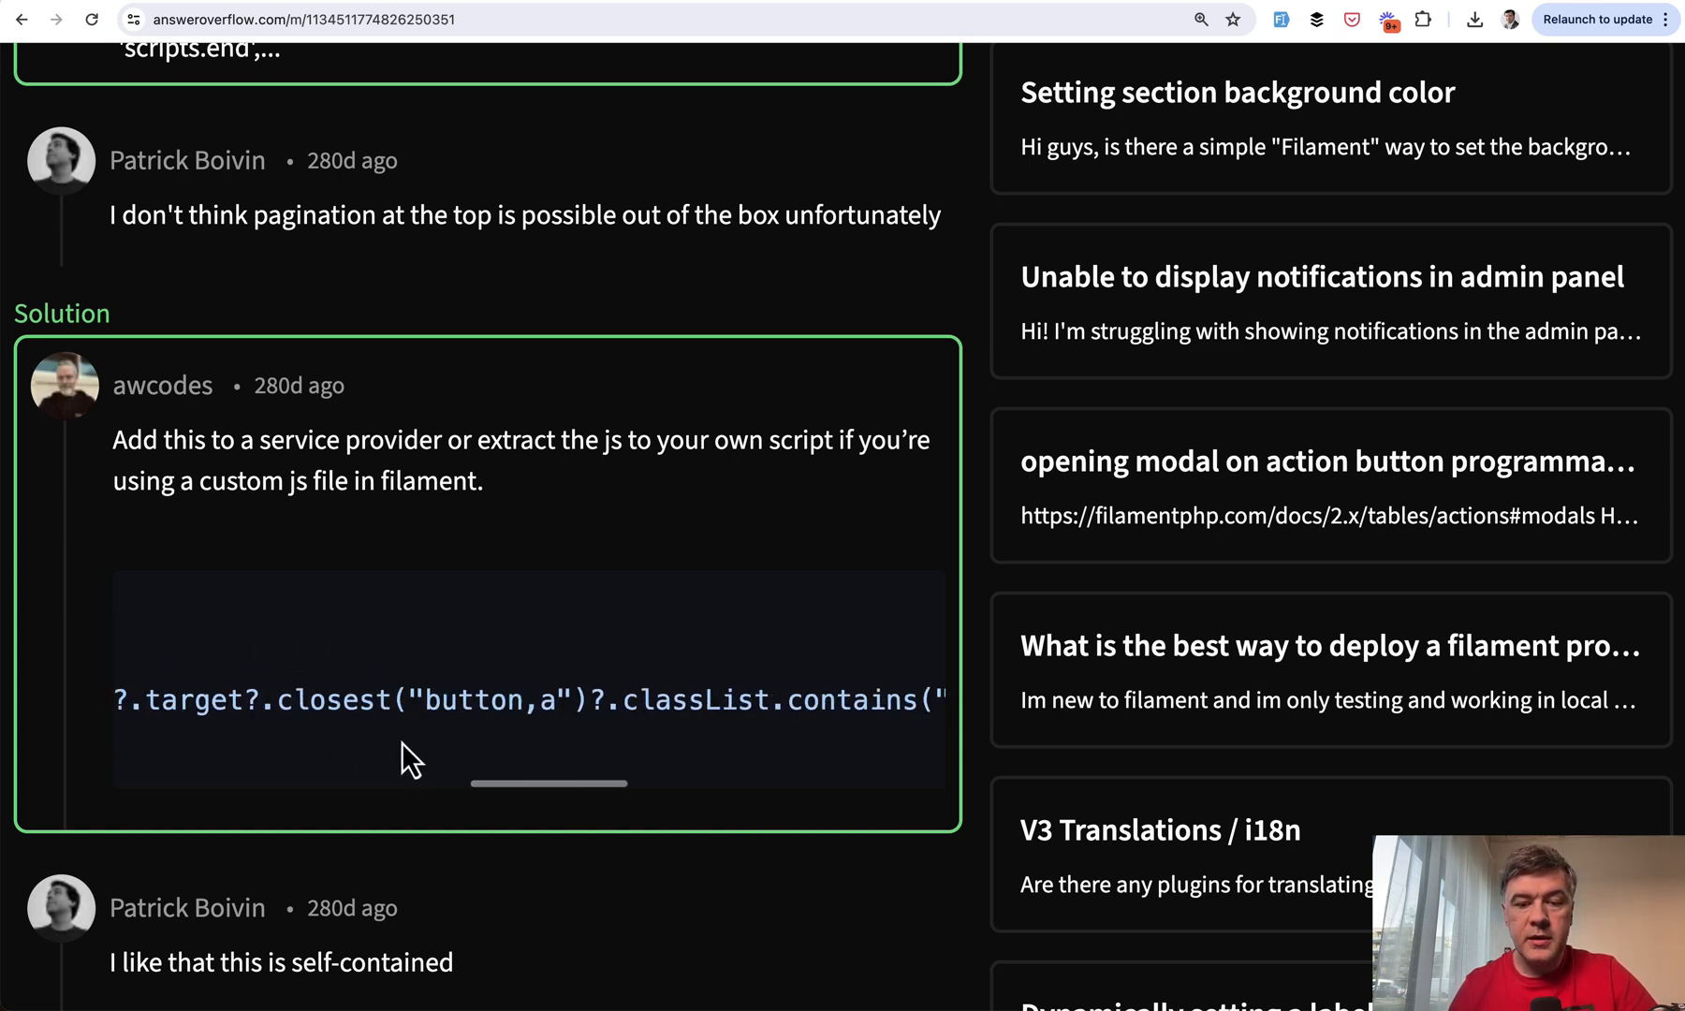
scroll(down, 3)
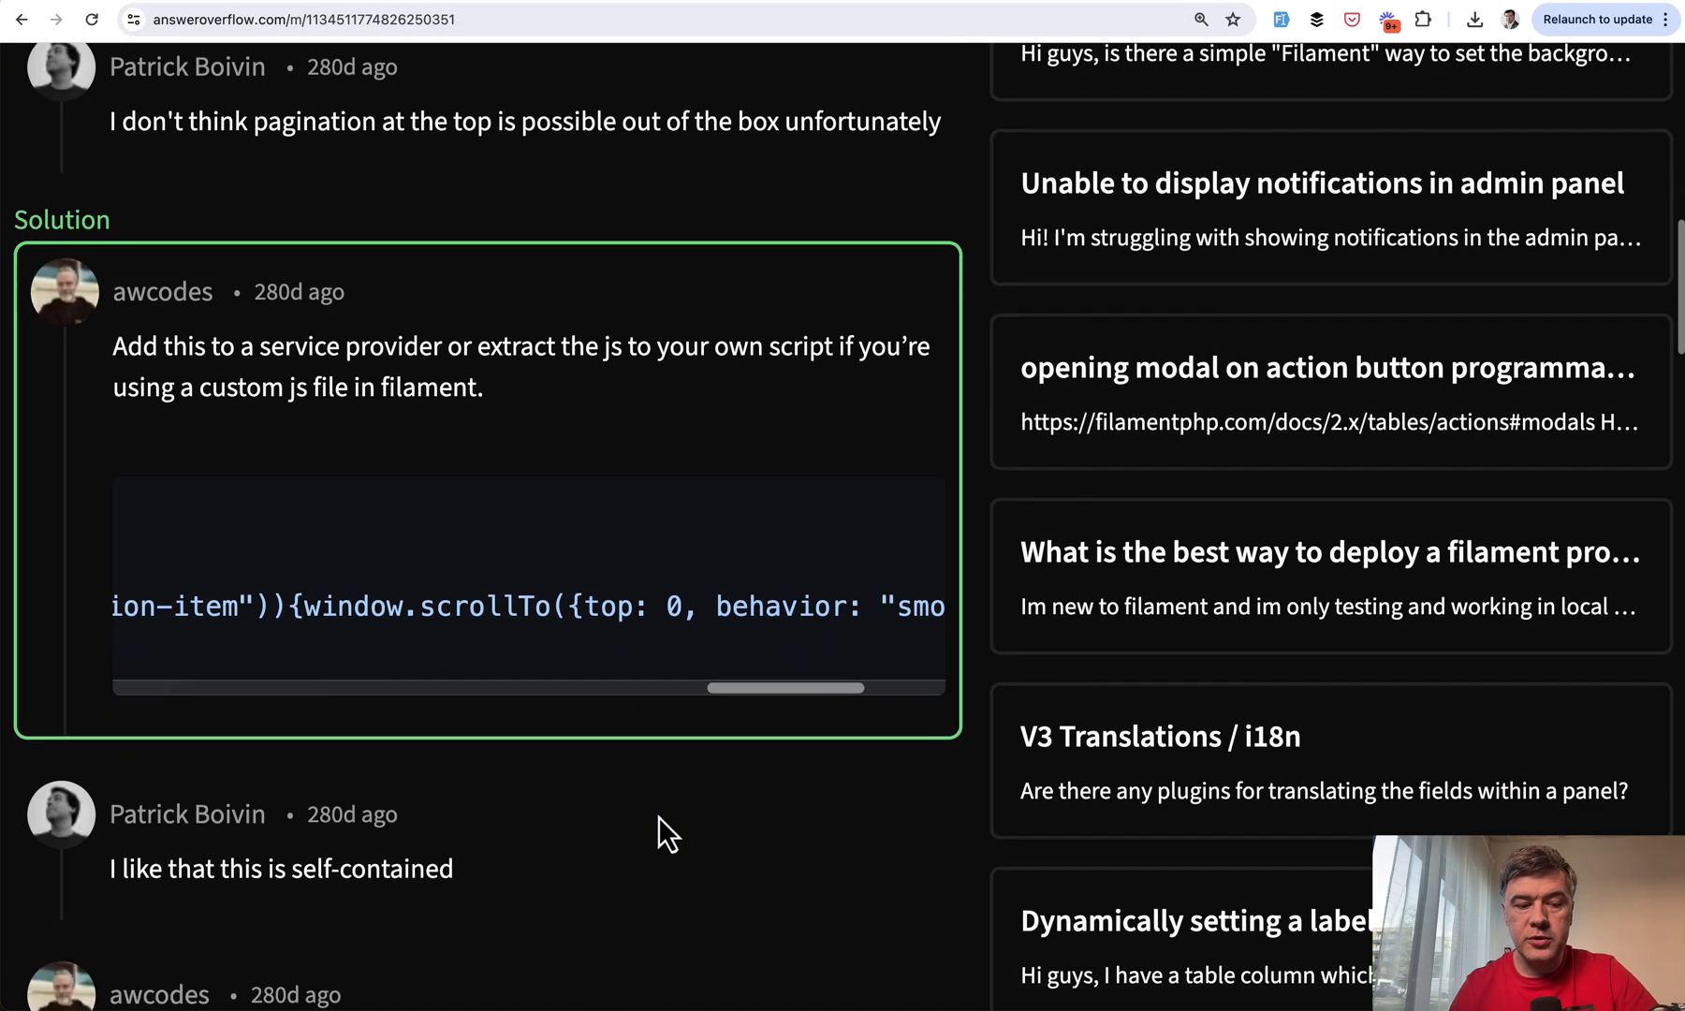
scroll(down, 3)
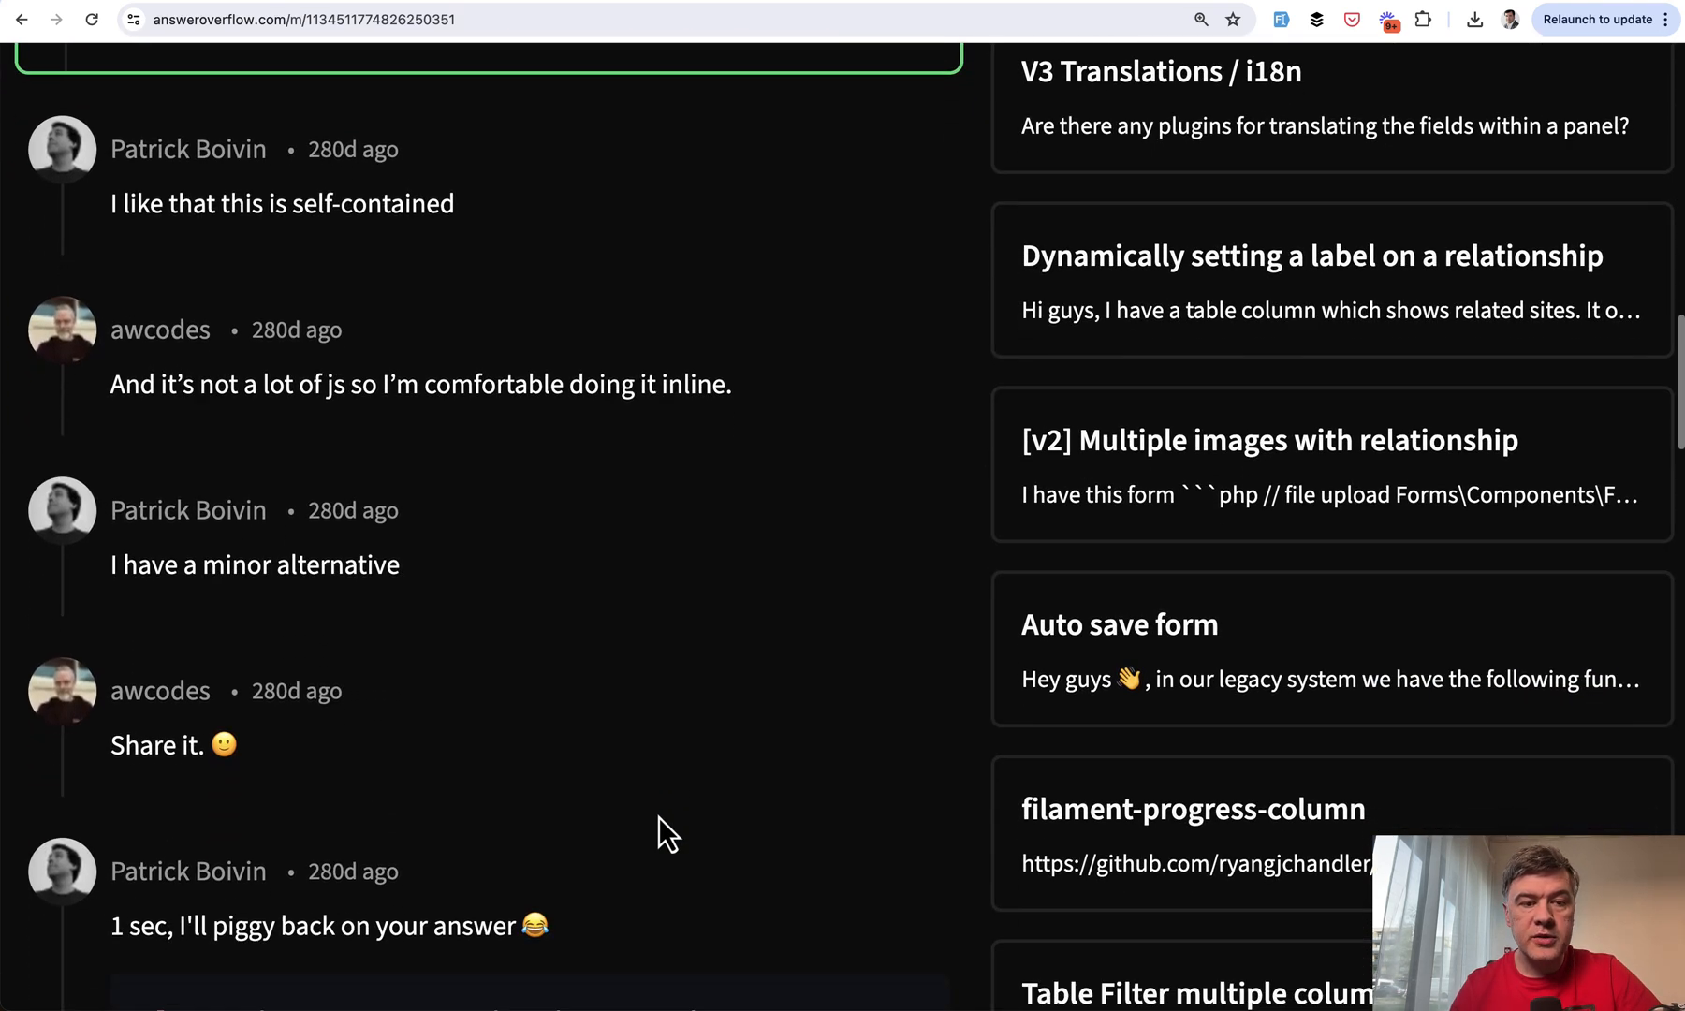
scroll(down, 3)
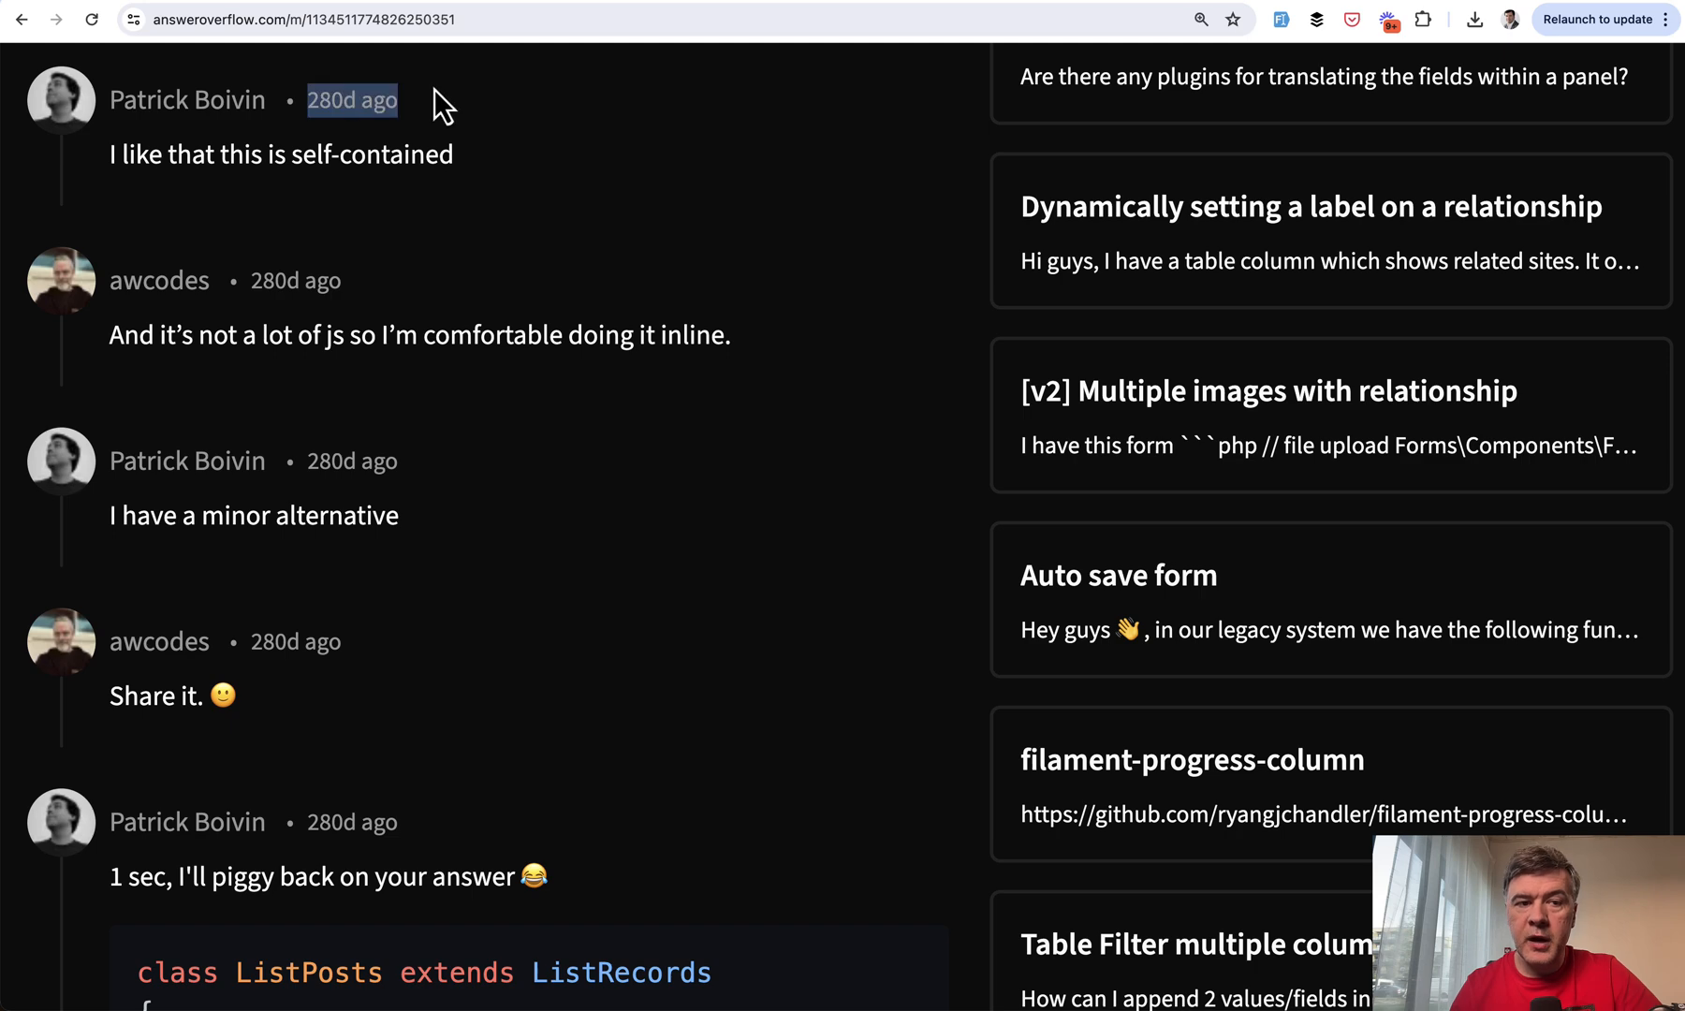
Continue down to the setPage scroll-to-top code solution at the end of the thread
scroll(down, 3)
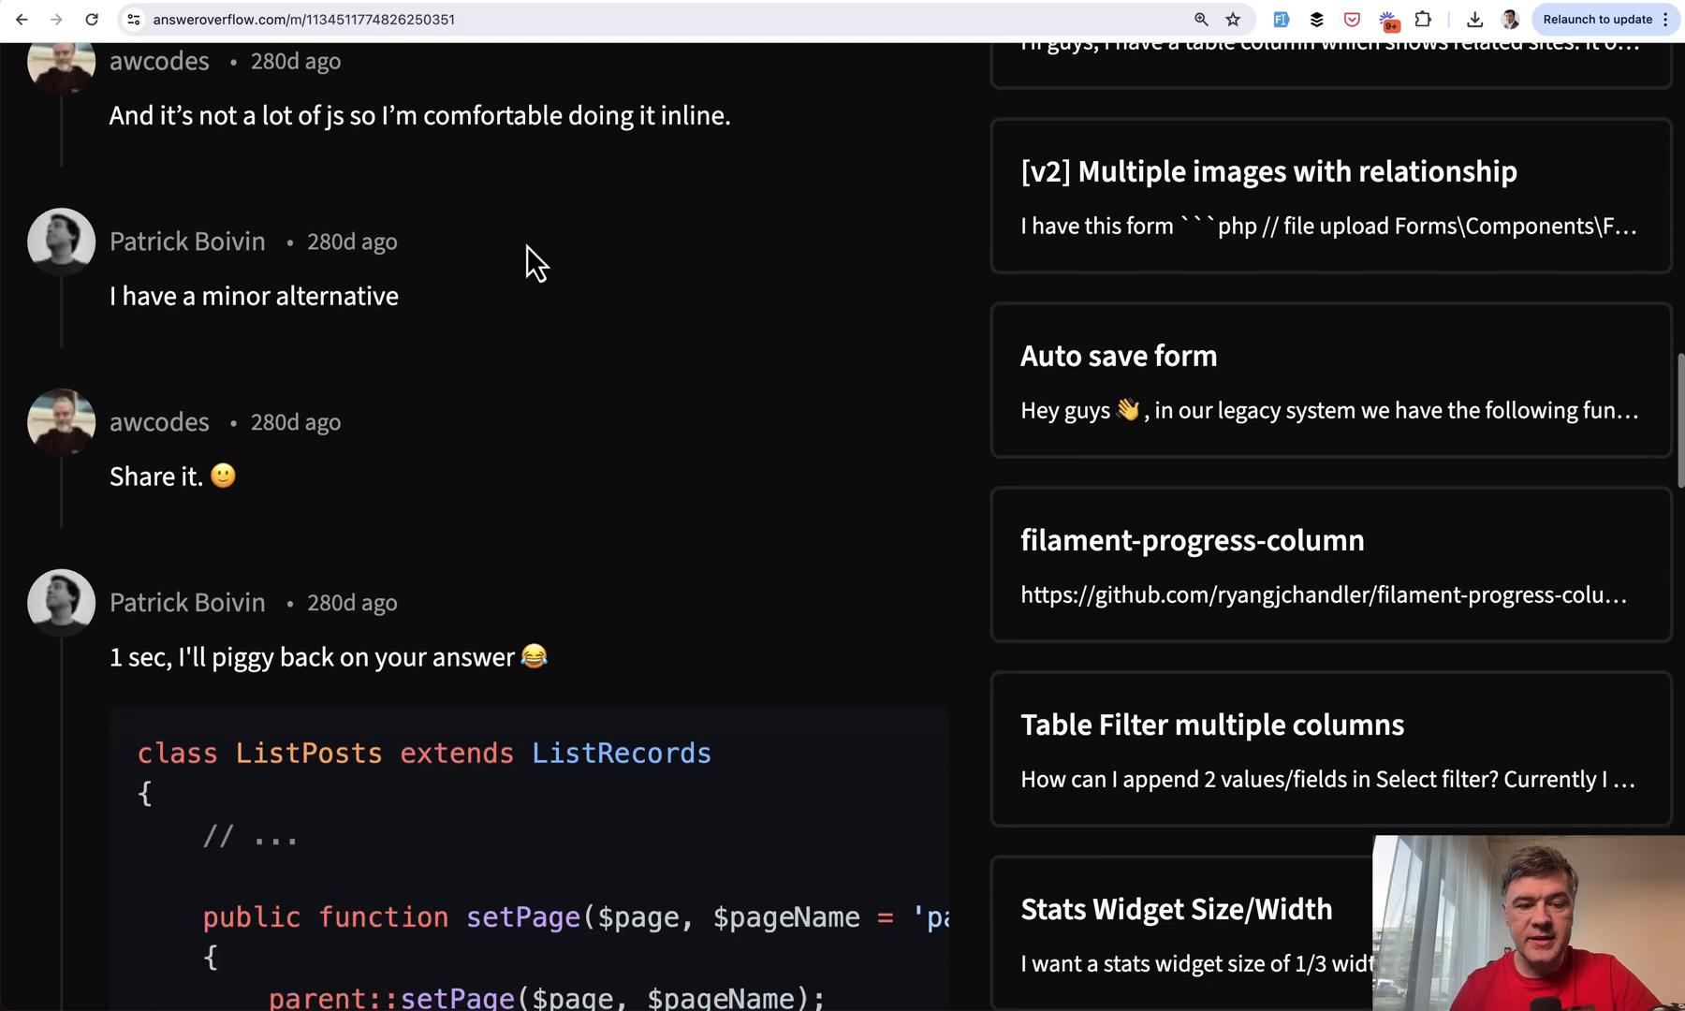
scroll(down, 3)
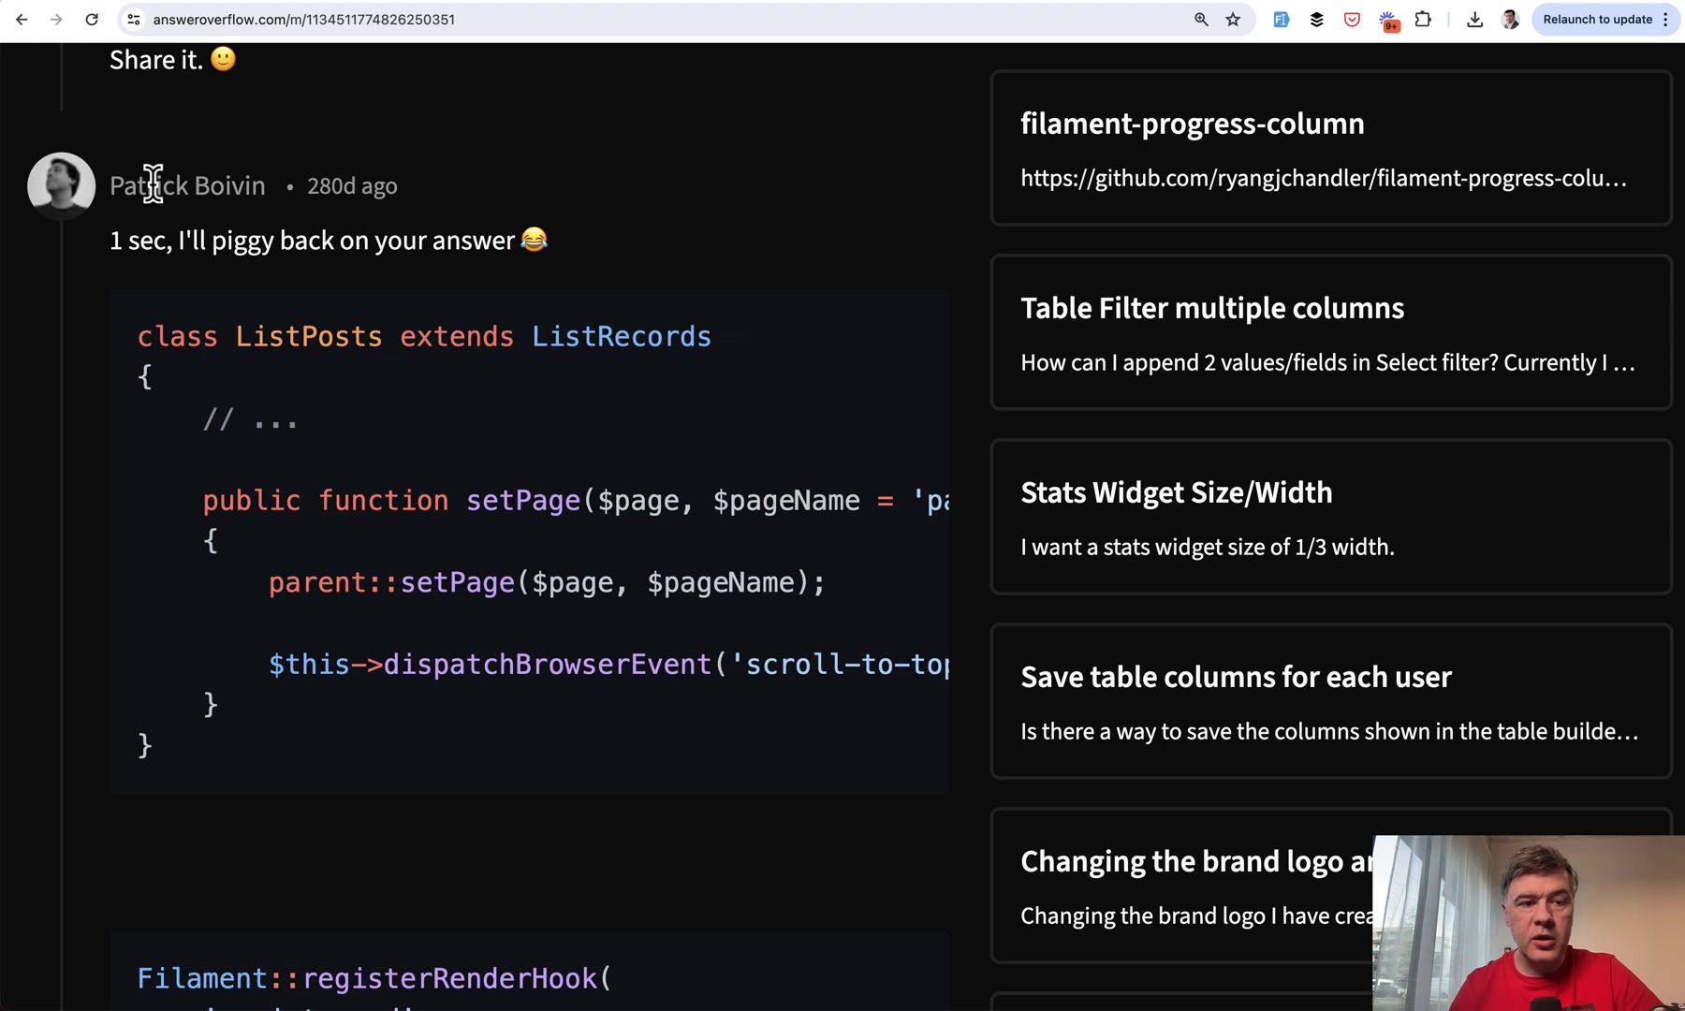
mouse_move(345, 402)
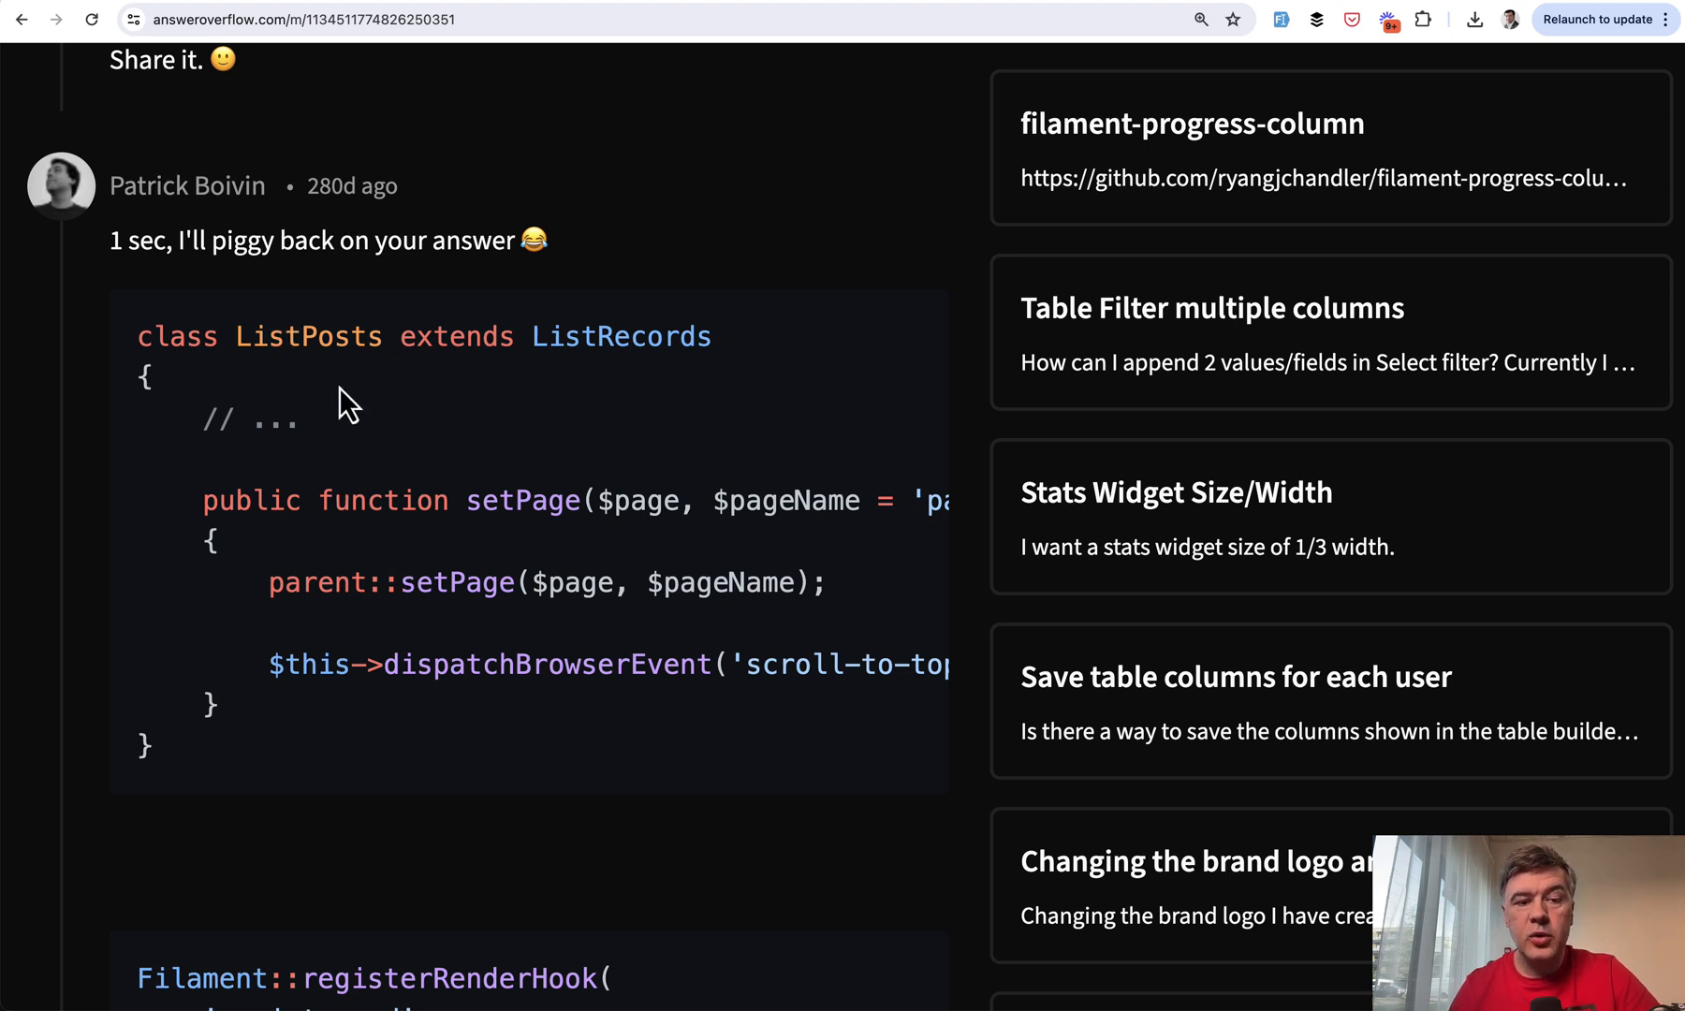
scroll(down, 3)
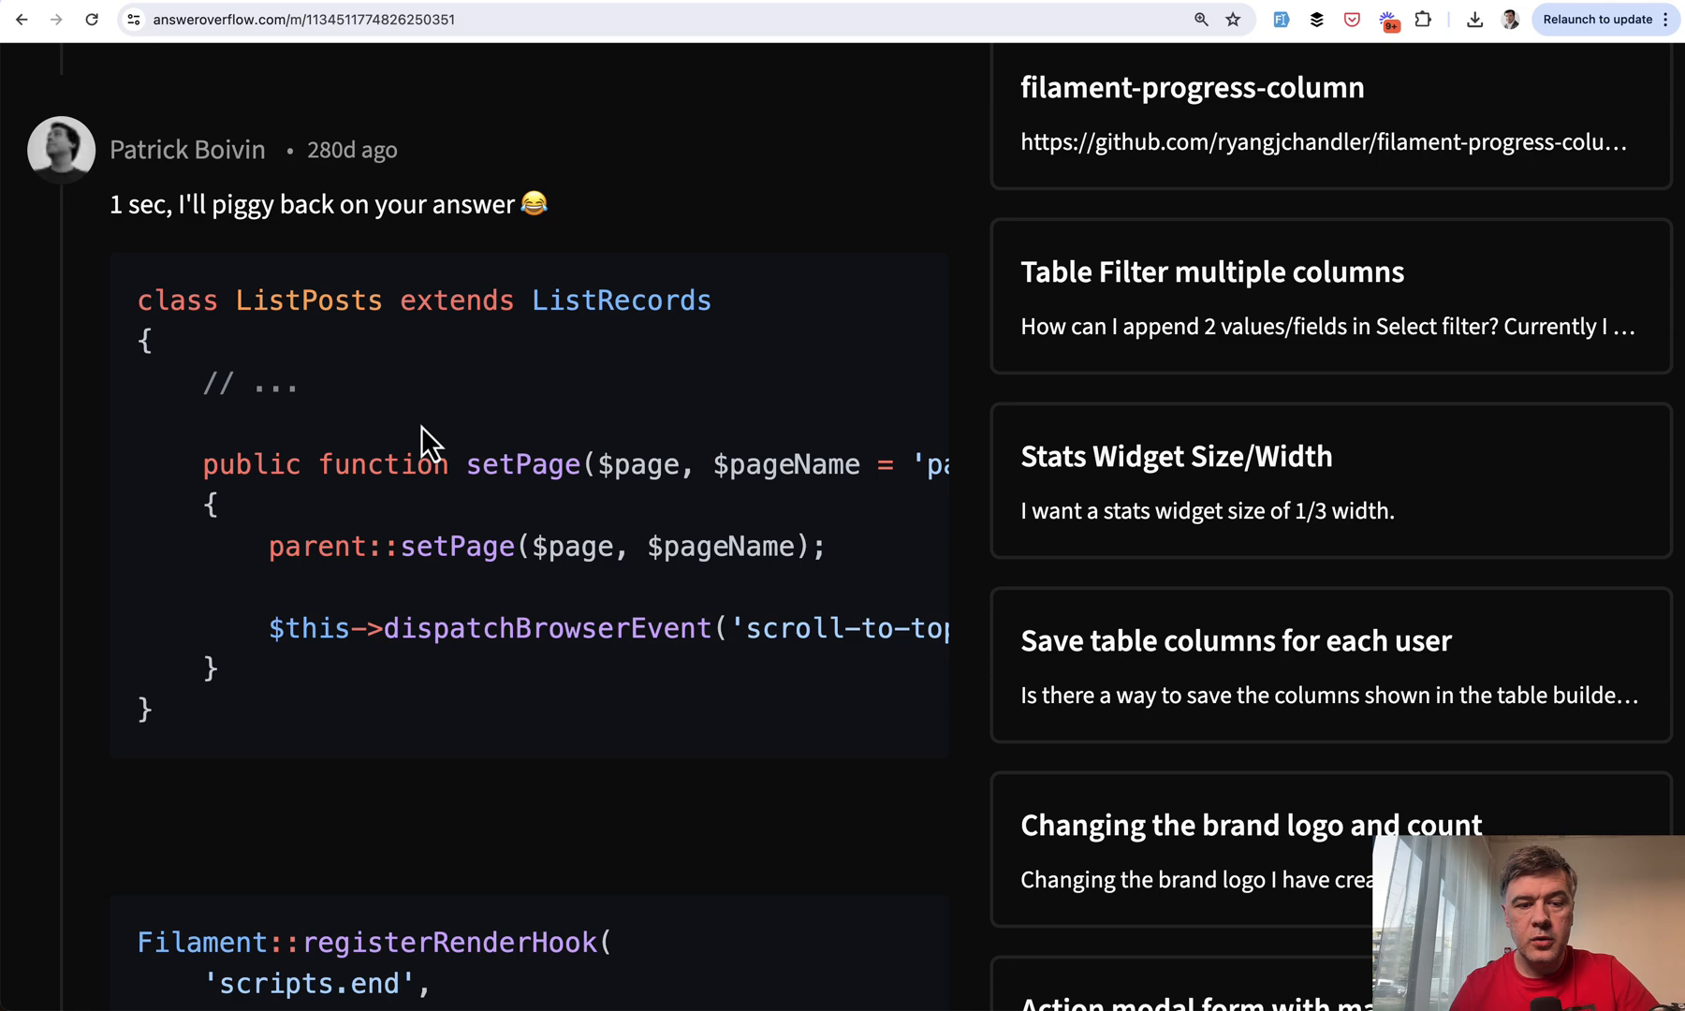
scroll(down, 3)
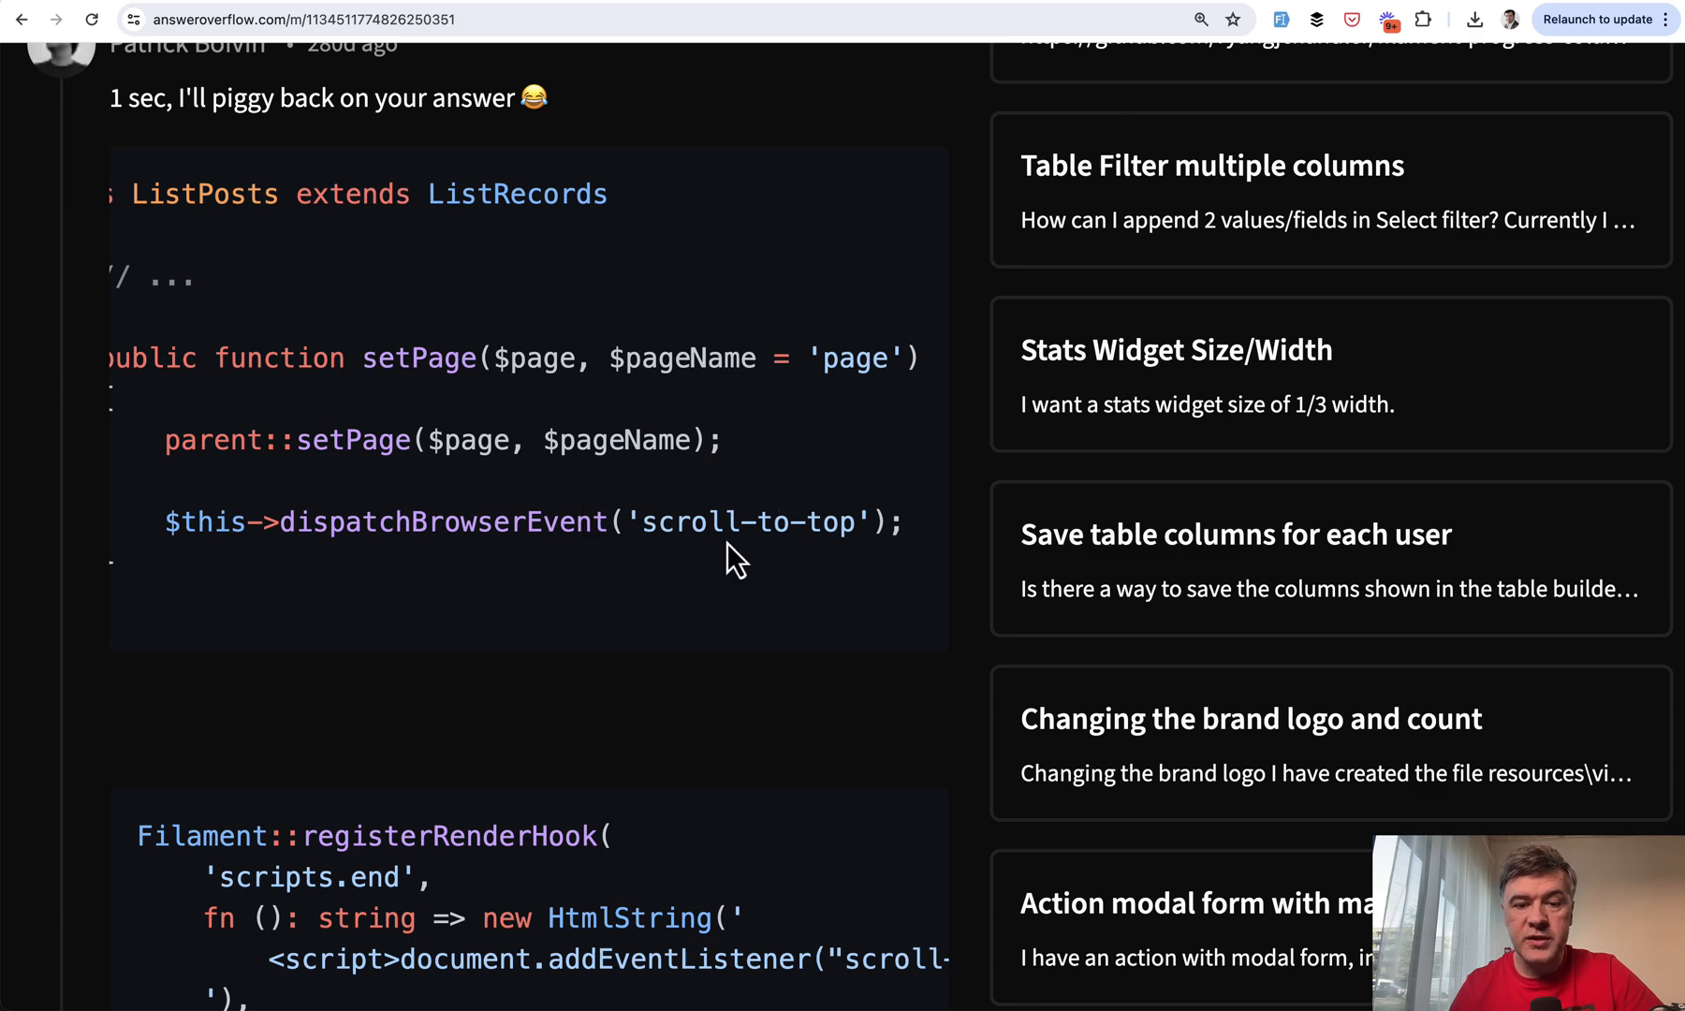
scroll(down, 3)
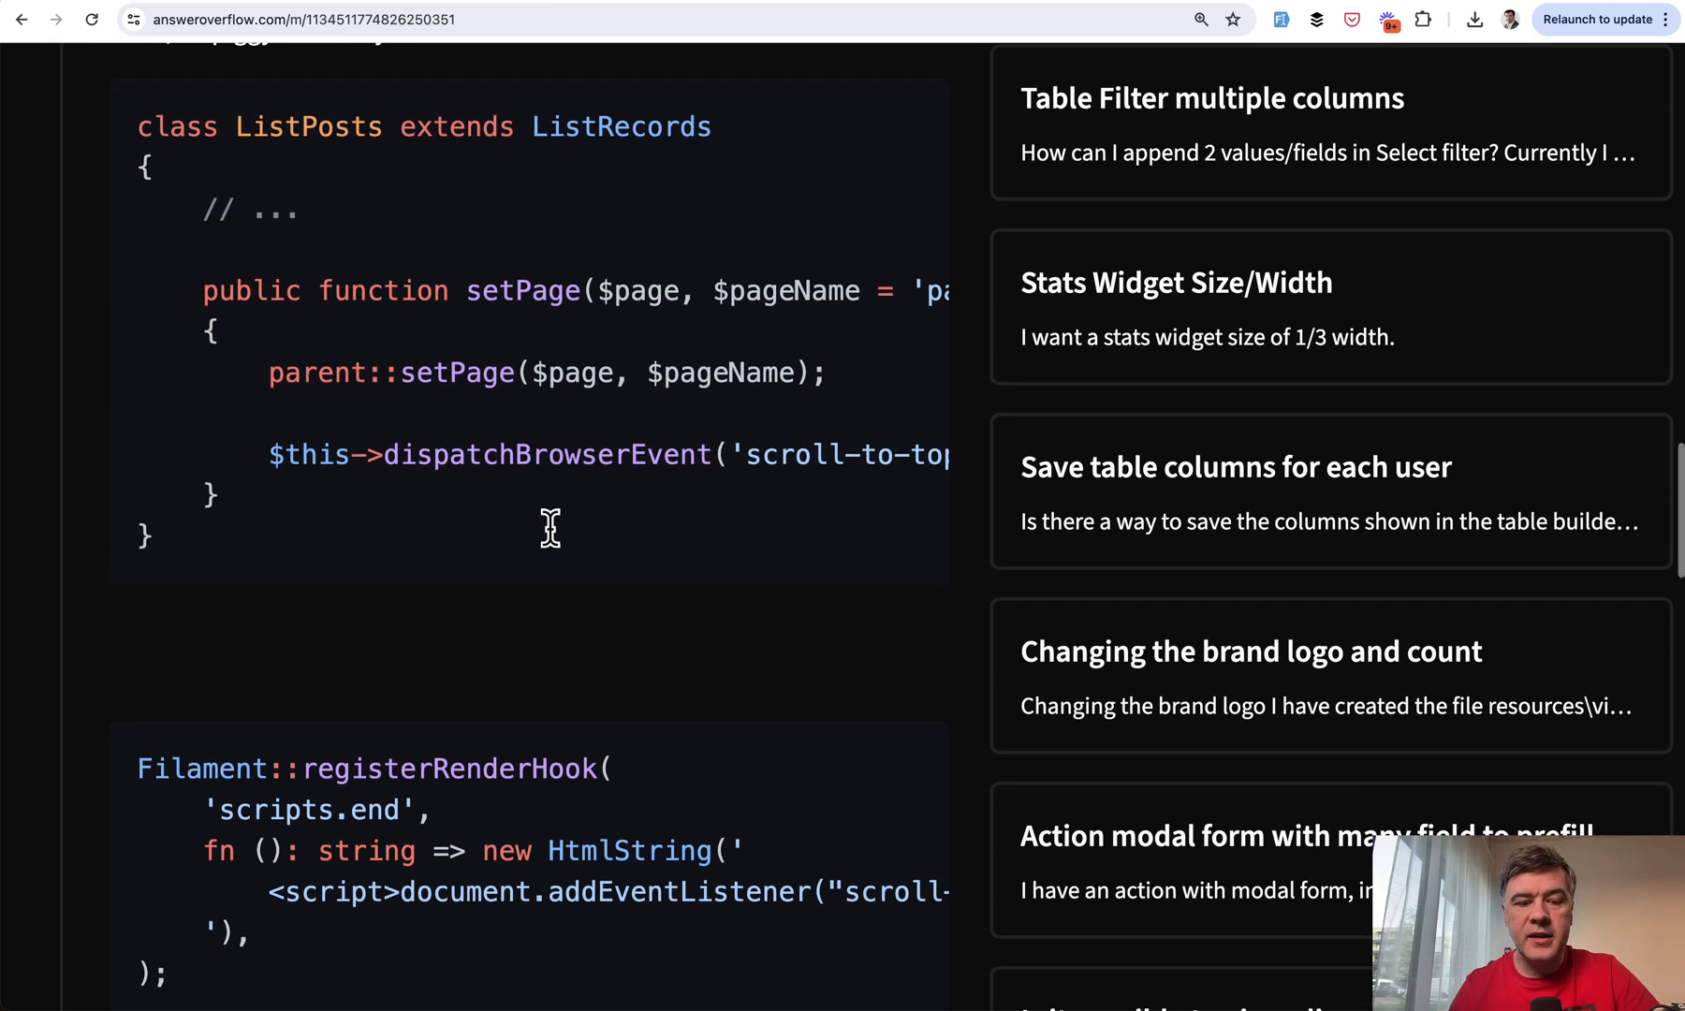
scroll(down, 3)
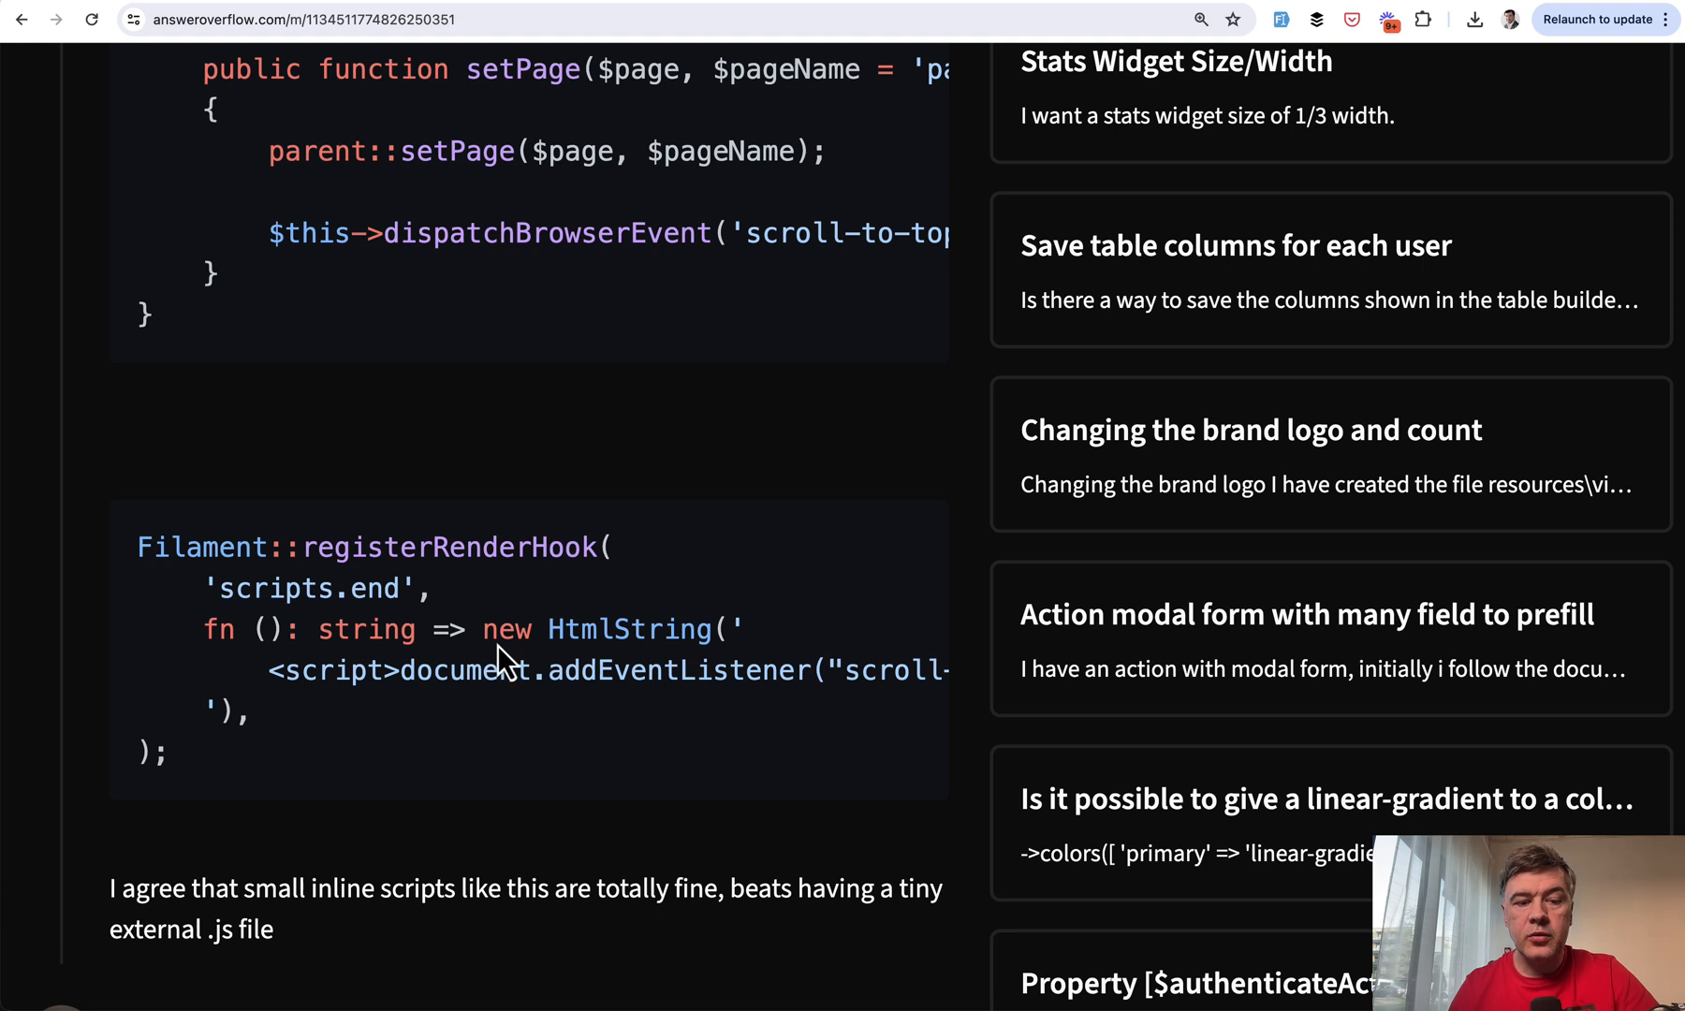
scroll(down, 3)
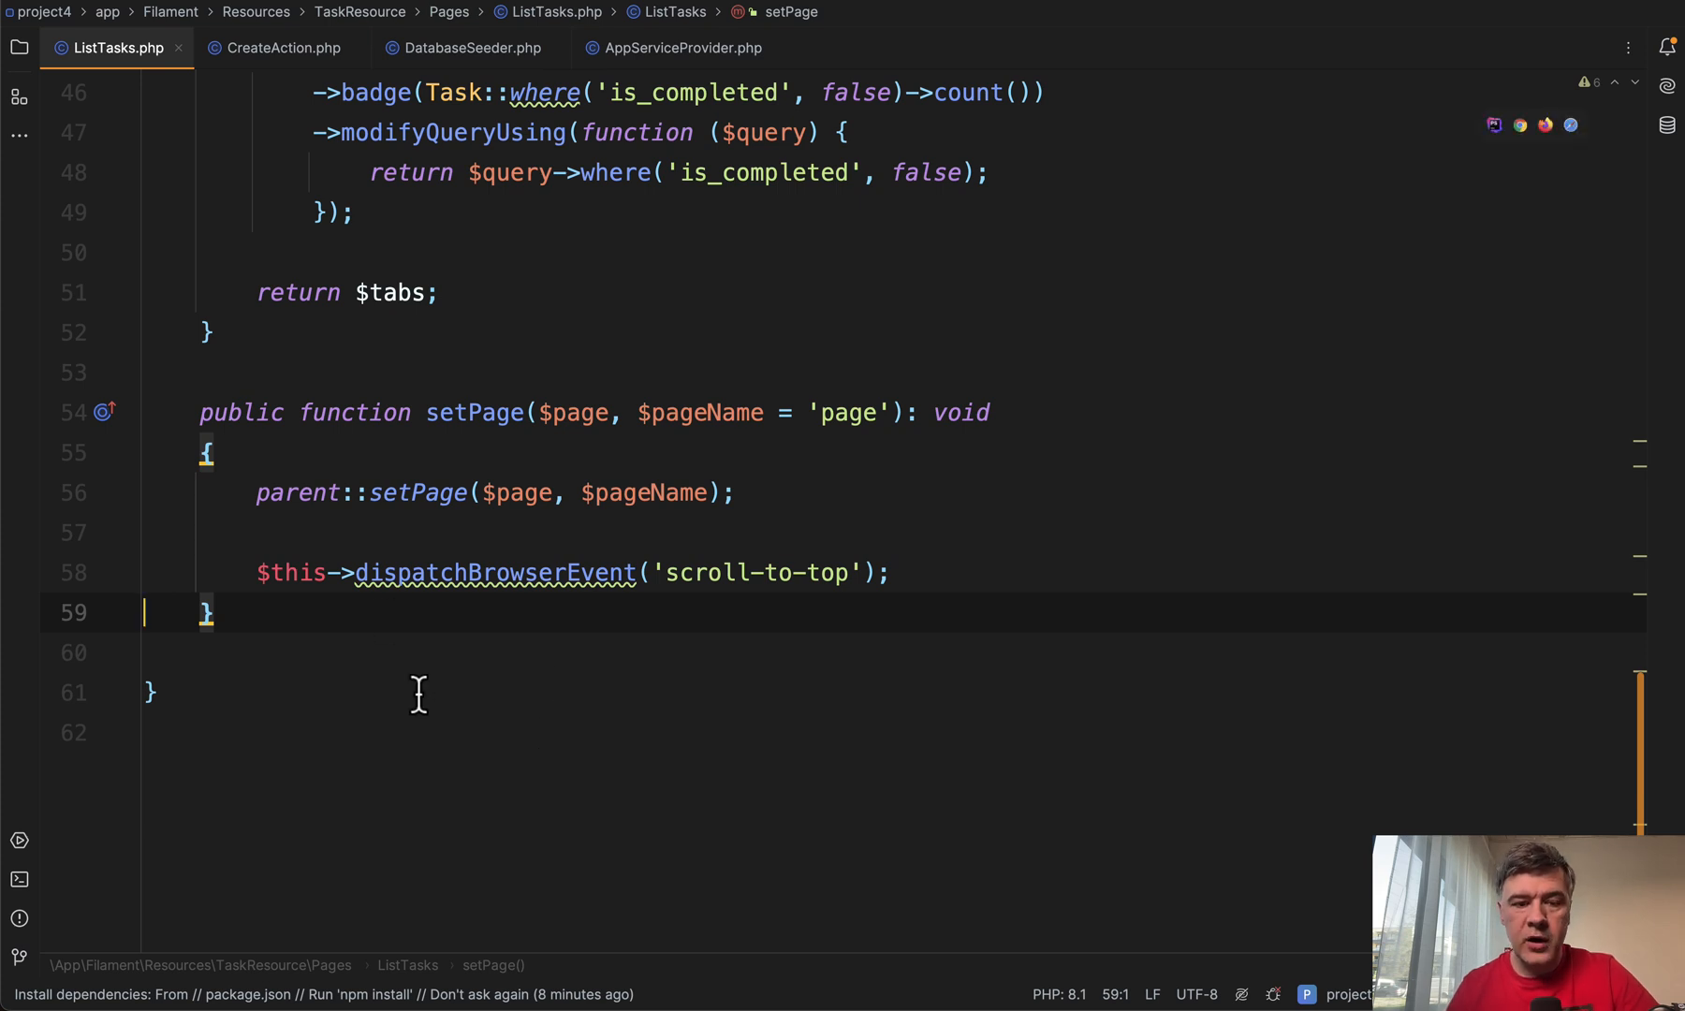
mouse_move(491, 573)
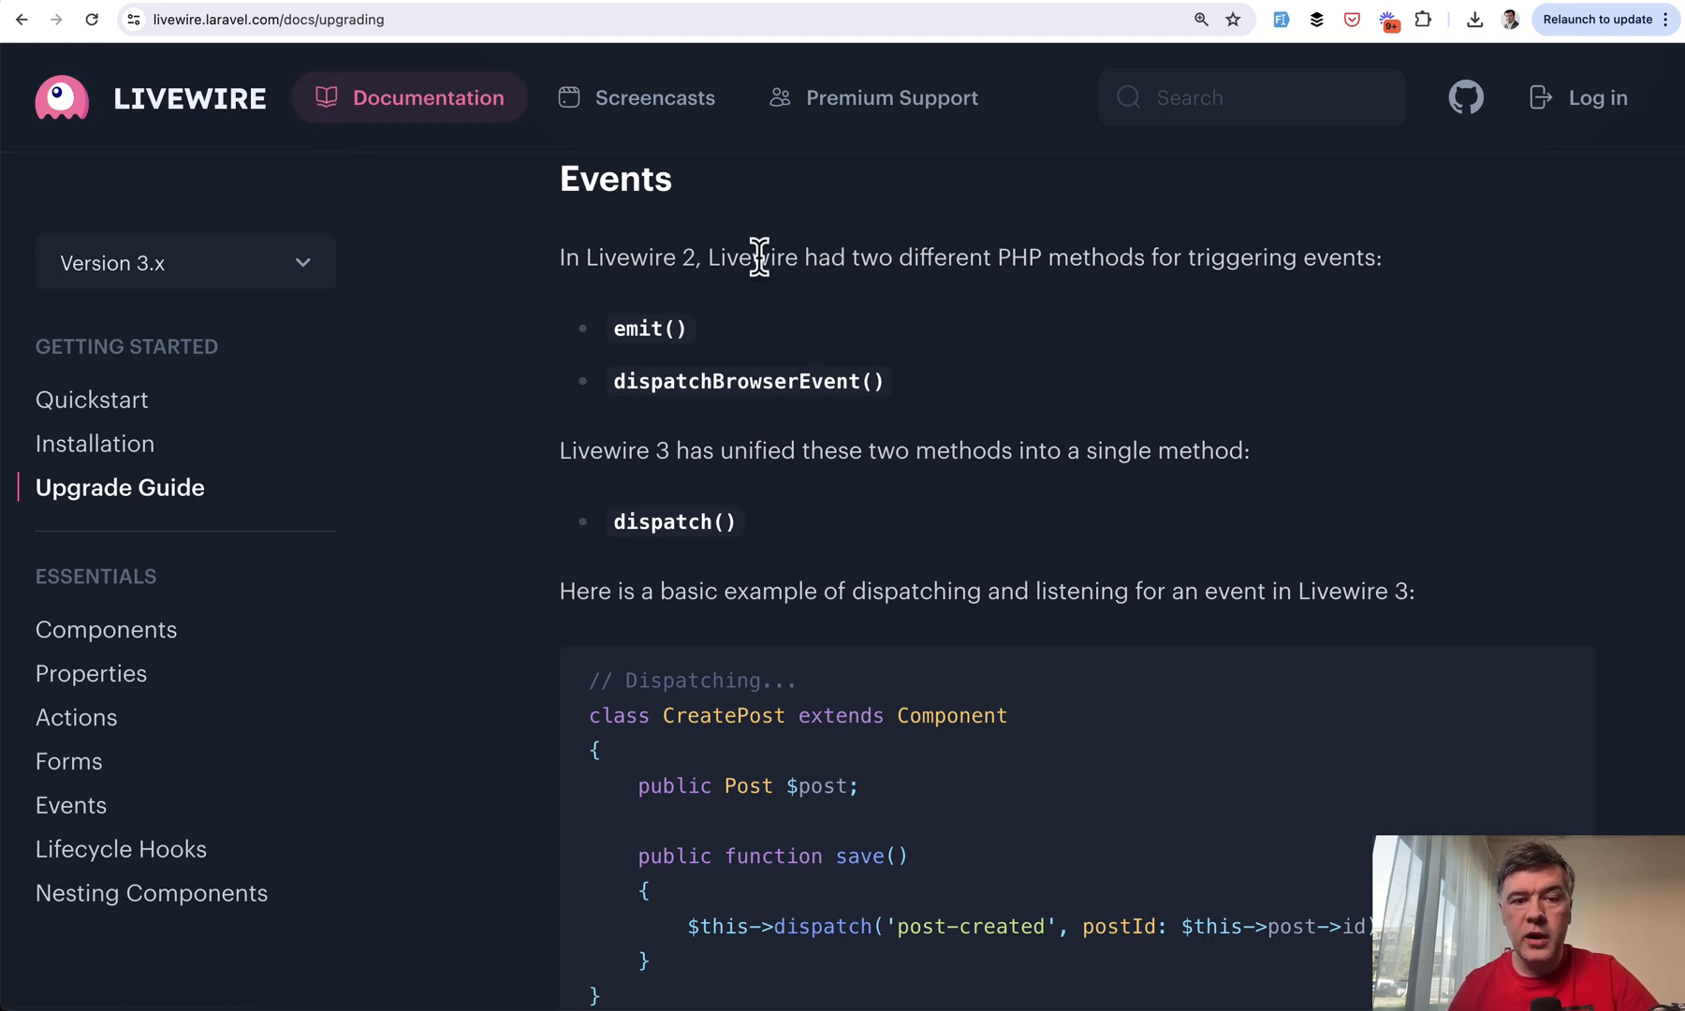
mouse_move(771, 500)
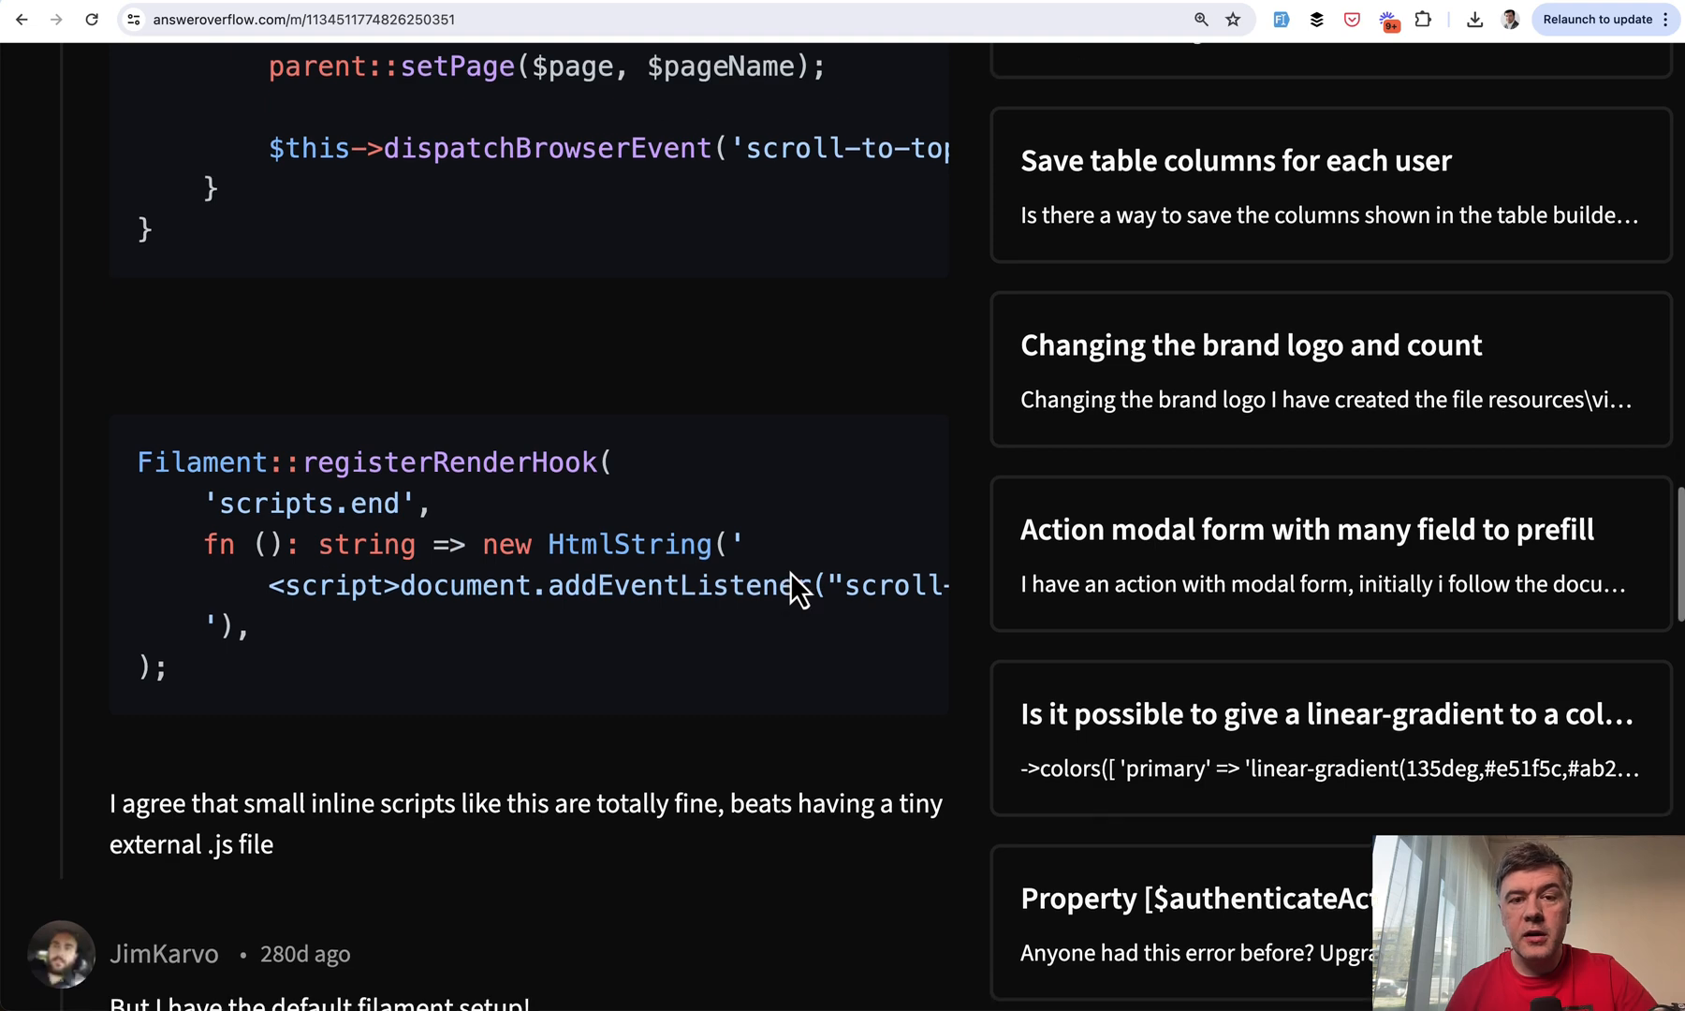
Bring the Filament::registerRenderHook script snippet into view for copying
scroll(down, 3)
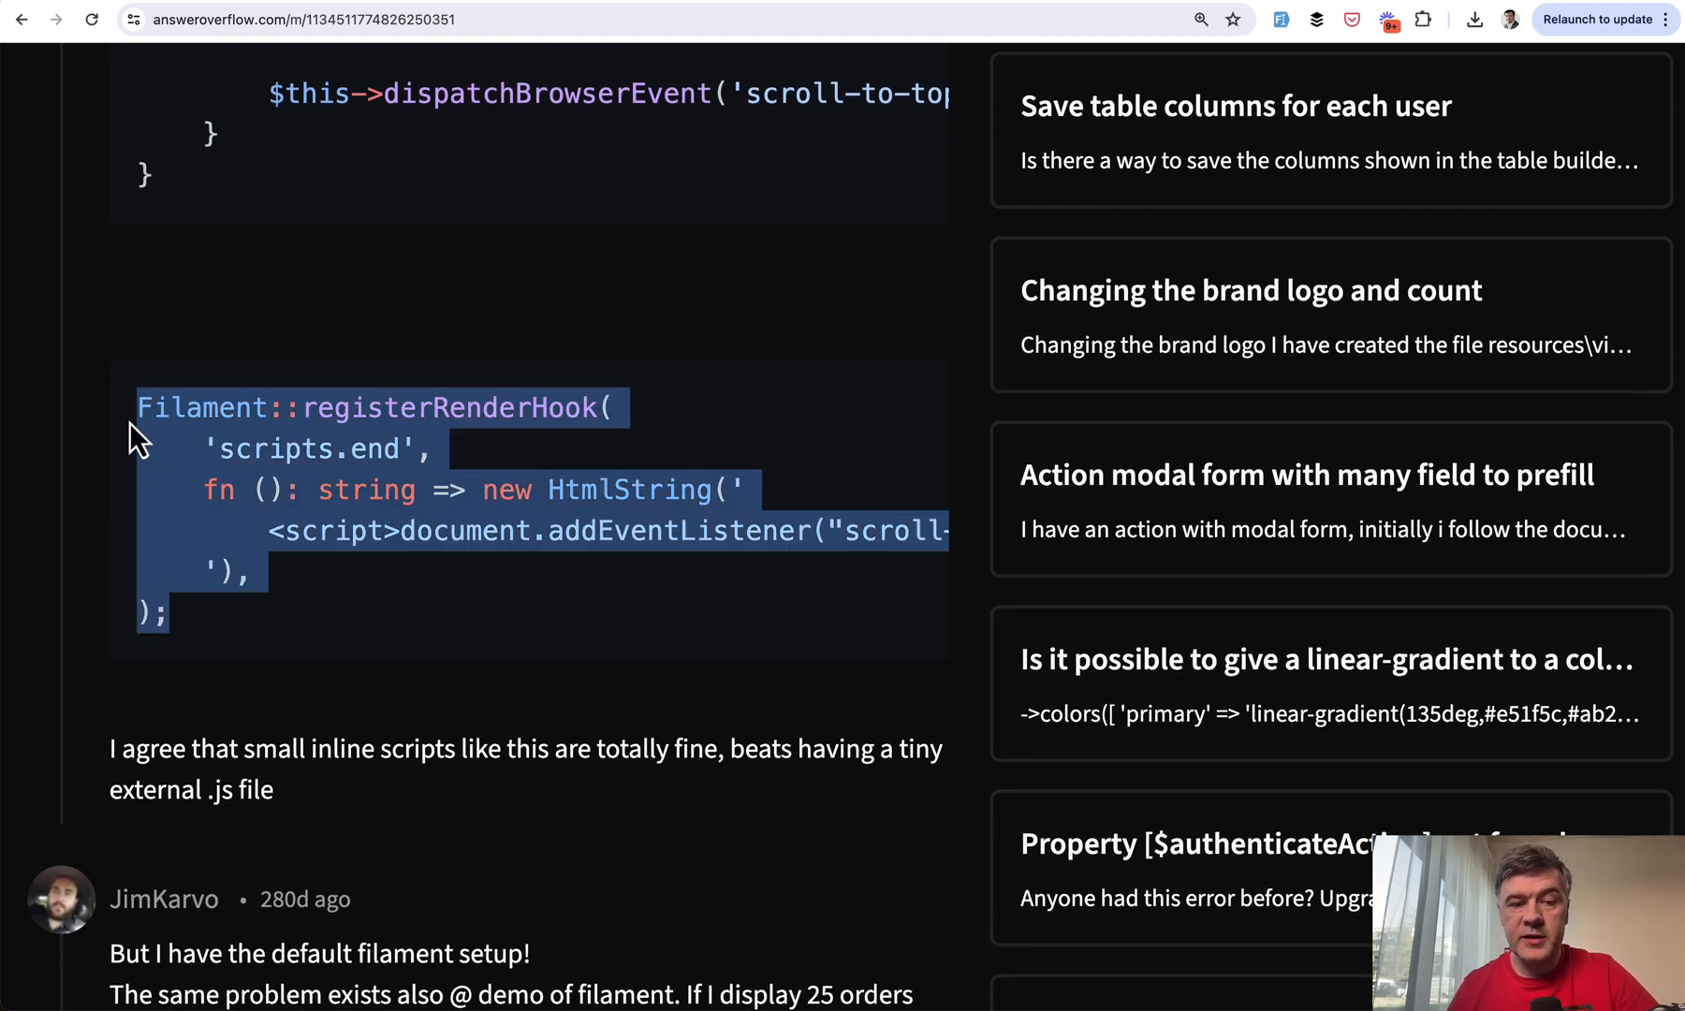
mouse_move(704, 420)
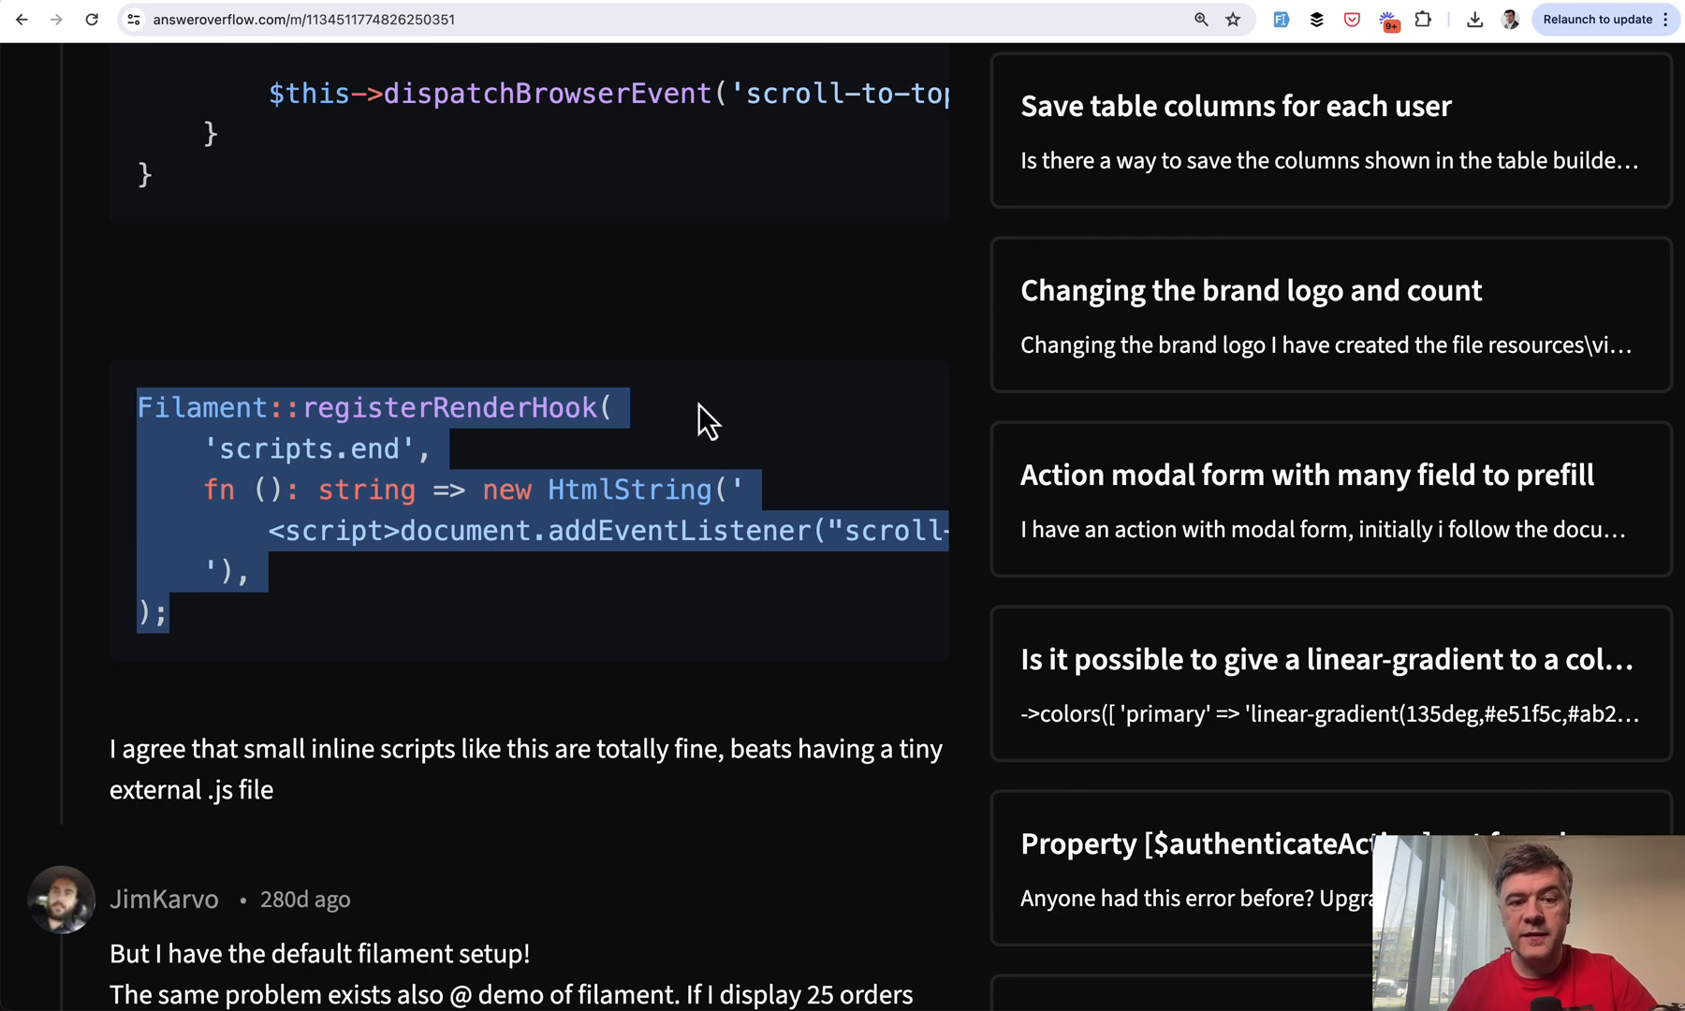
mouse_move(749, 420)
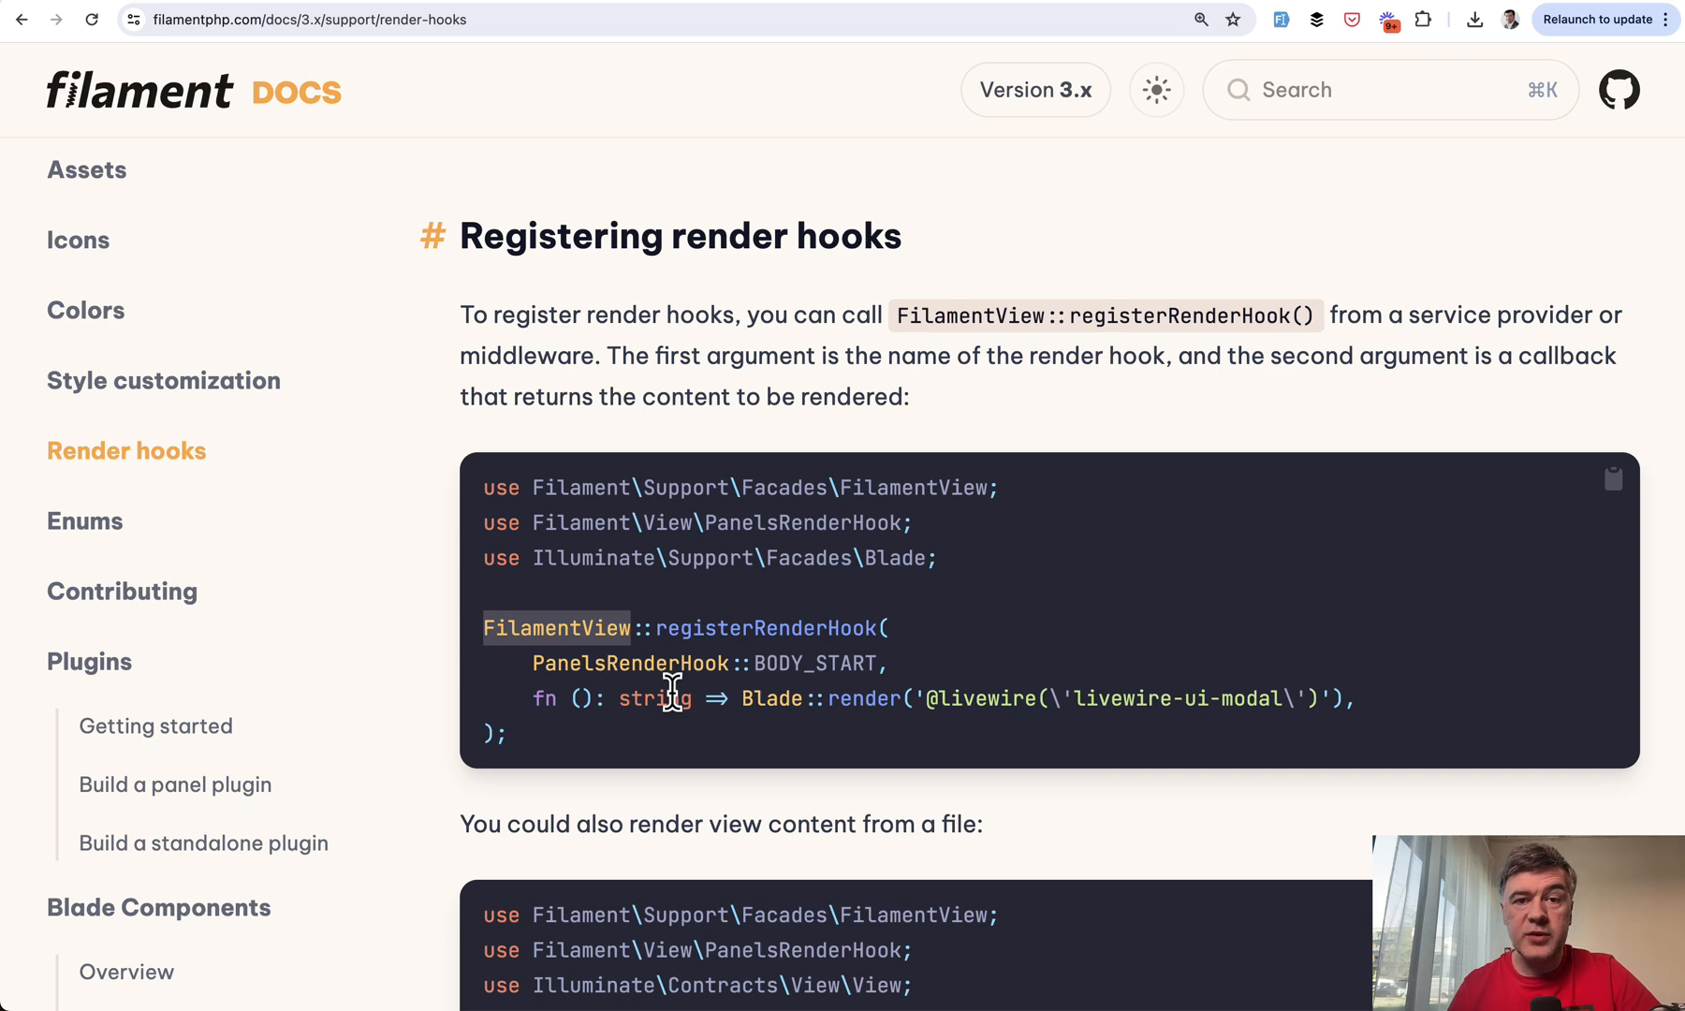
Review the Render hooks docs example and enter 'name:' for the render hook registration
scroll(down, 3)
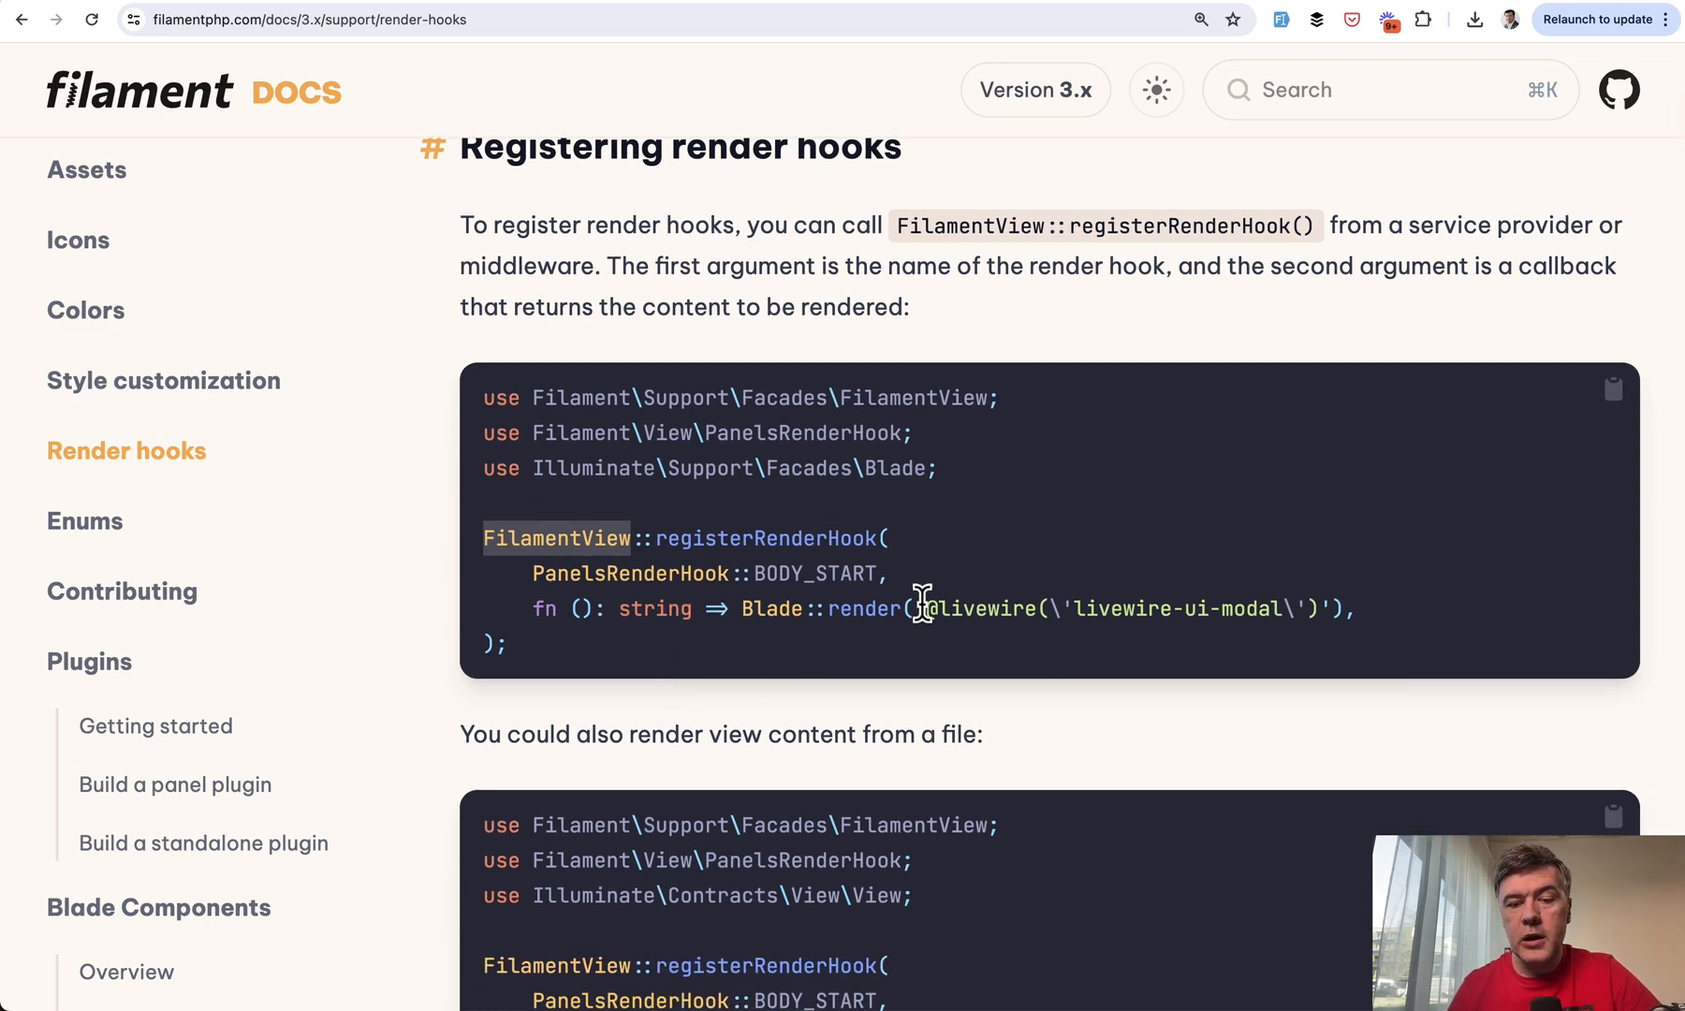
scroll(down, 3)
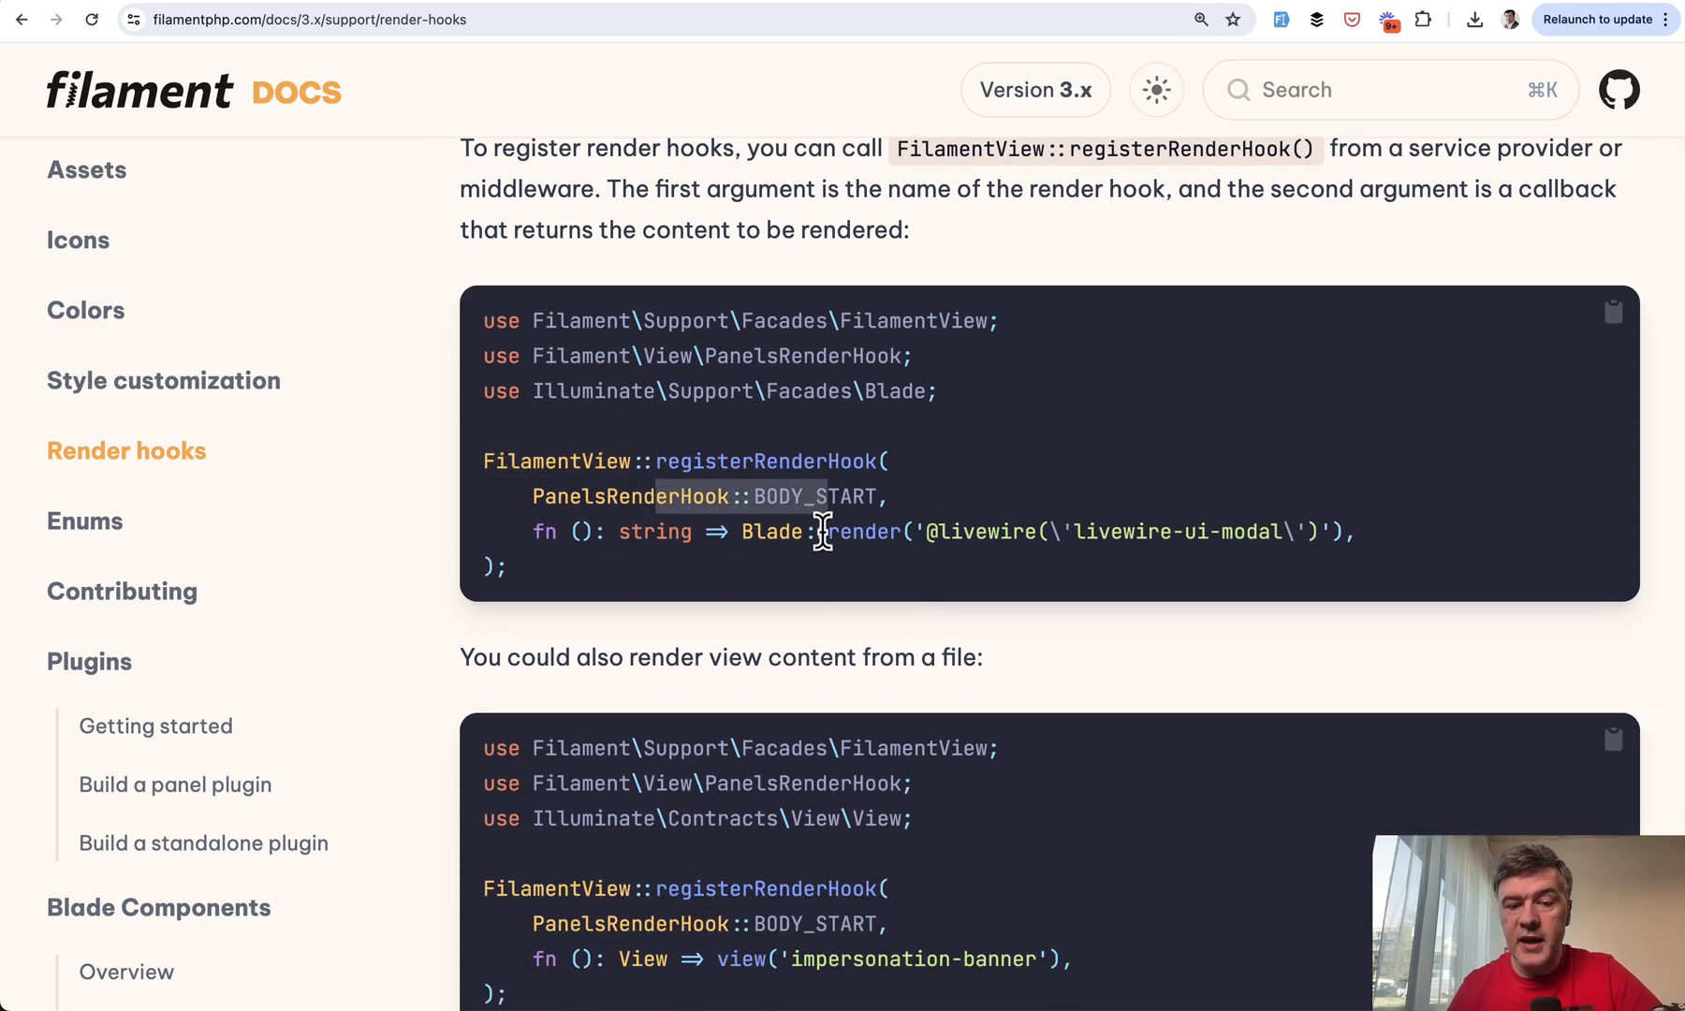
scroll(down, 3)
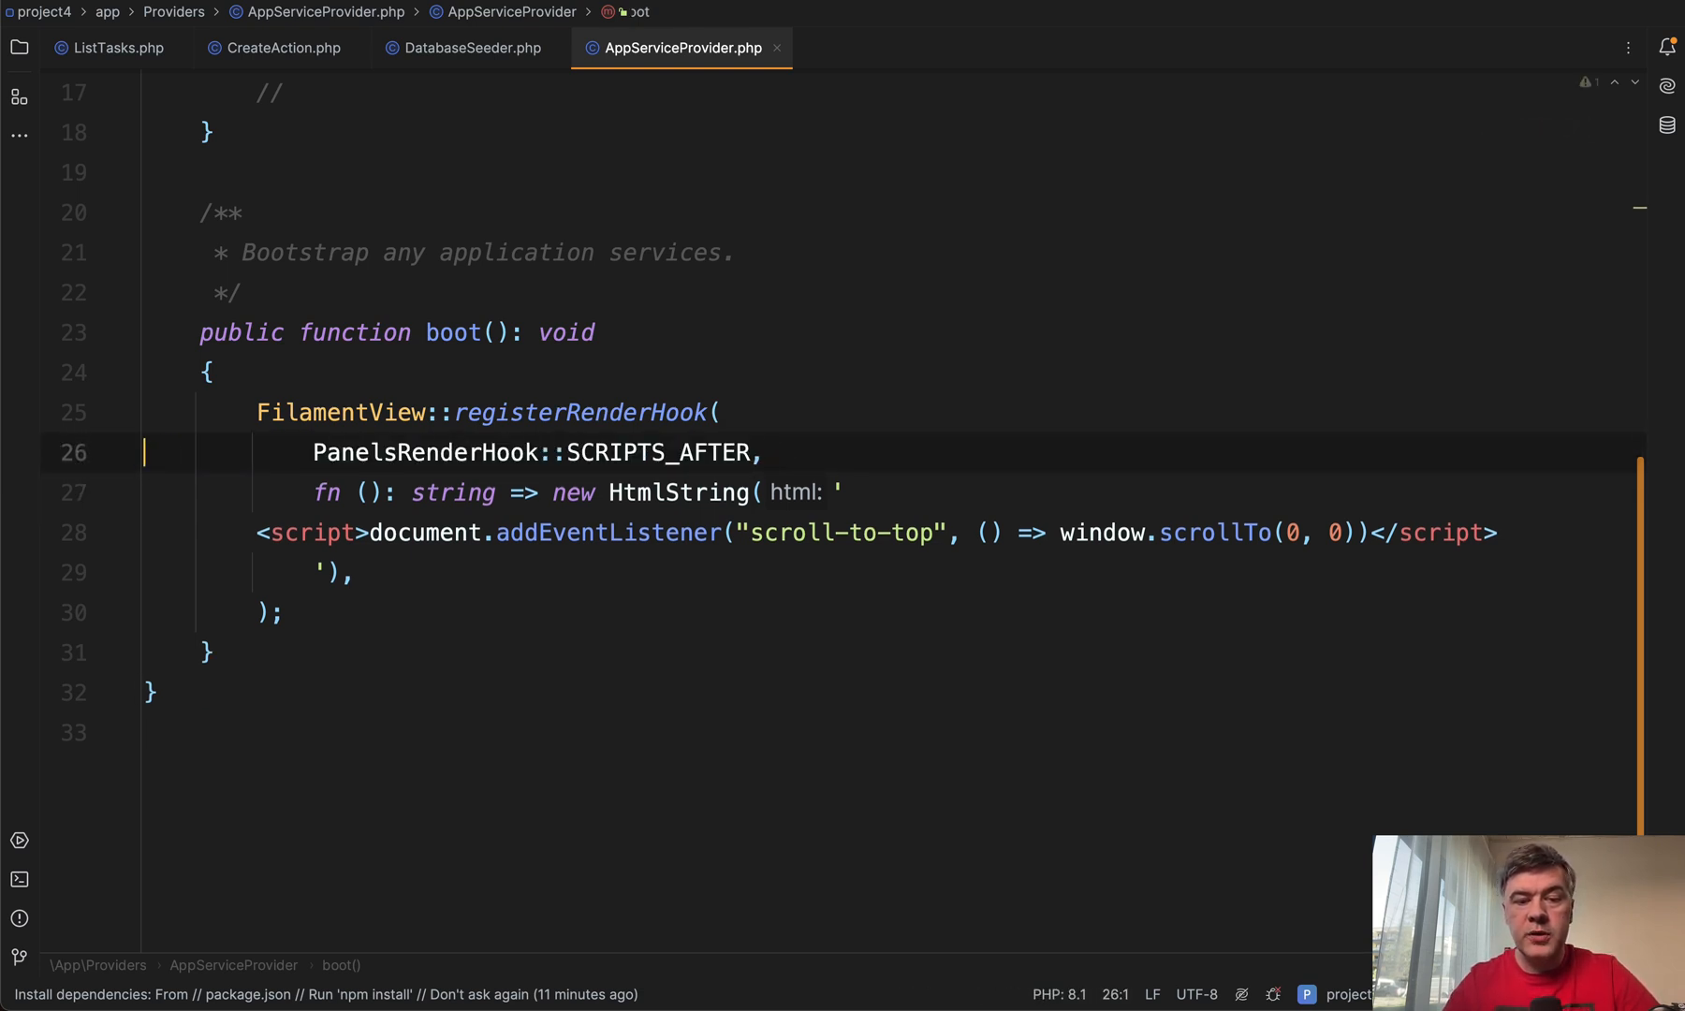
text(name:)
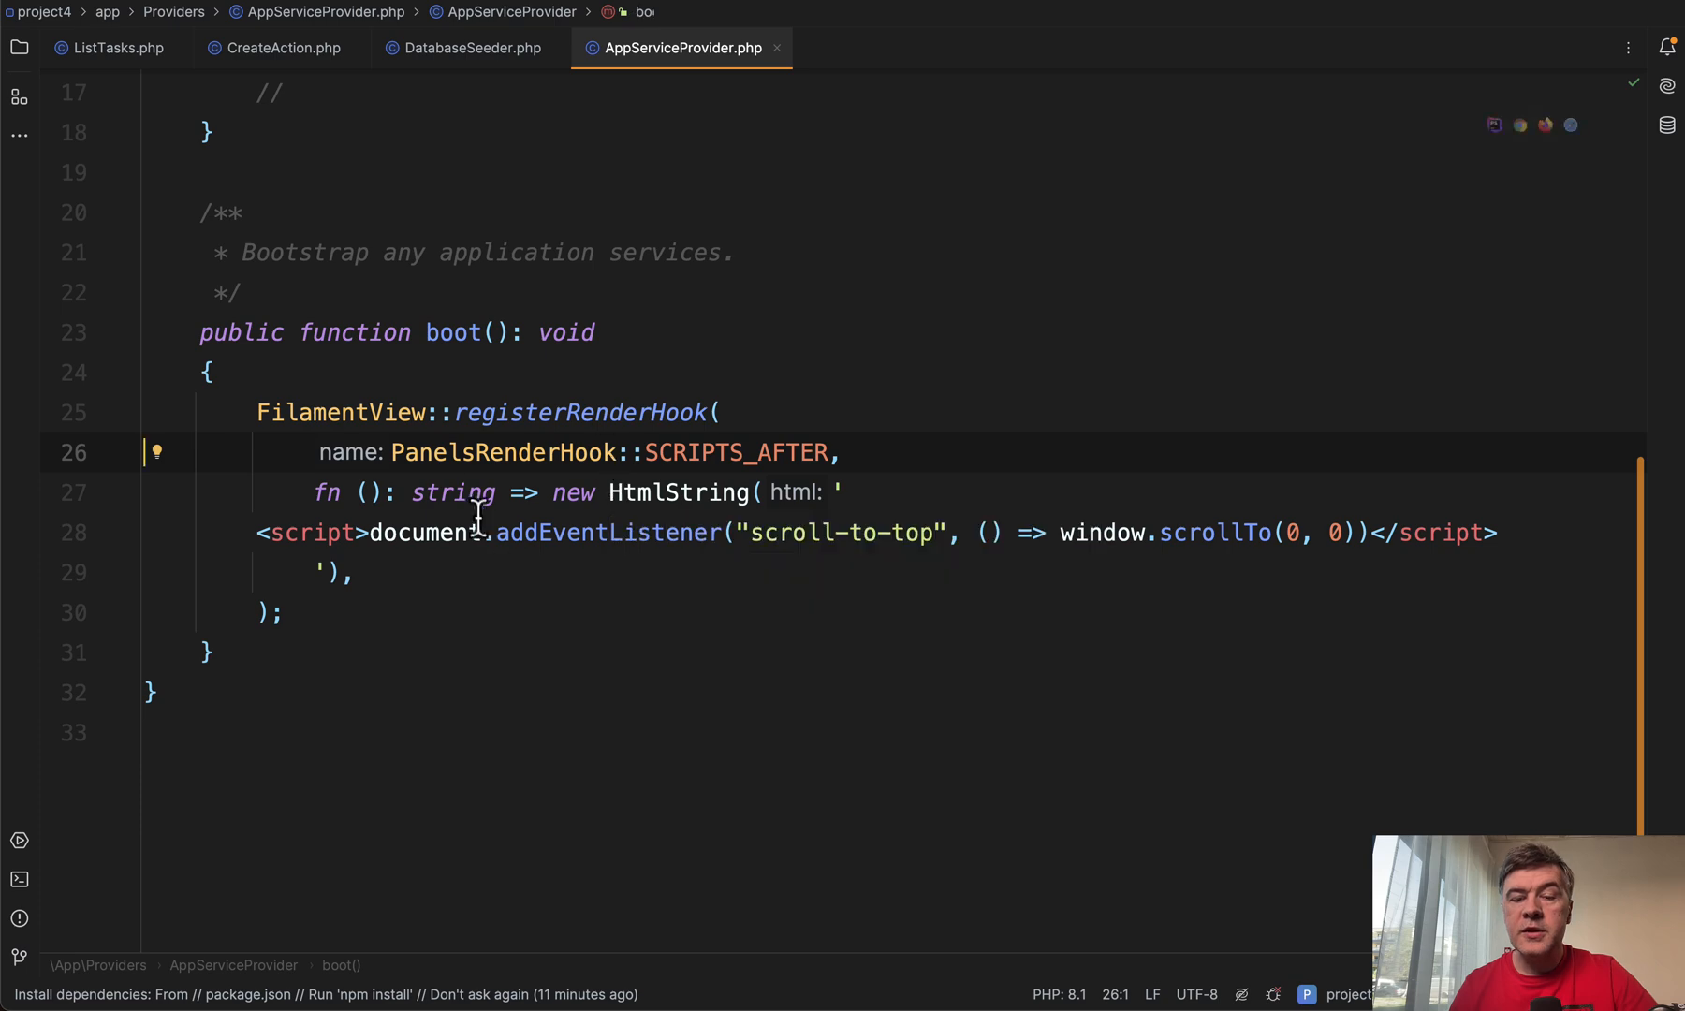
mouse_move(569, 694)
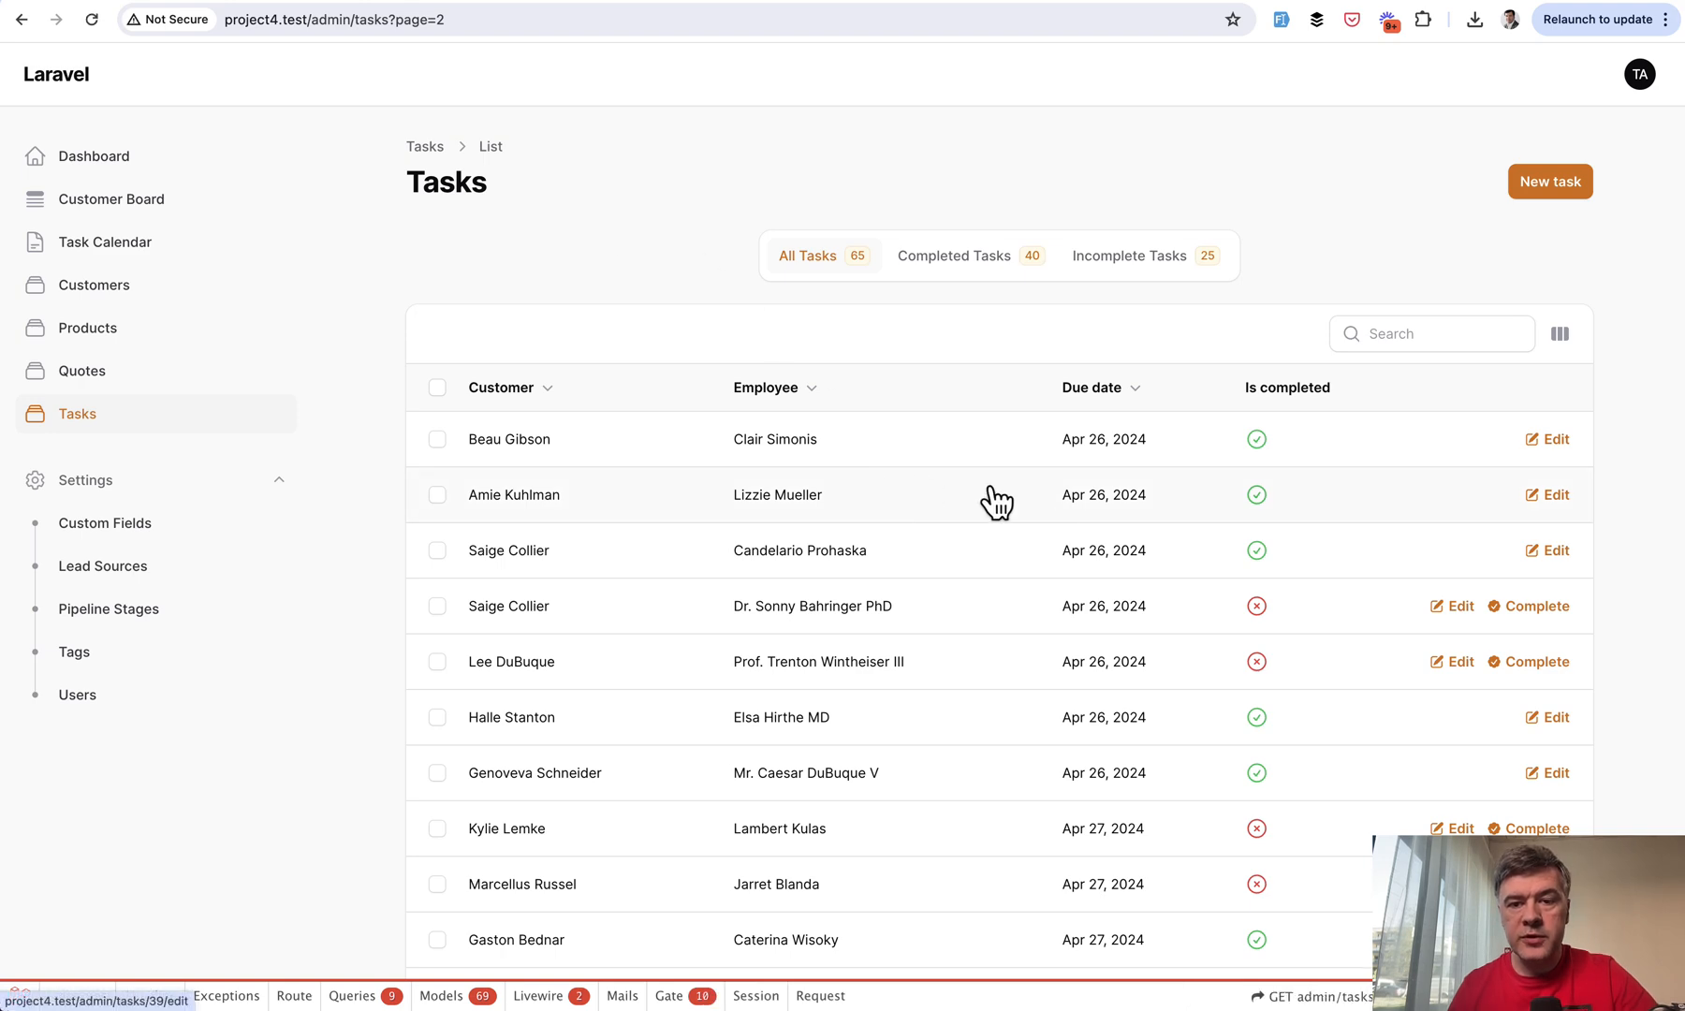
Reach the Tasks table pagination to switch back to page 1 from the top row
scroll(down, 3)
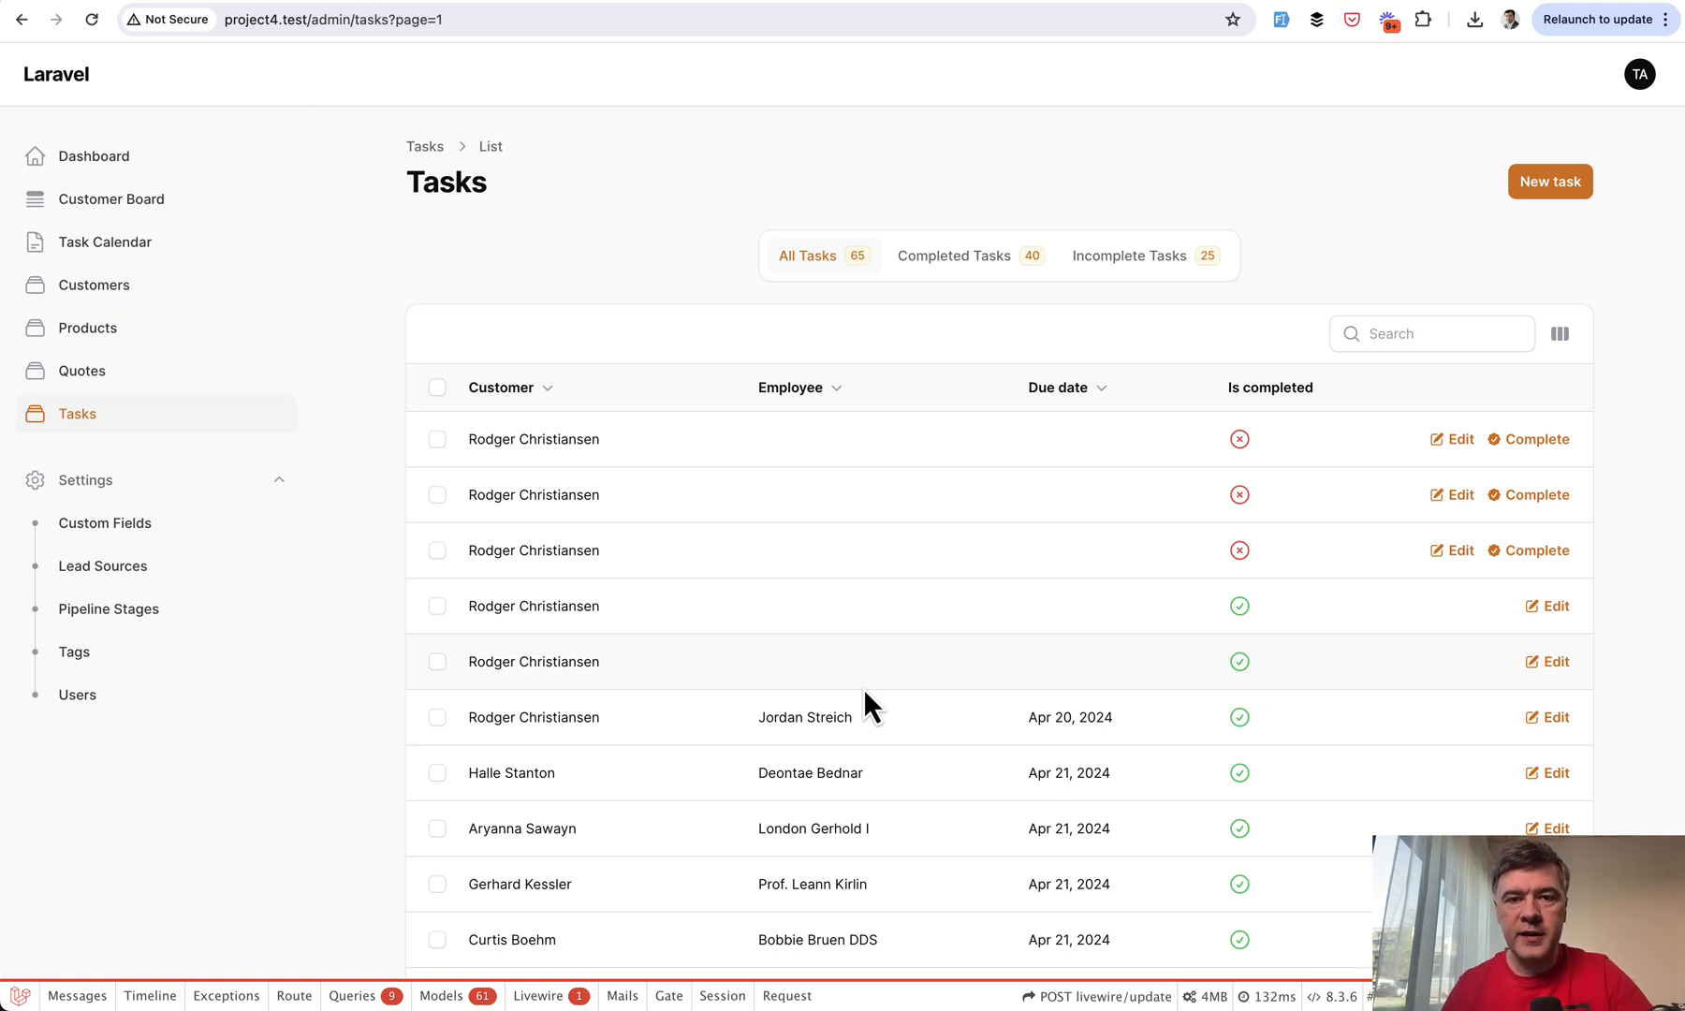
mouse_move(940, 383)
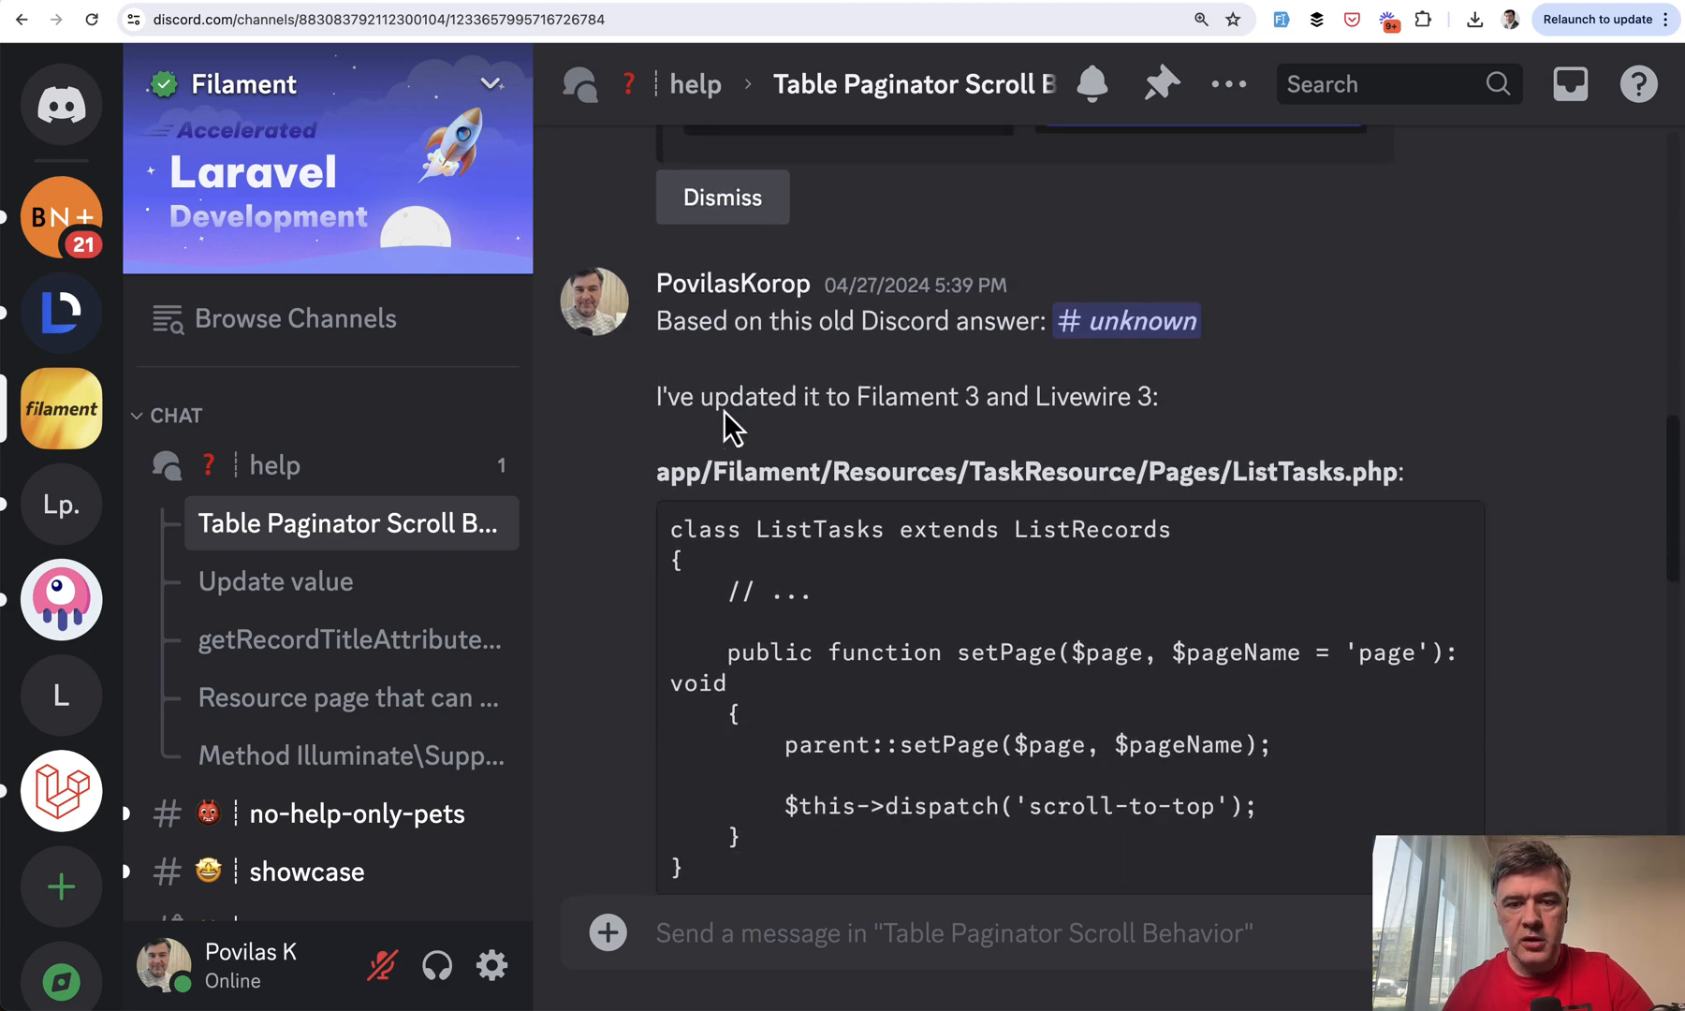
Read the Discord answer's ListTasks and AppServiceProvider code for Filament 3
scroll(down, 3)
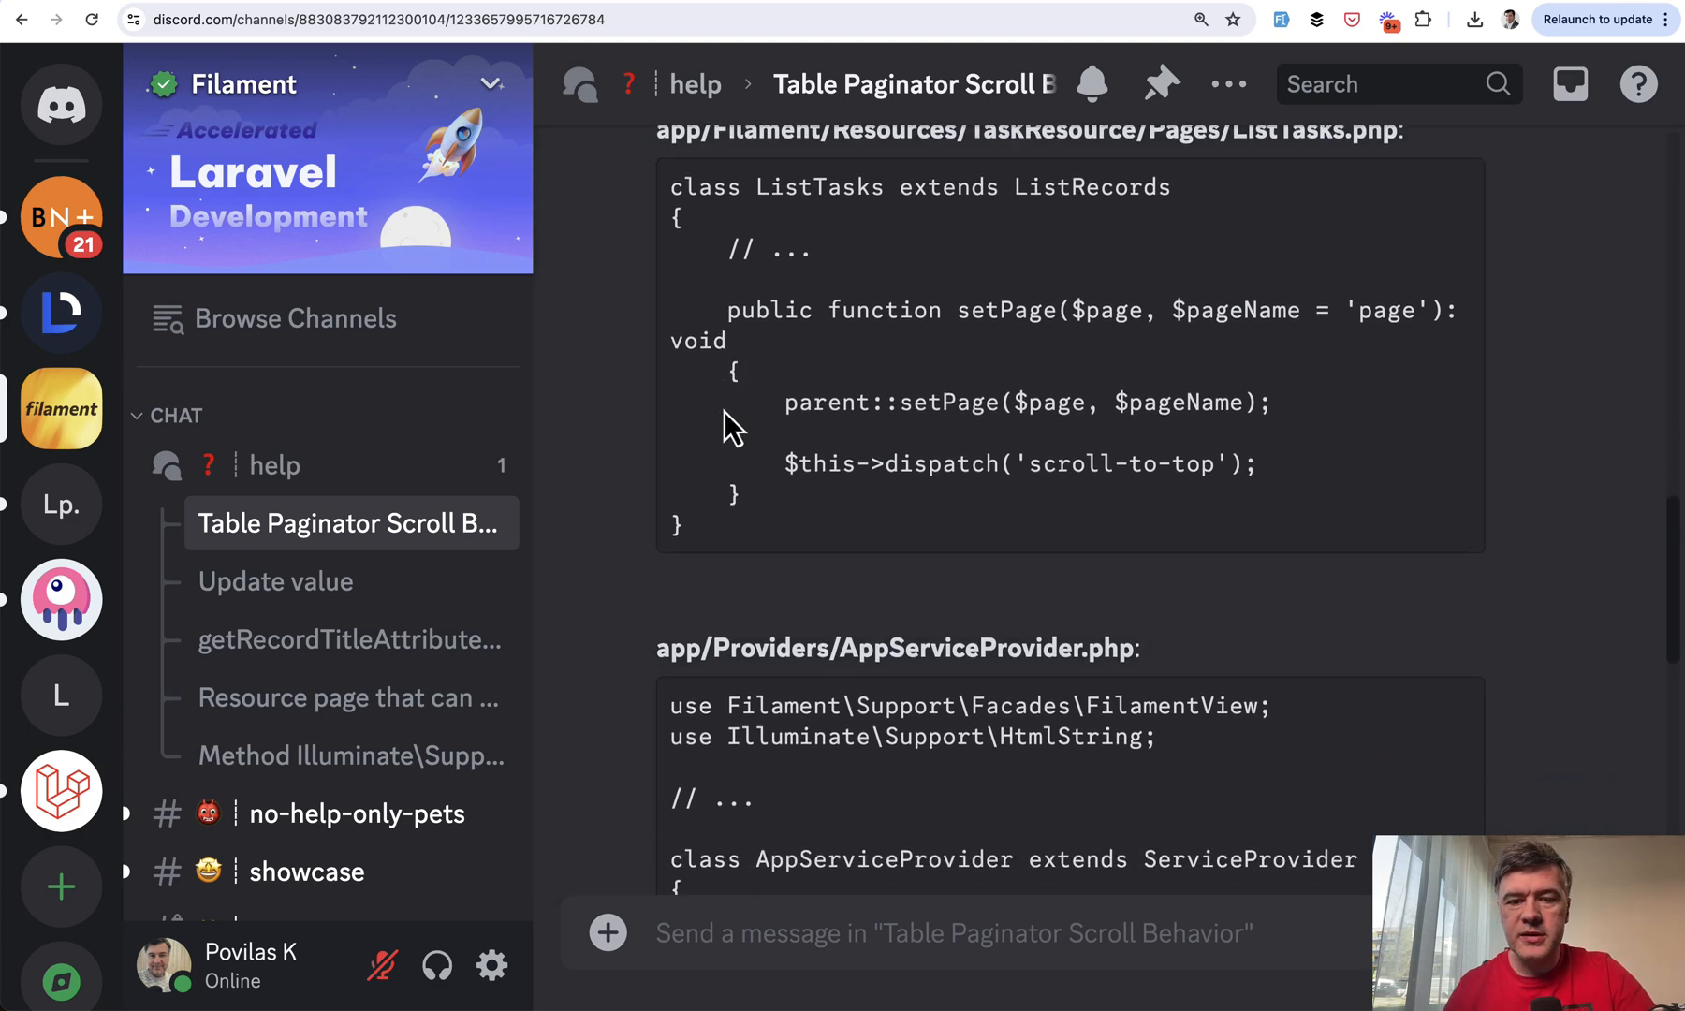
scroll(down, 3)
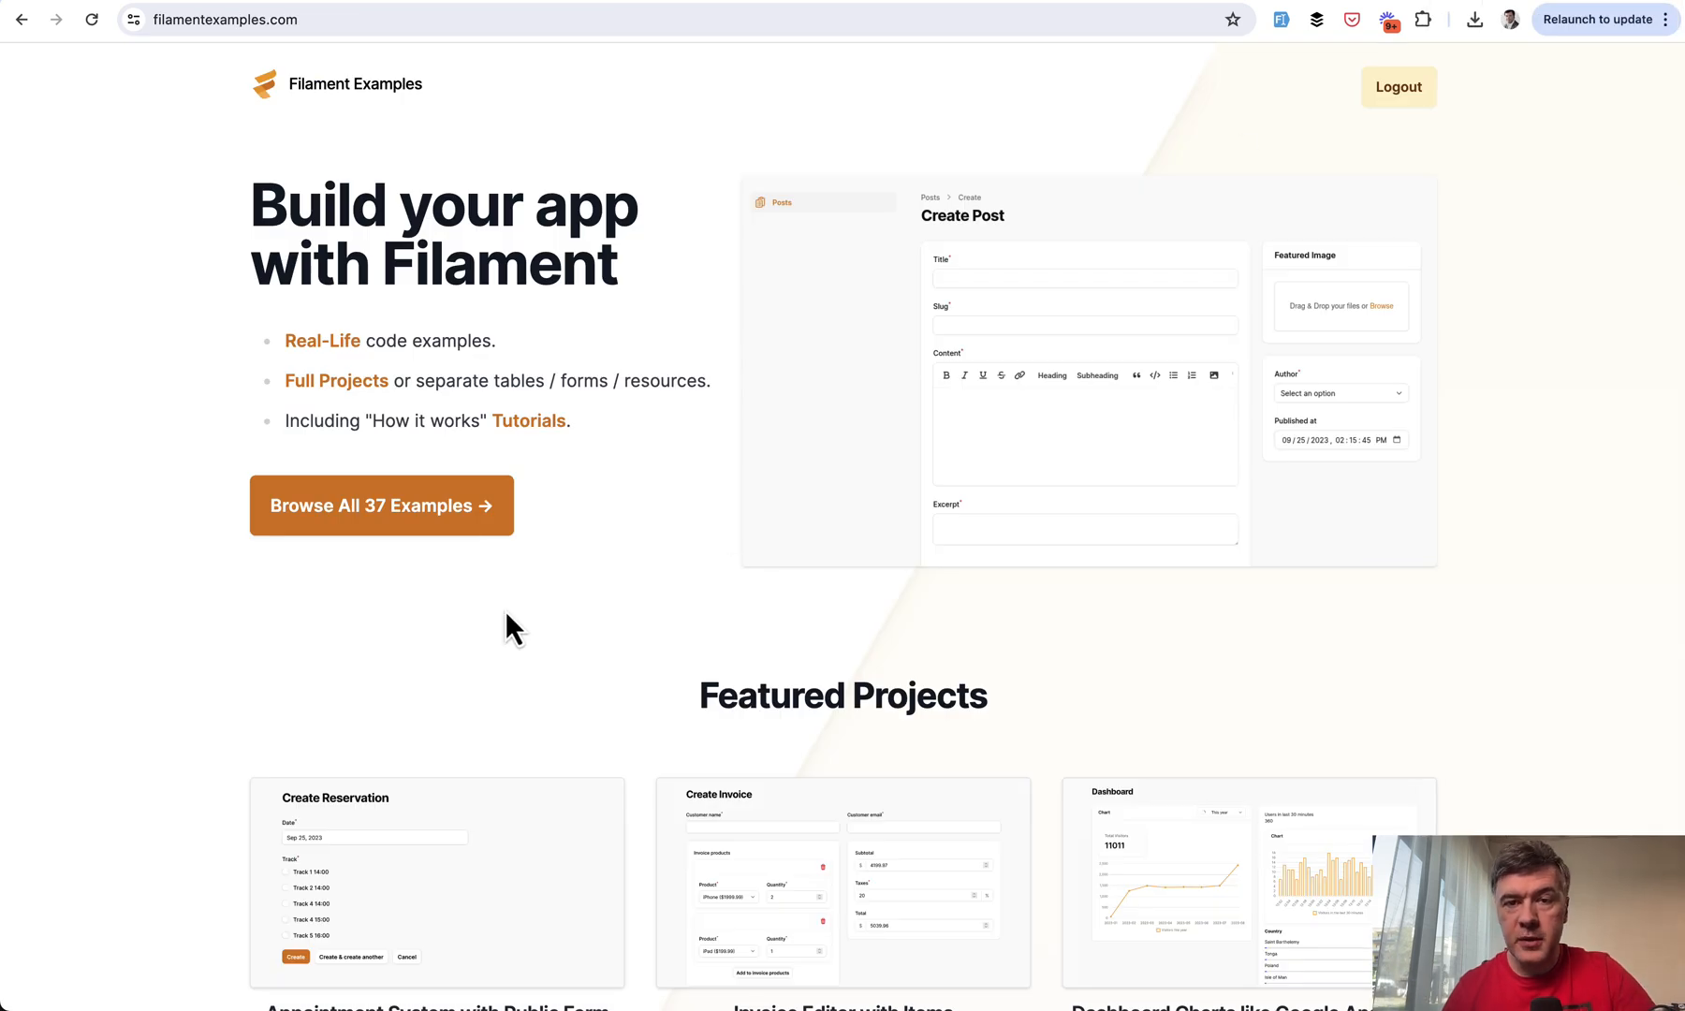
Browse the full list of all 37 Filament examples from the home page
scroll(down, 3)
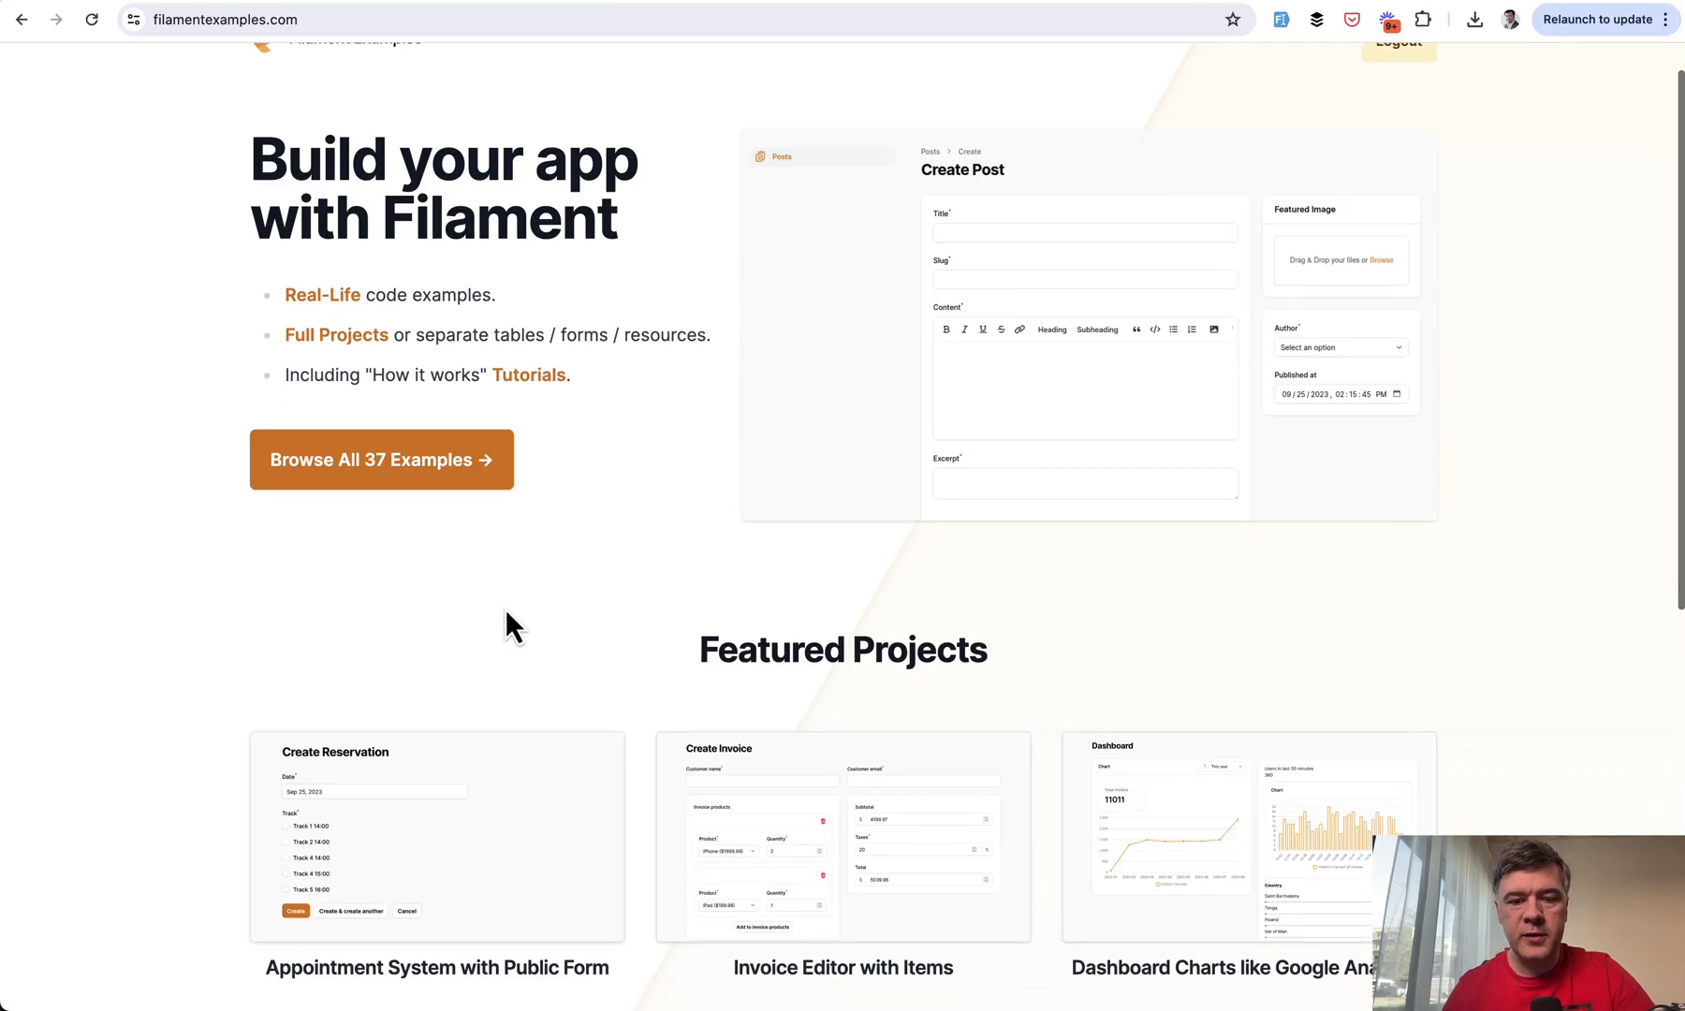
scroll(down, 3)
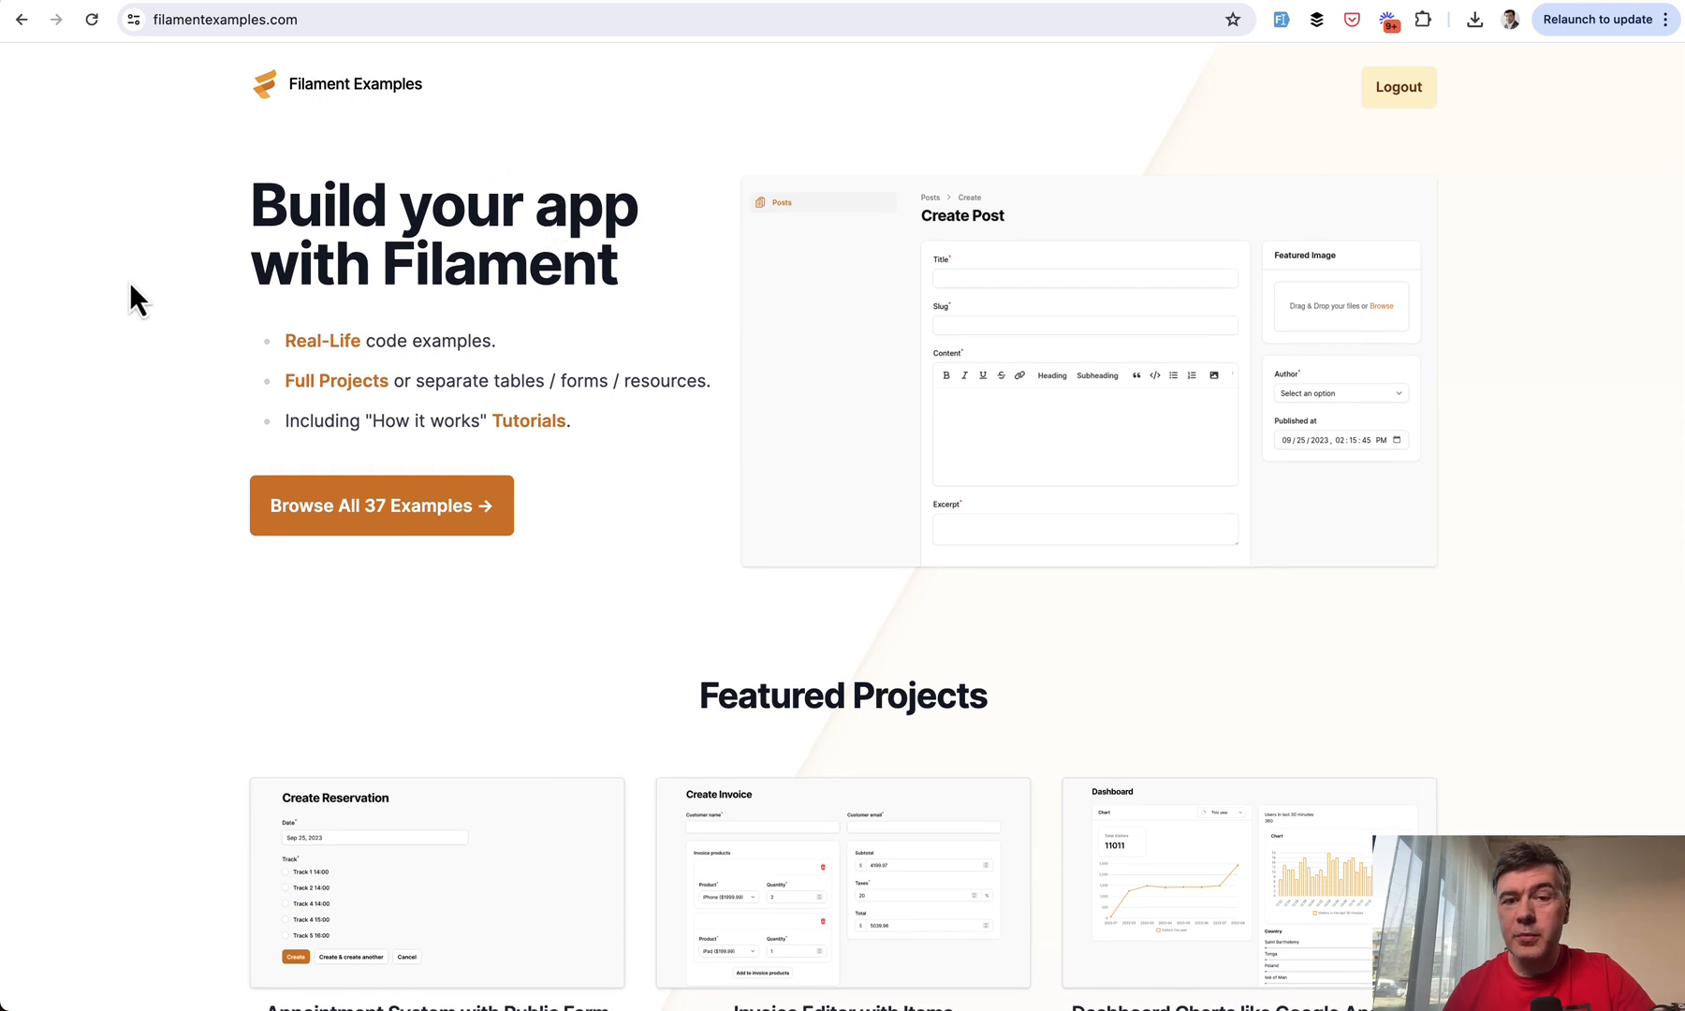
mouse_move(52, 341)
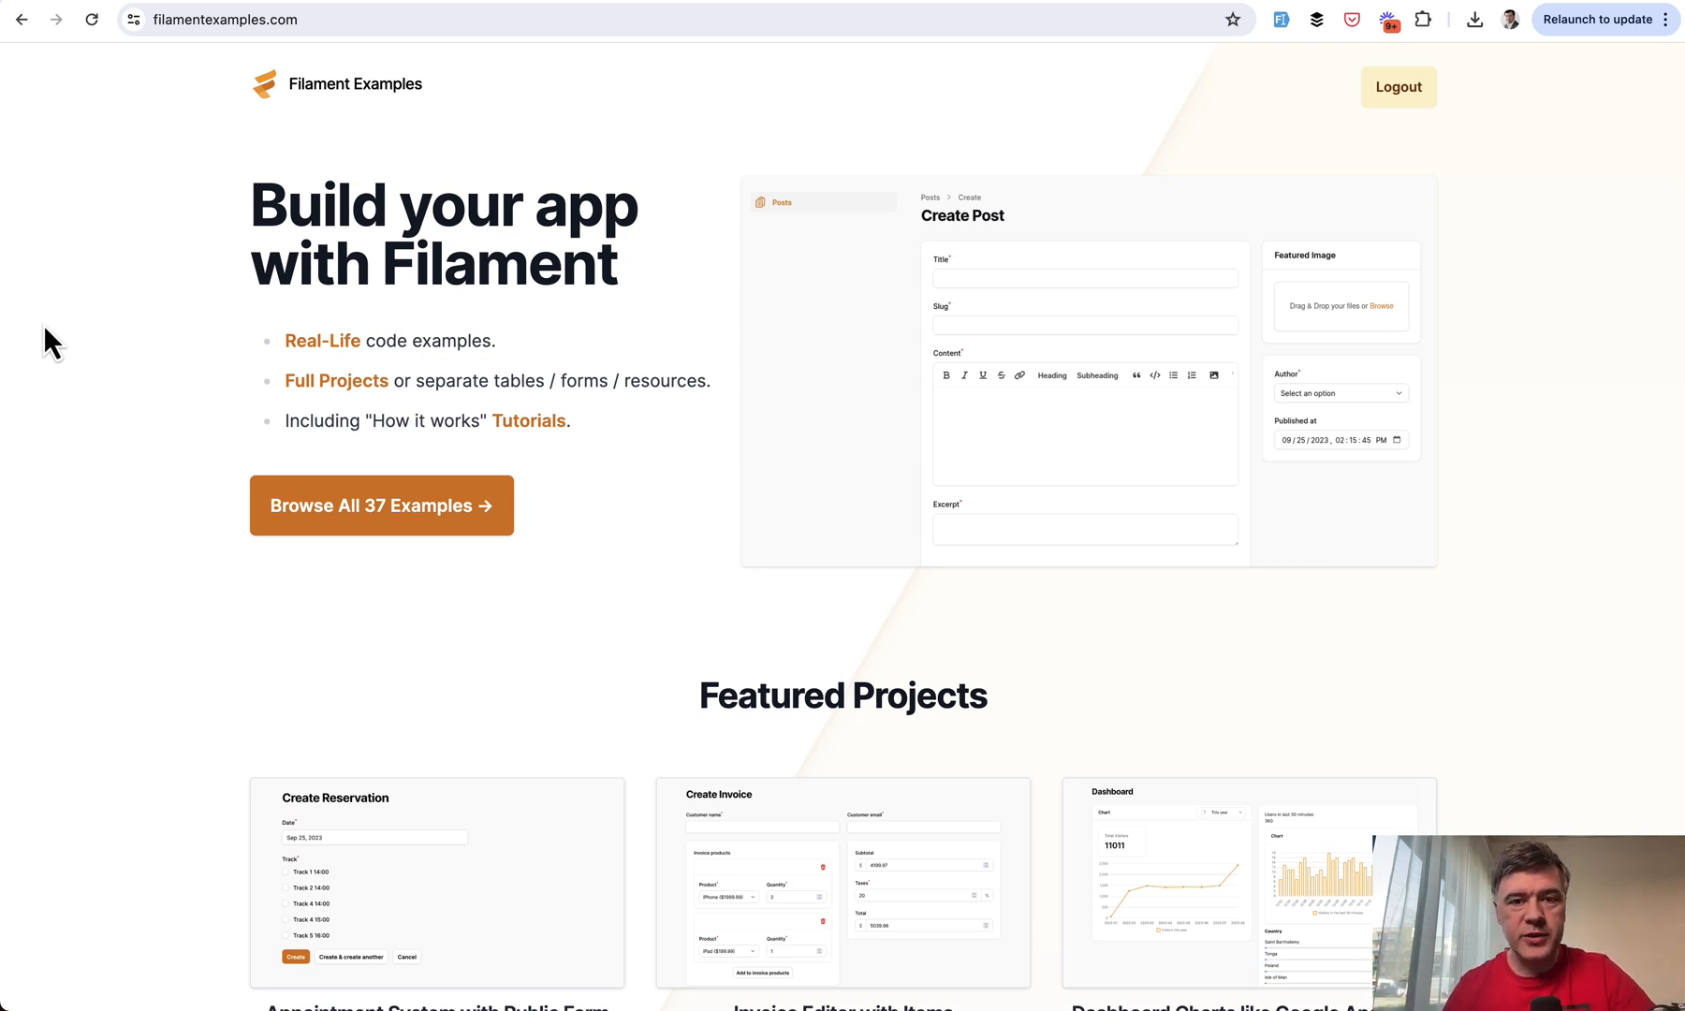
click(381, 506)
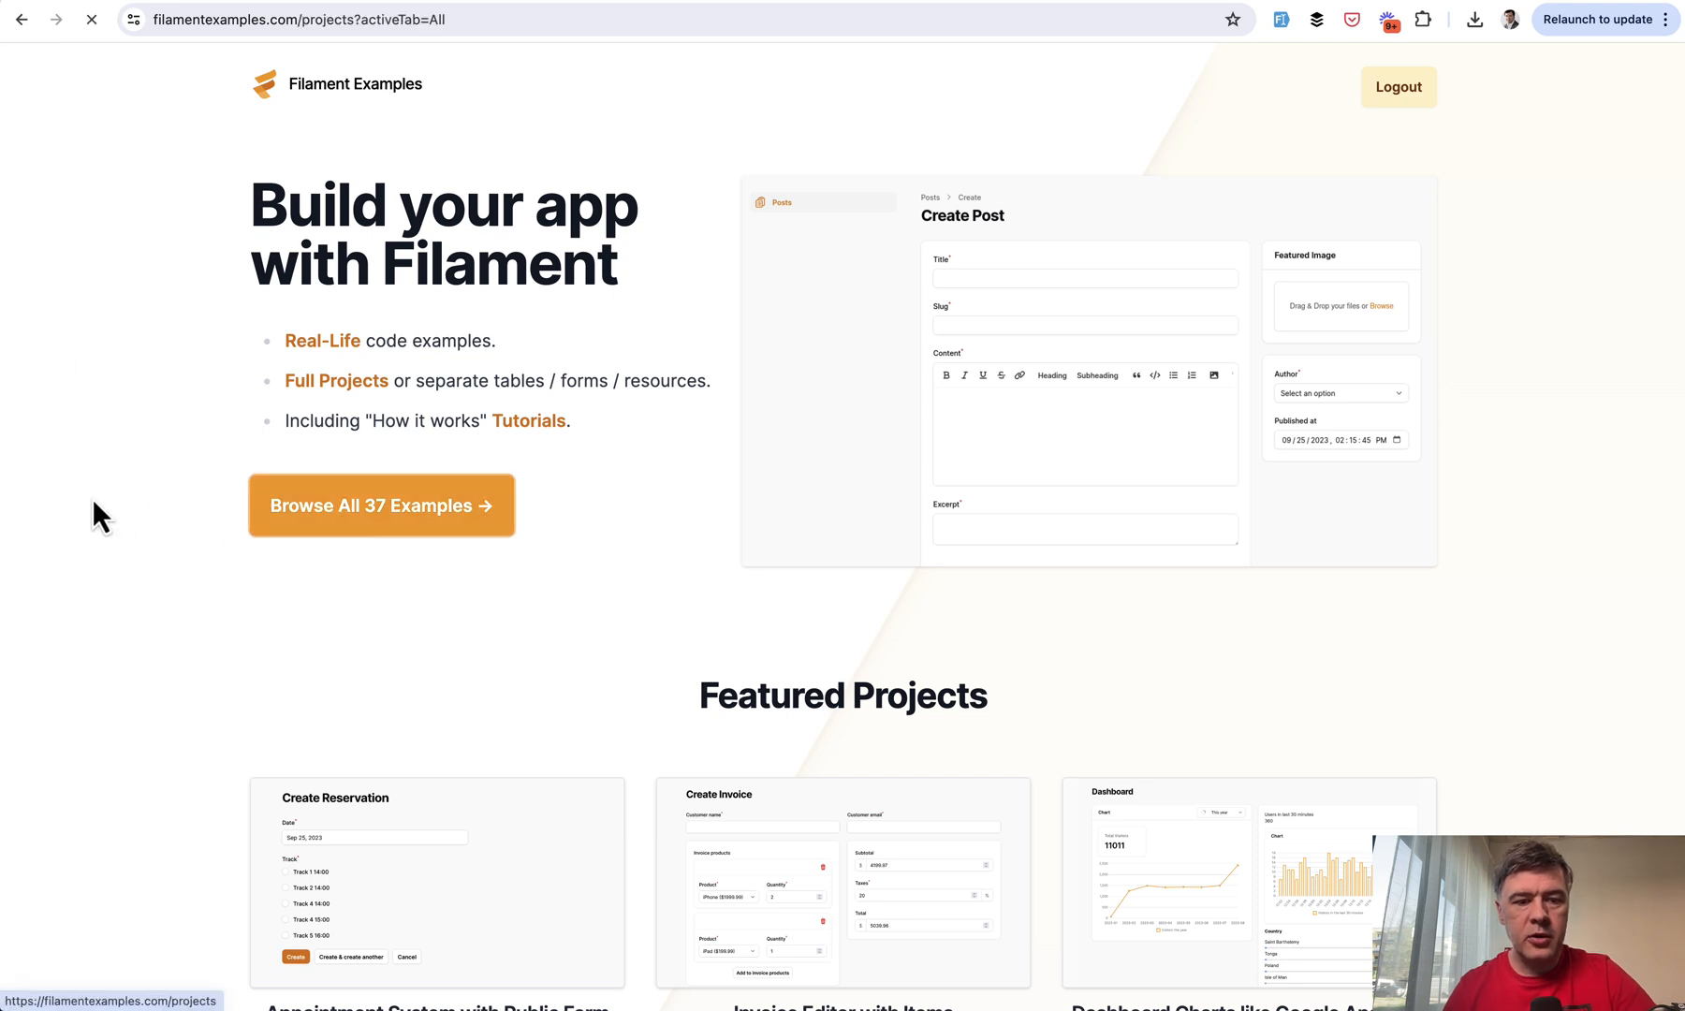
click(380, 506)
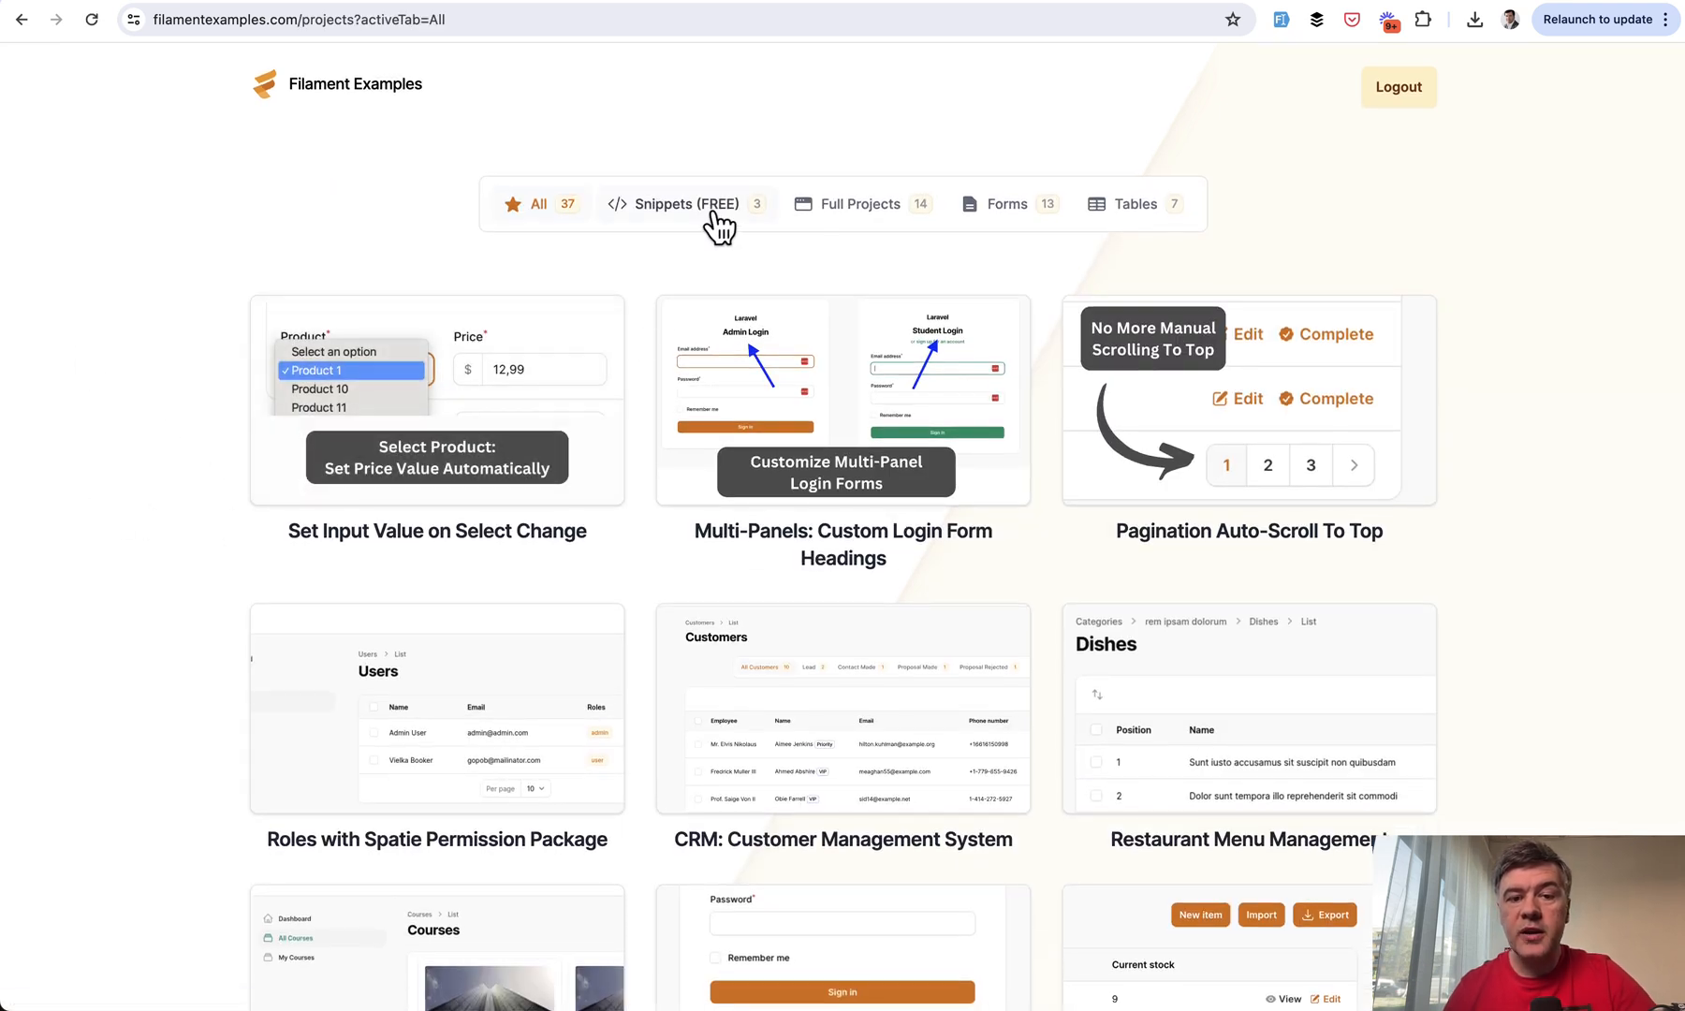
mouse_move(1306, 243)
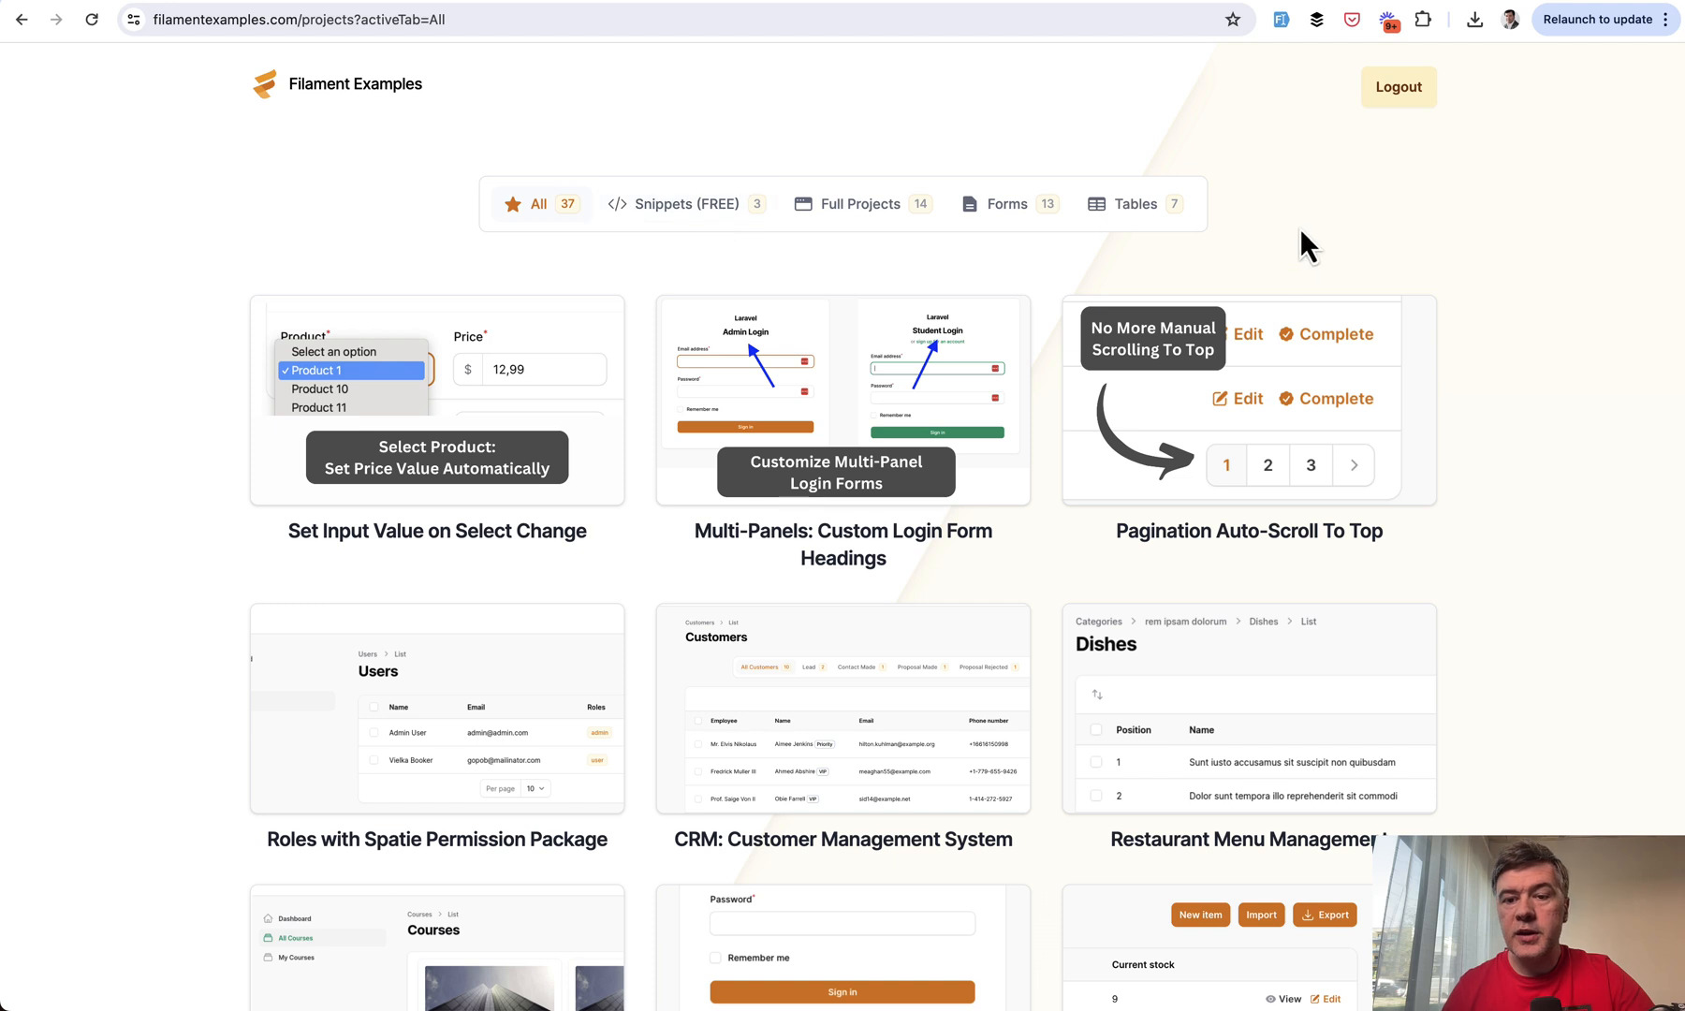
mouse_move(786, 289)
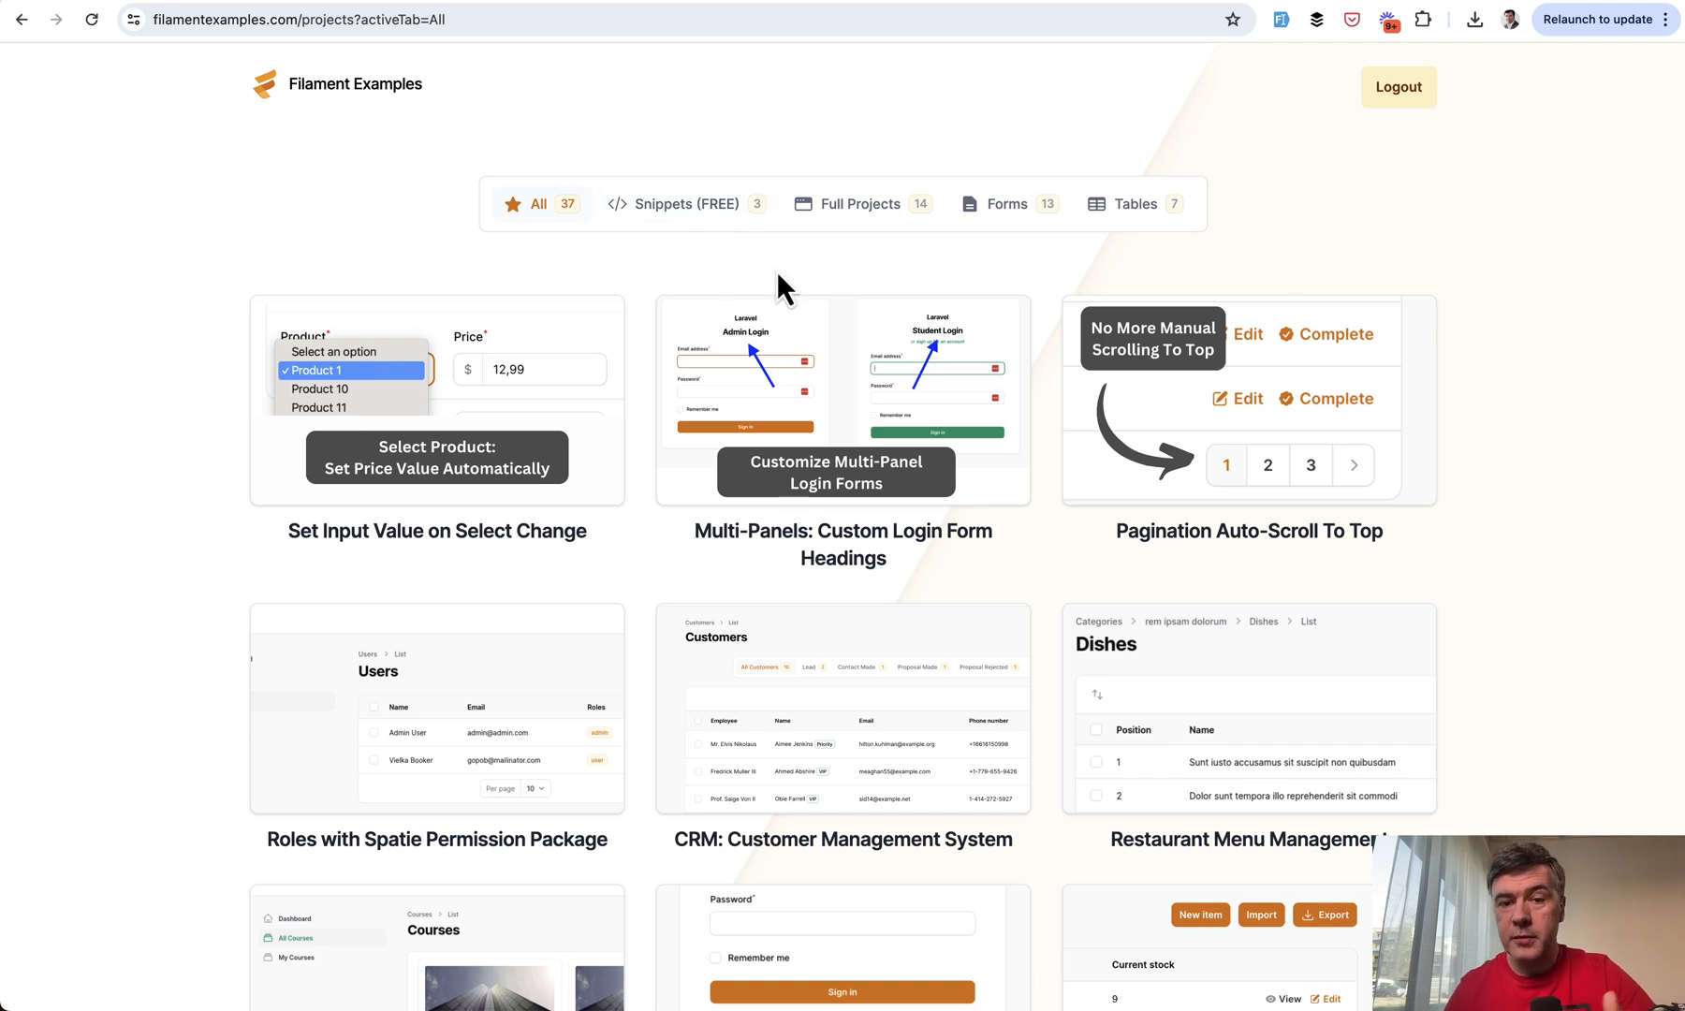
mouse_move(700, 228)
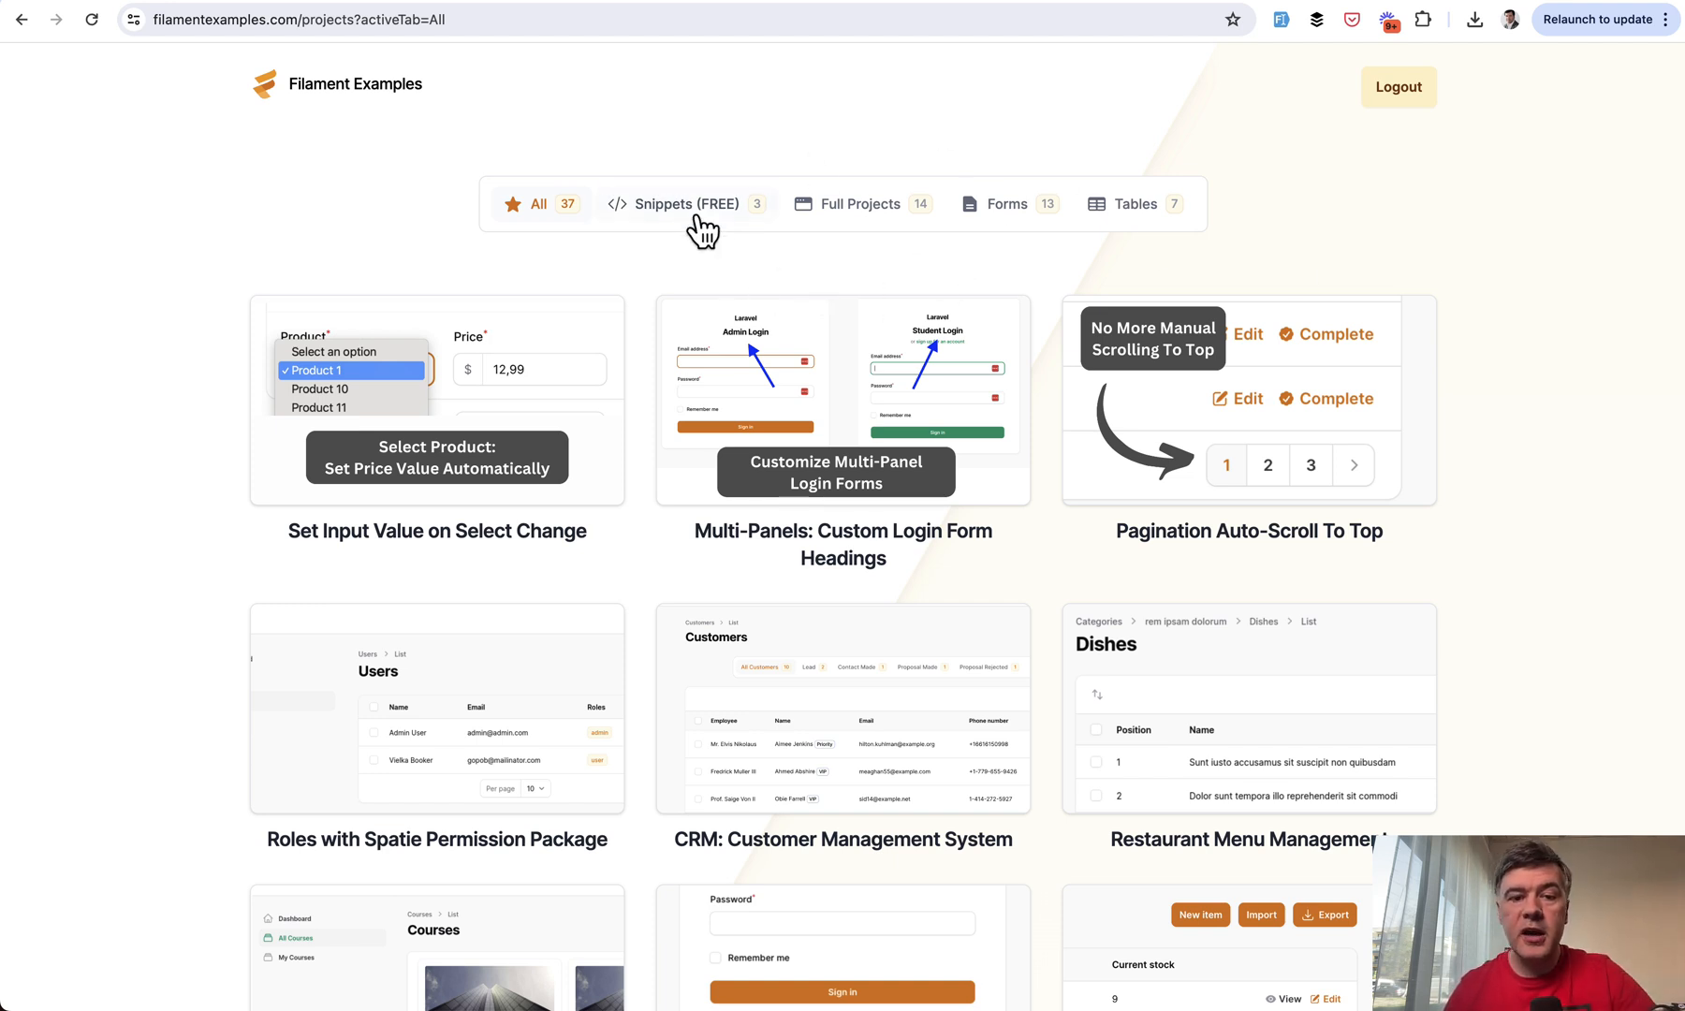
Narrow the list to the three free snippets, including Pagination Auto-Scroll To Top
click(686, 202)
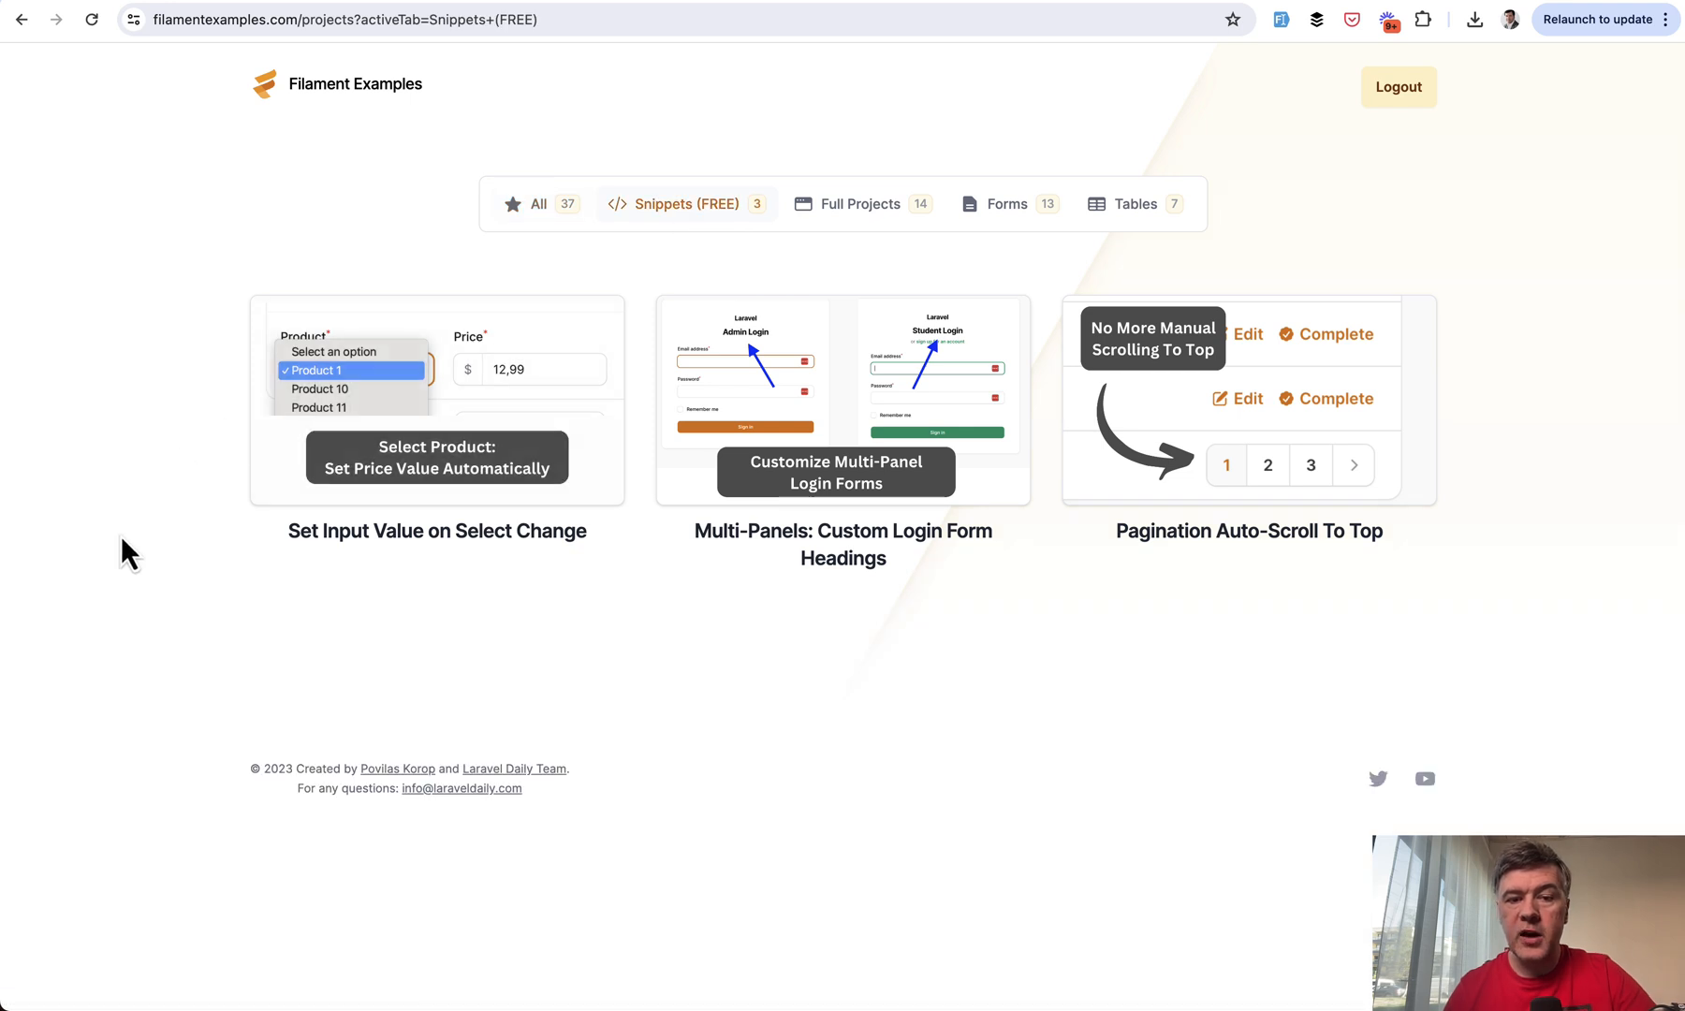
mouse_move(916, 624)
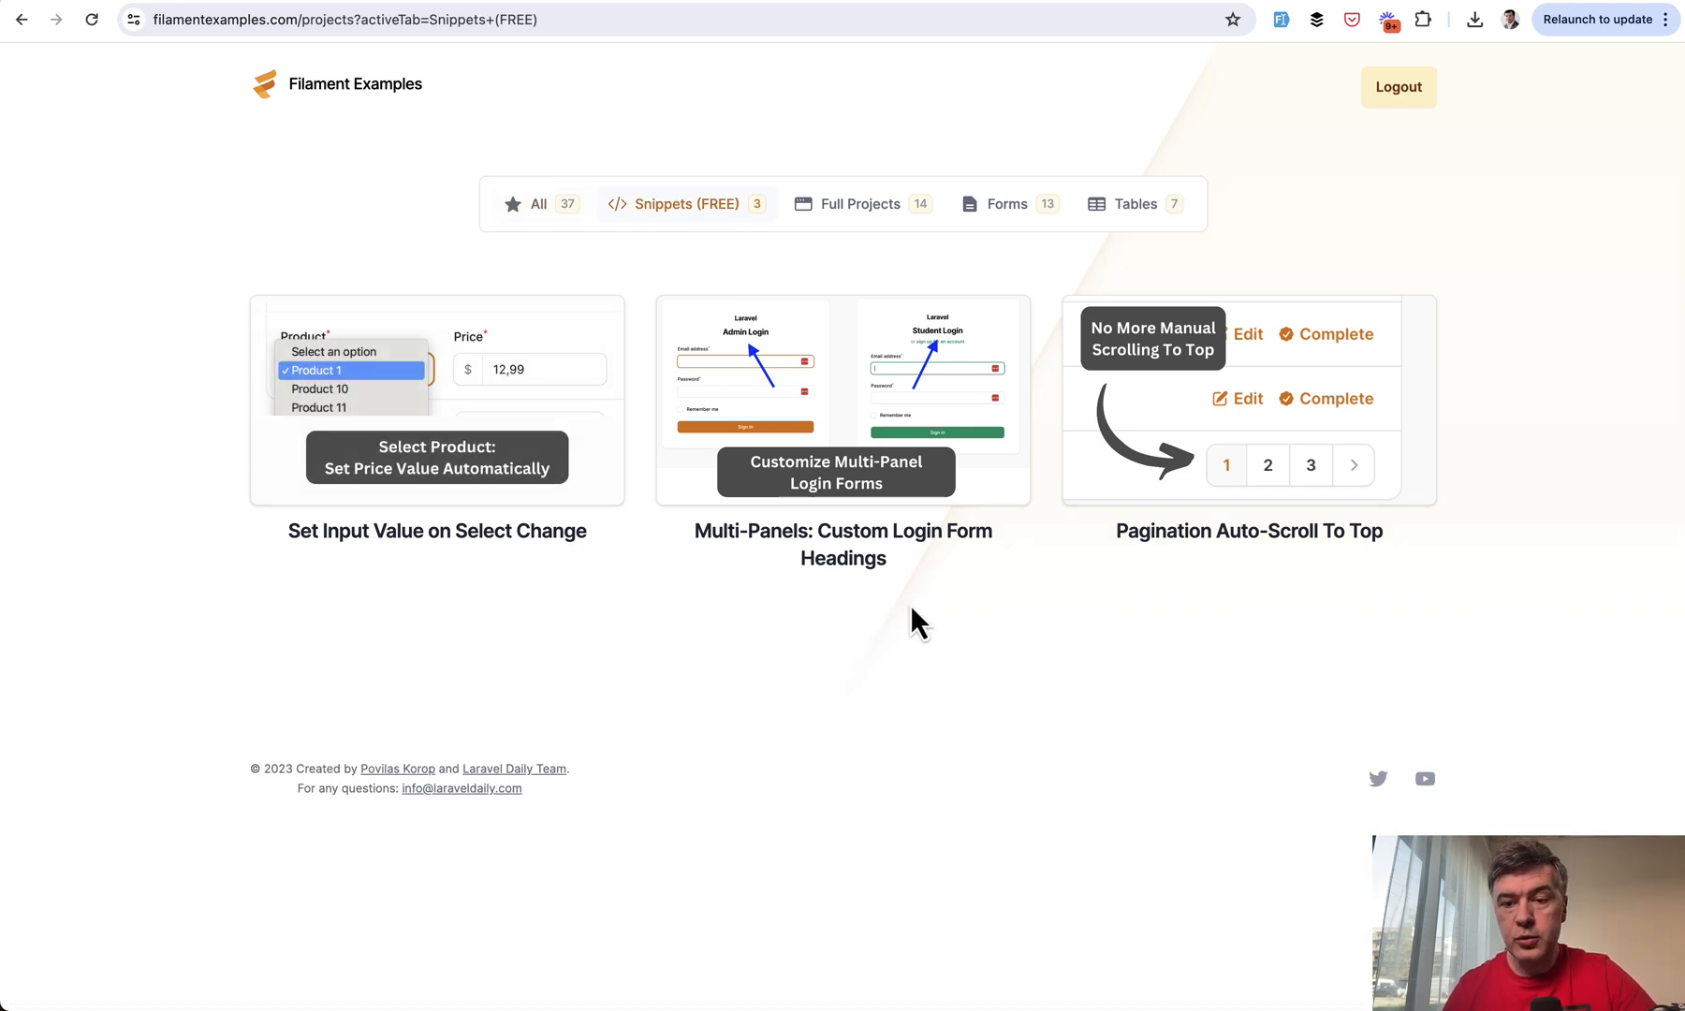
mouse_move(1297, 440)
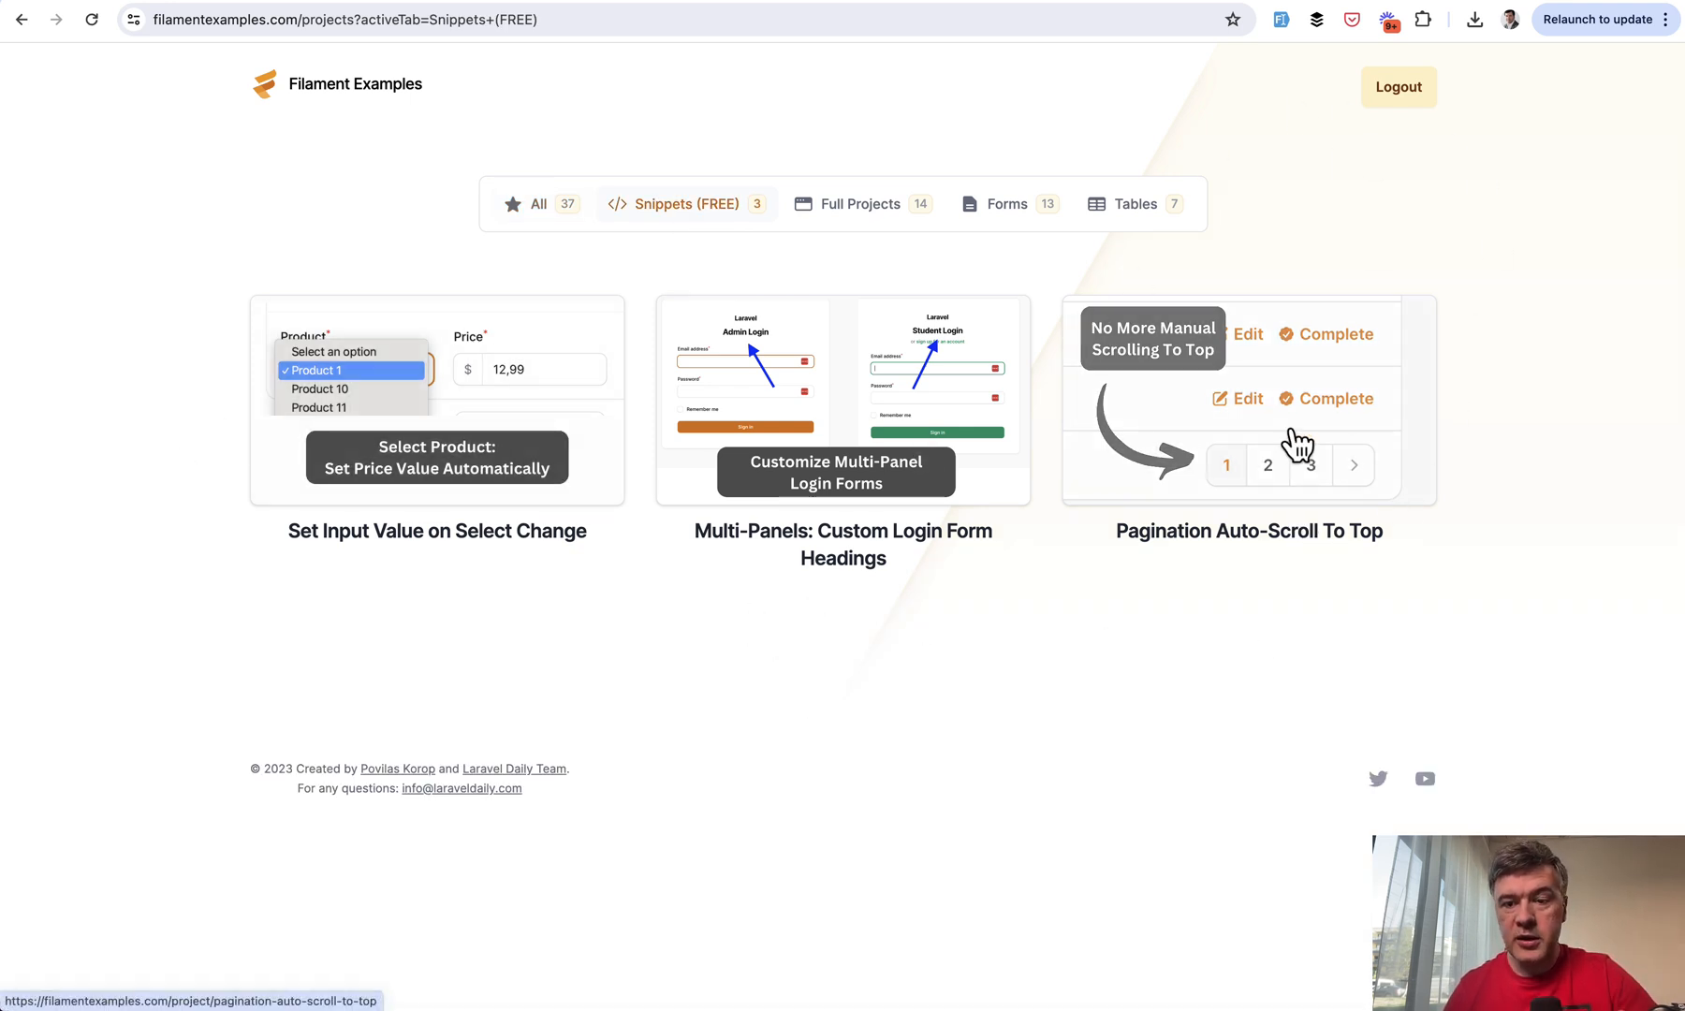
View the Pagination Auto-Scroll To Top snippet's How it works ListTasks and AppServiceProvider code
click(1249, 399)
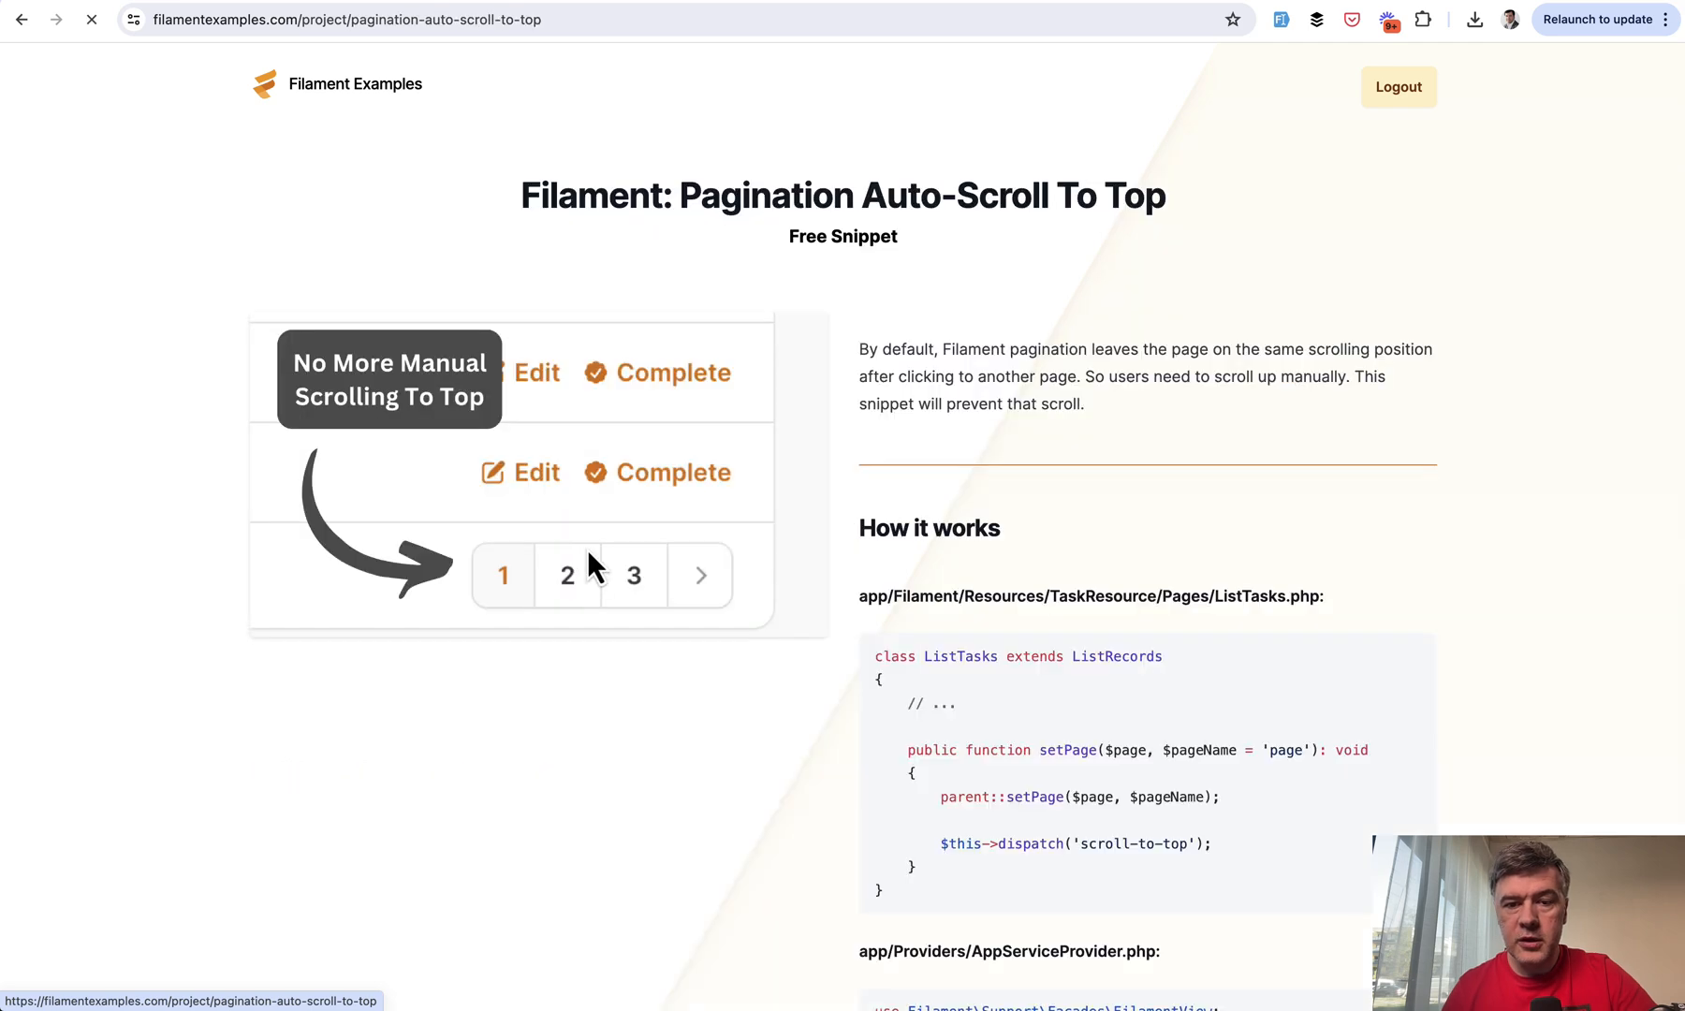
scroll(down, 3)
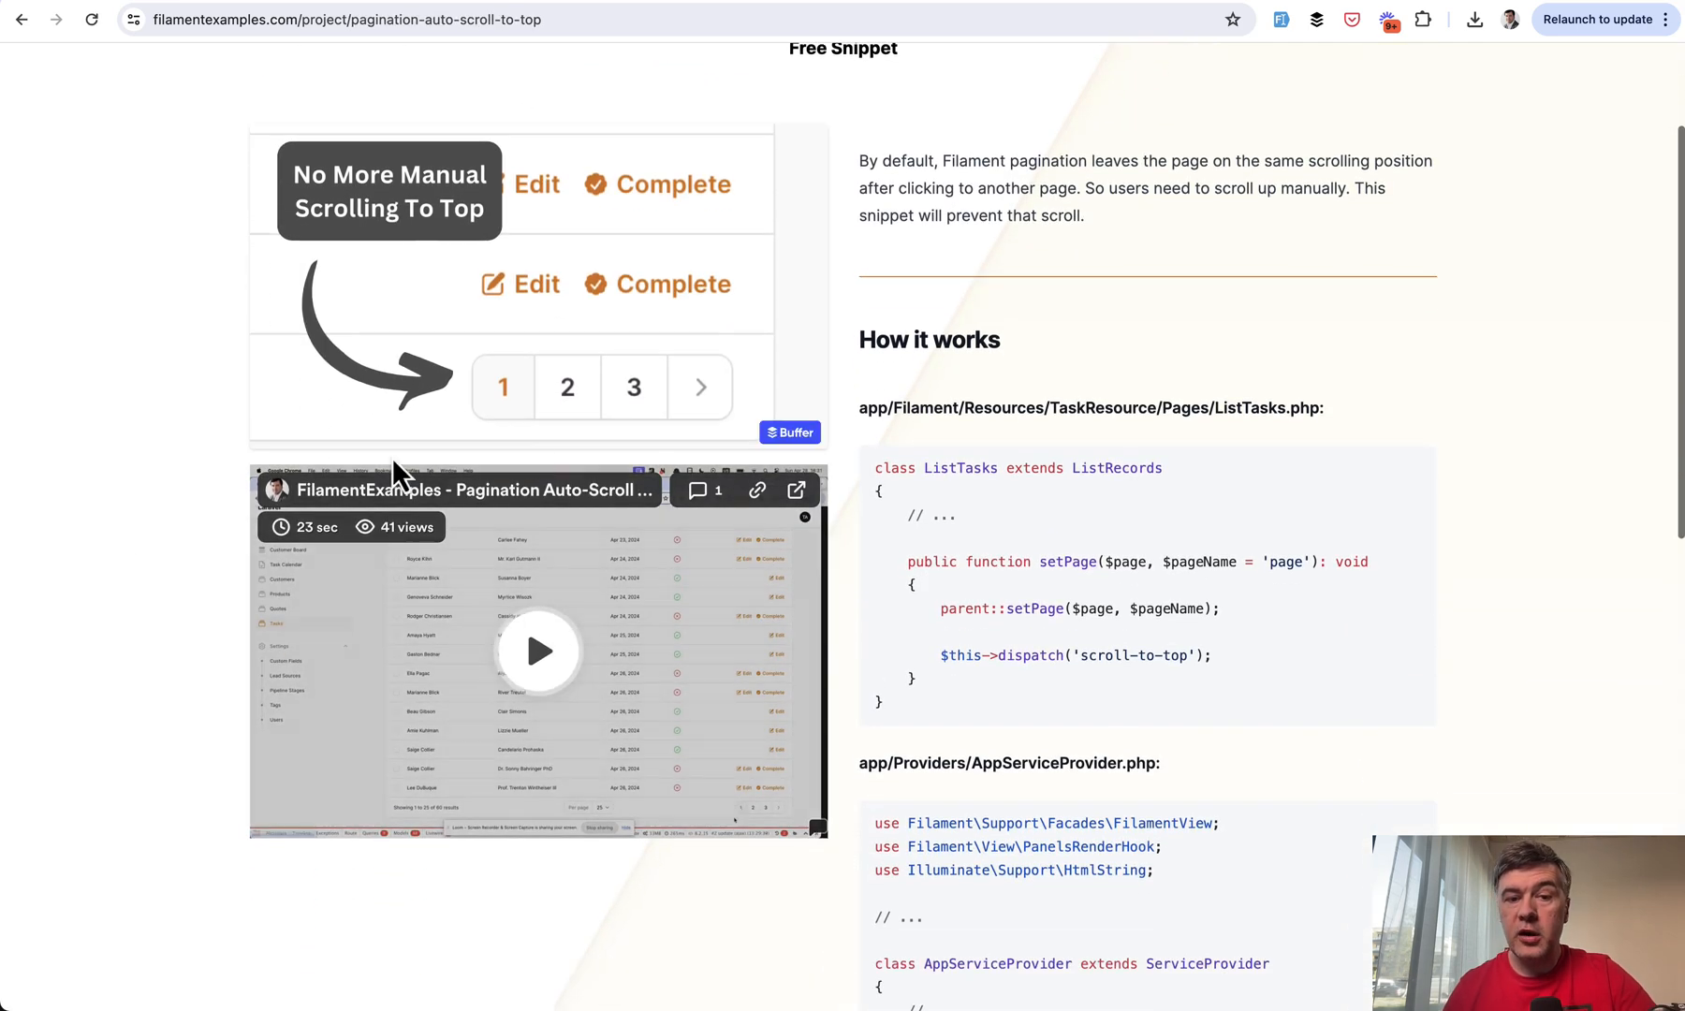
scroll(down, 3)
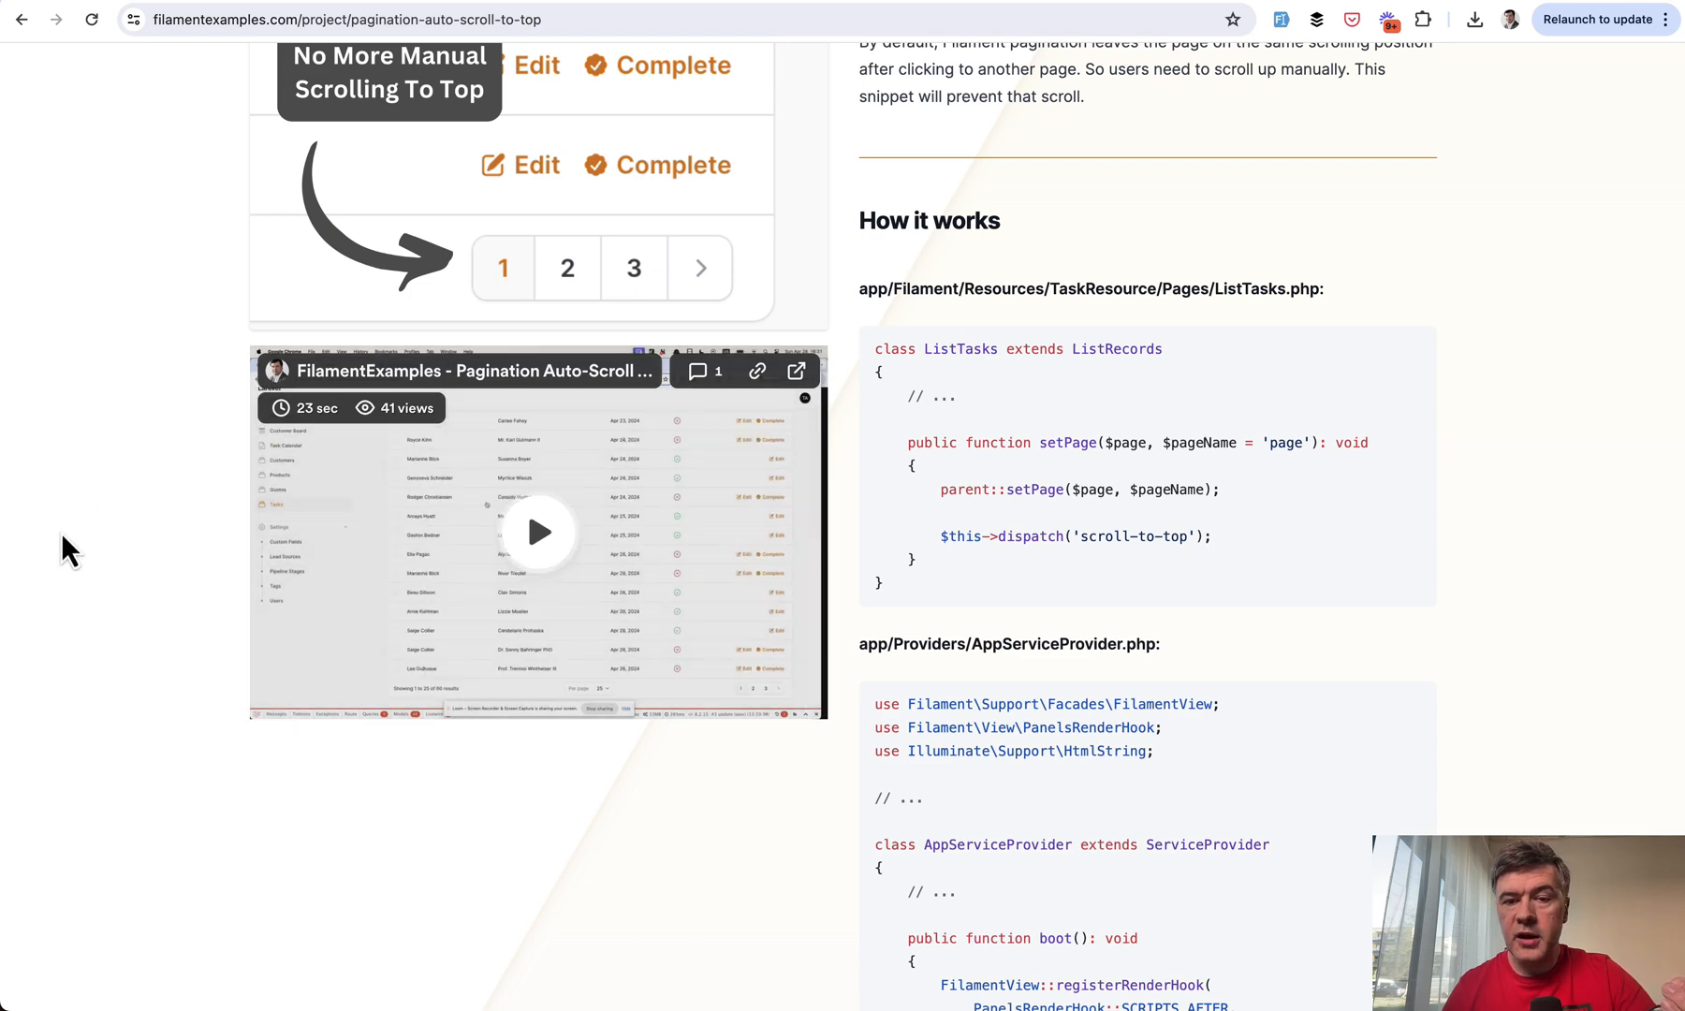
scroll(down, 3)
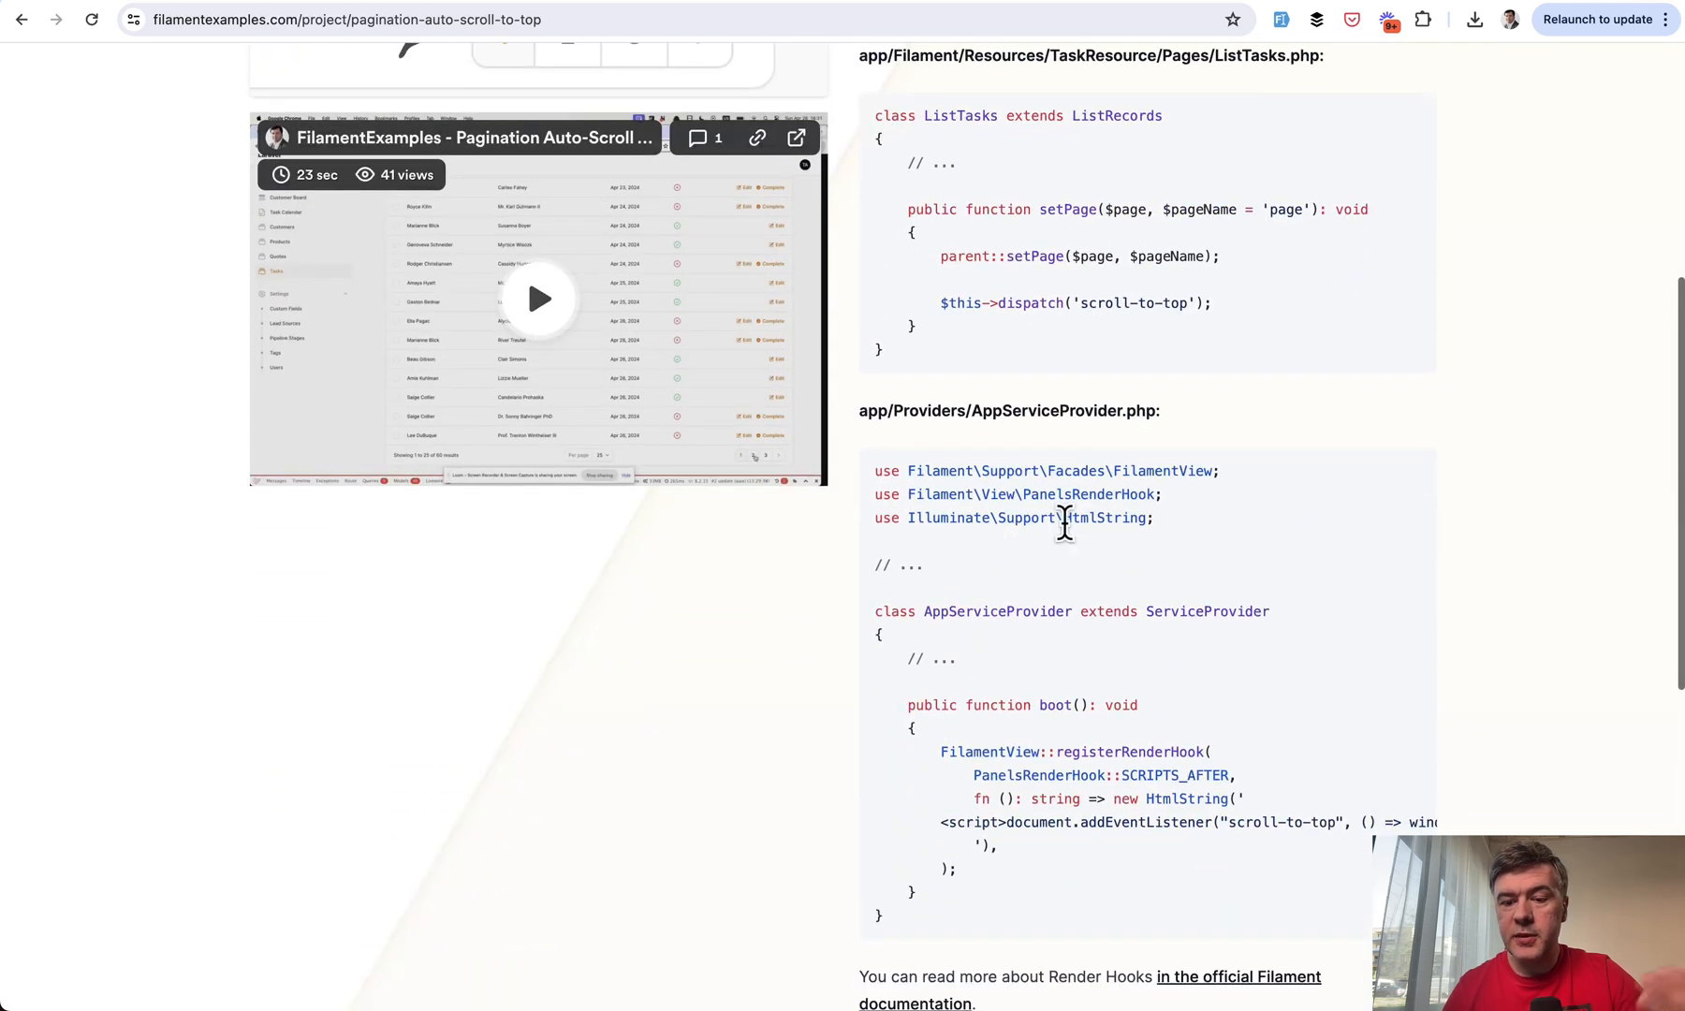
scroll(down, 3)
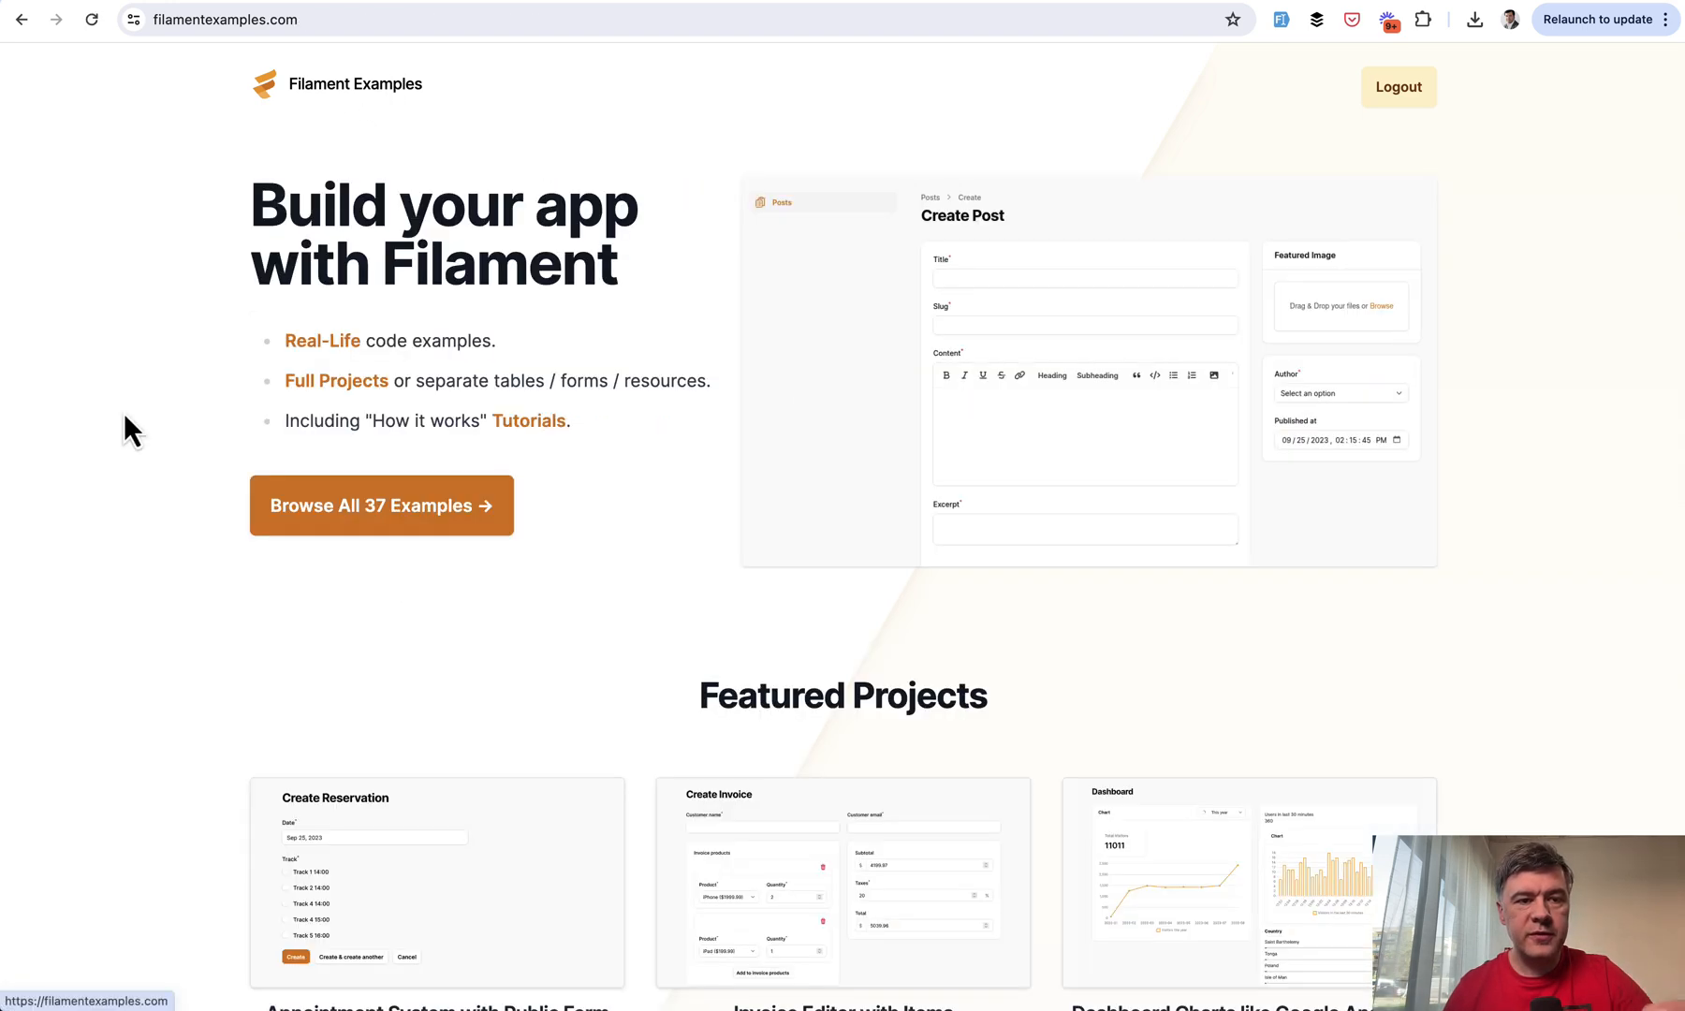
Show the full list of all 37 examples again instead of only free snippets
click(381, 505)
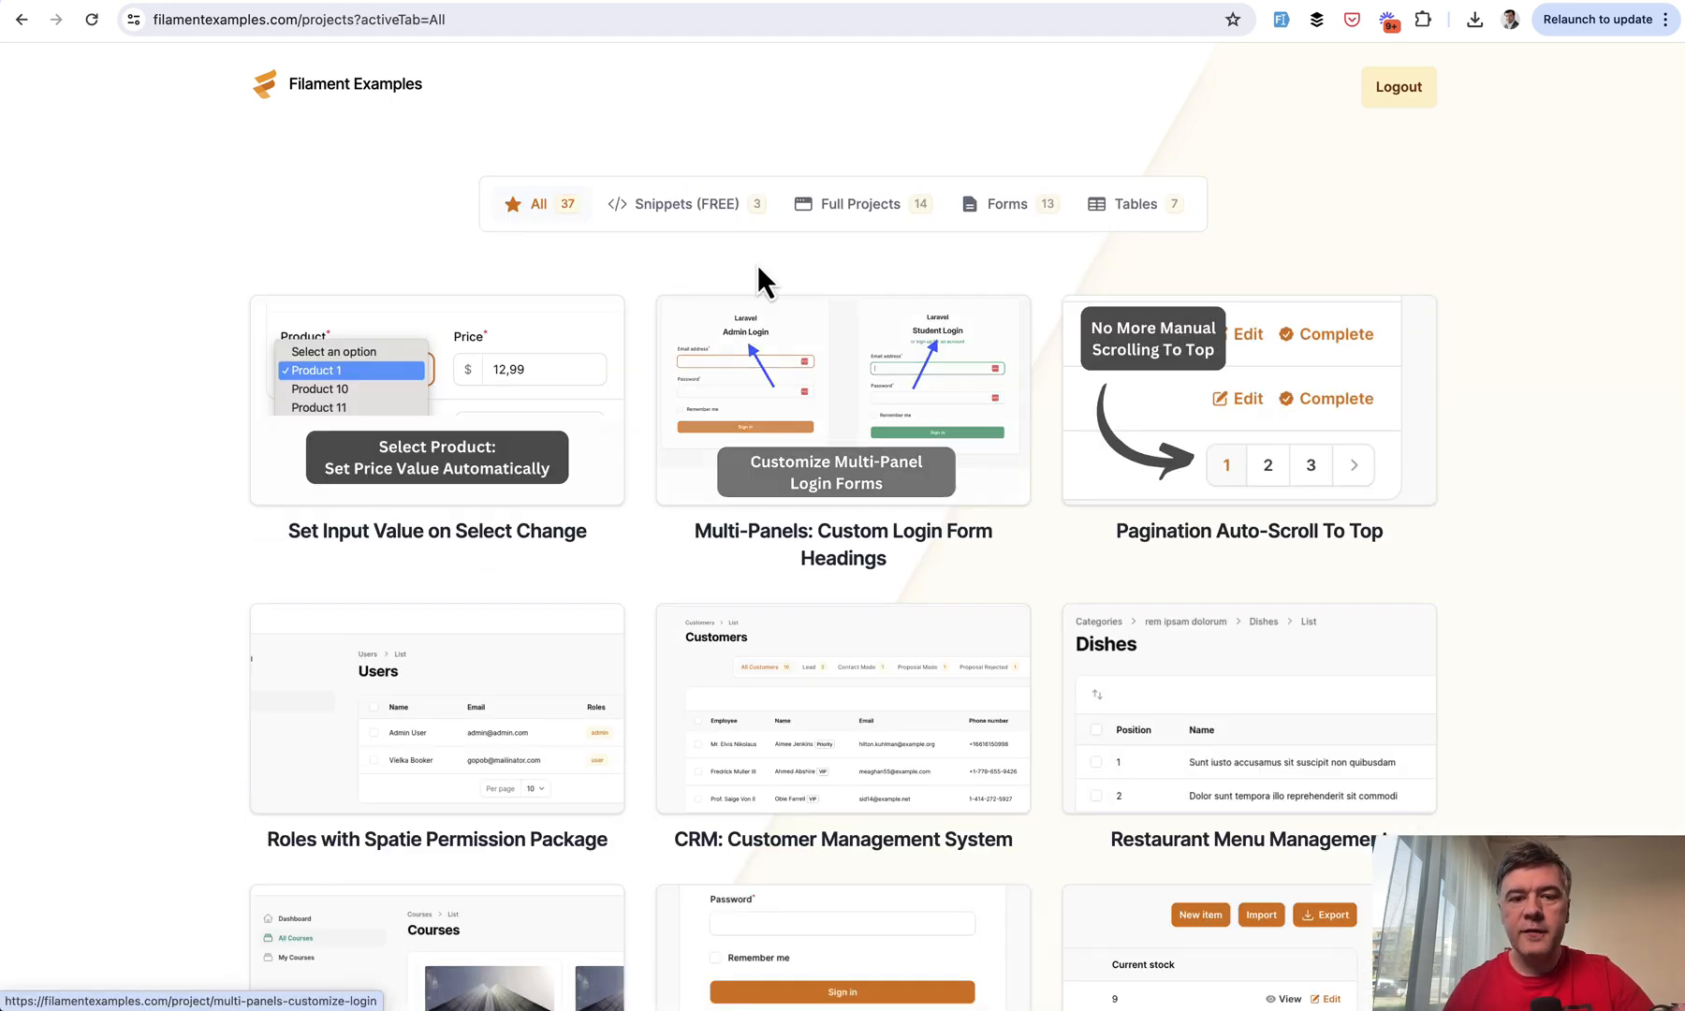
mouse_move(705, 144)
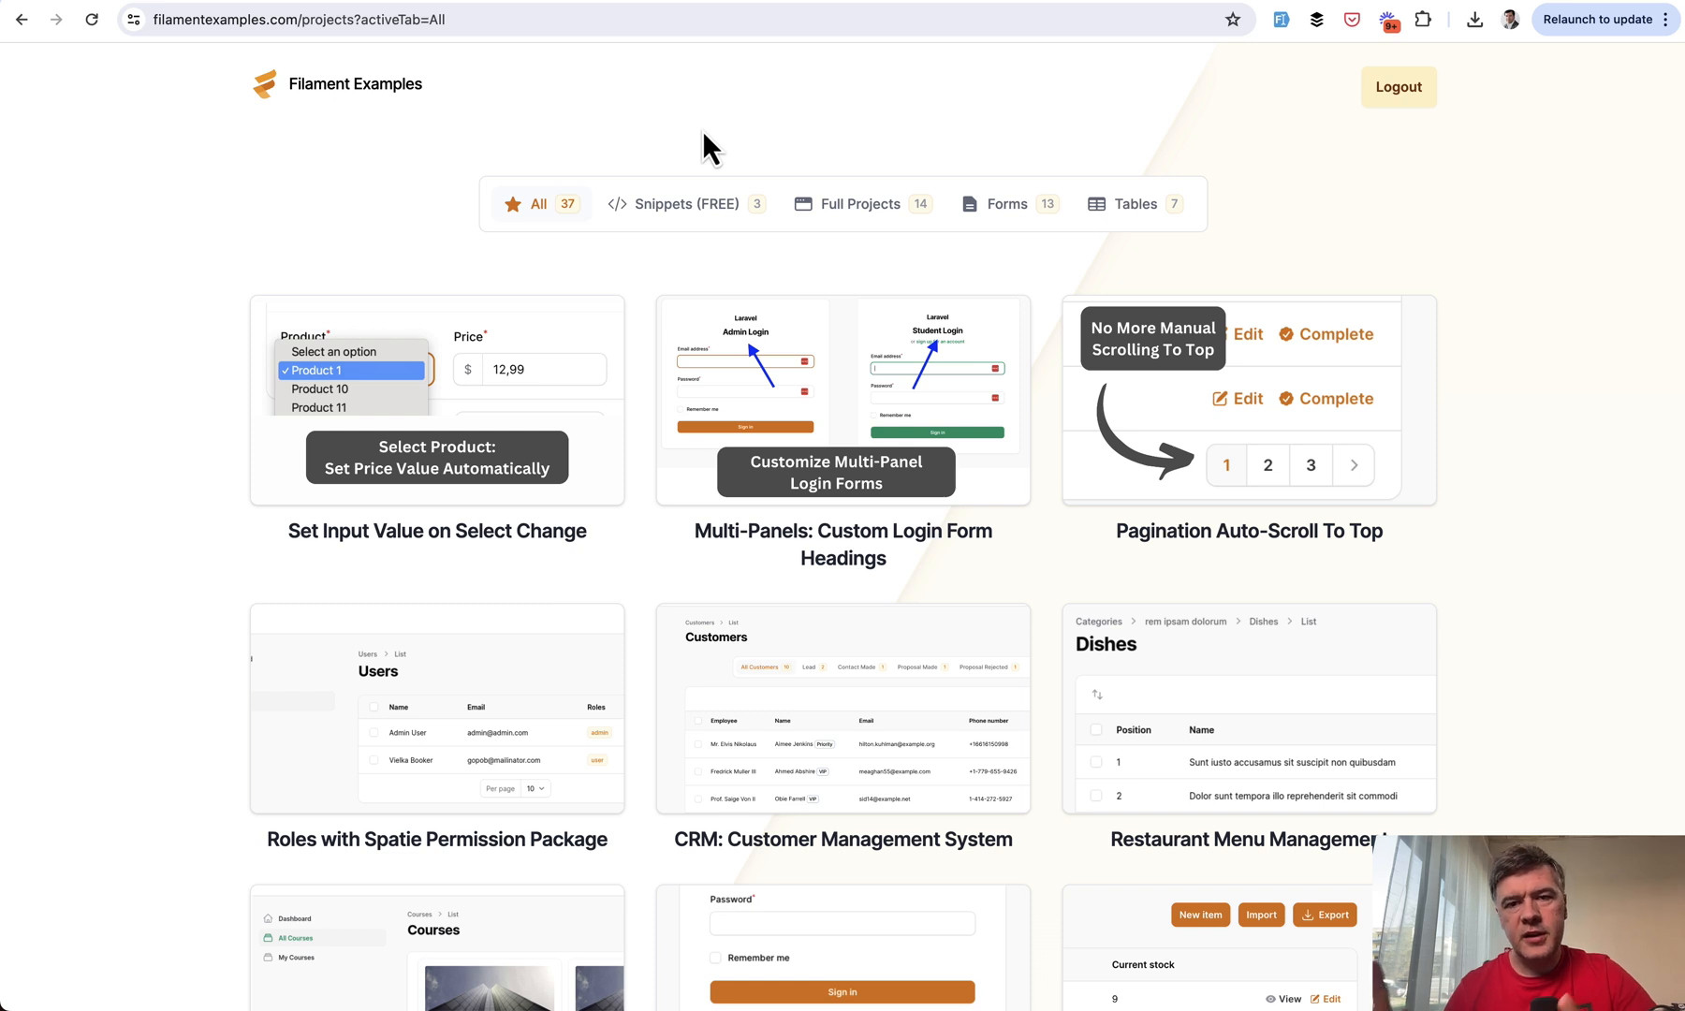
mouse_move(623, 215)
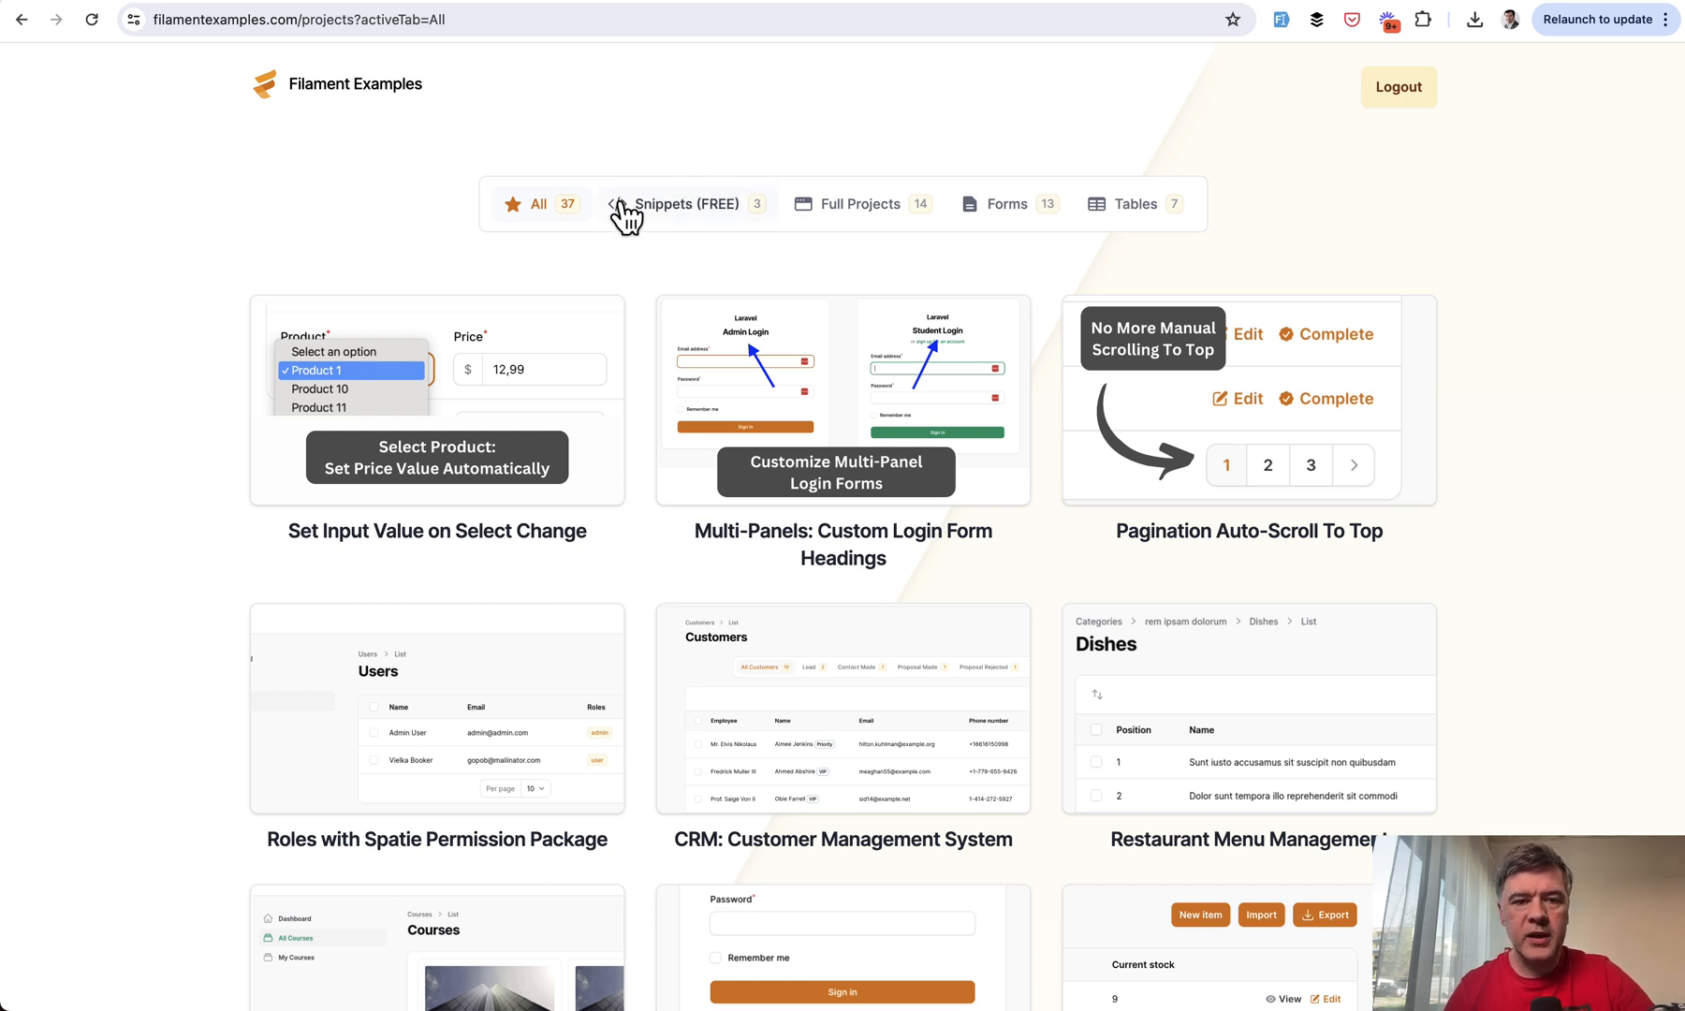
mouse_move(116, 462)
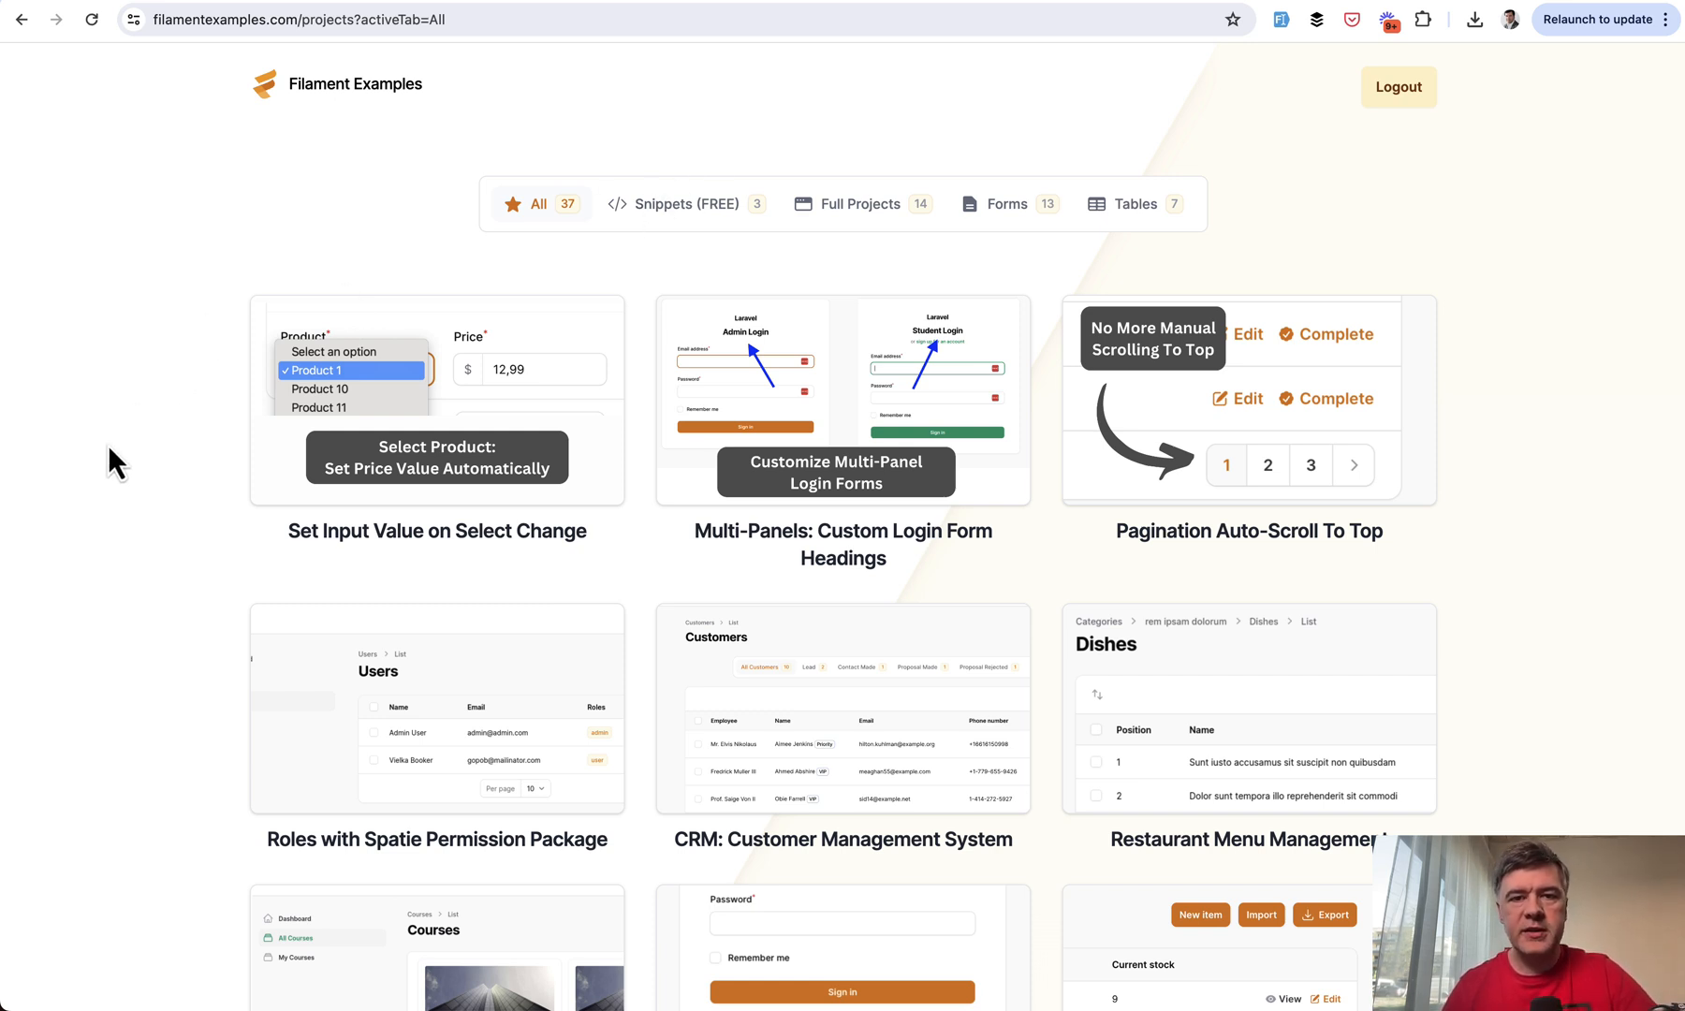